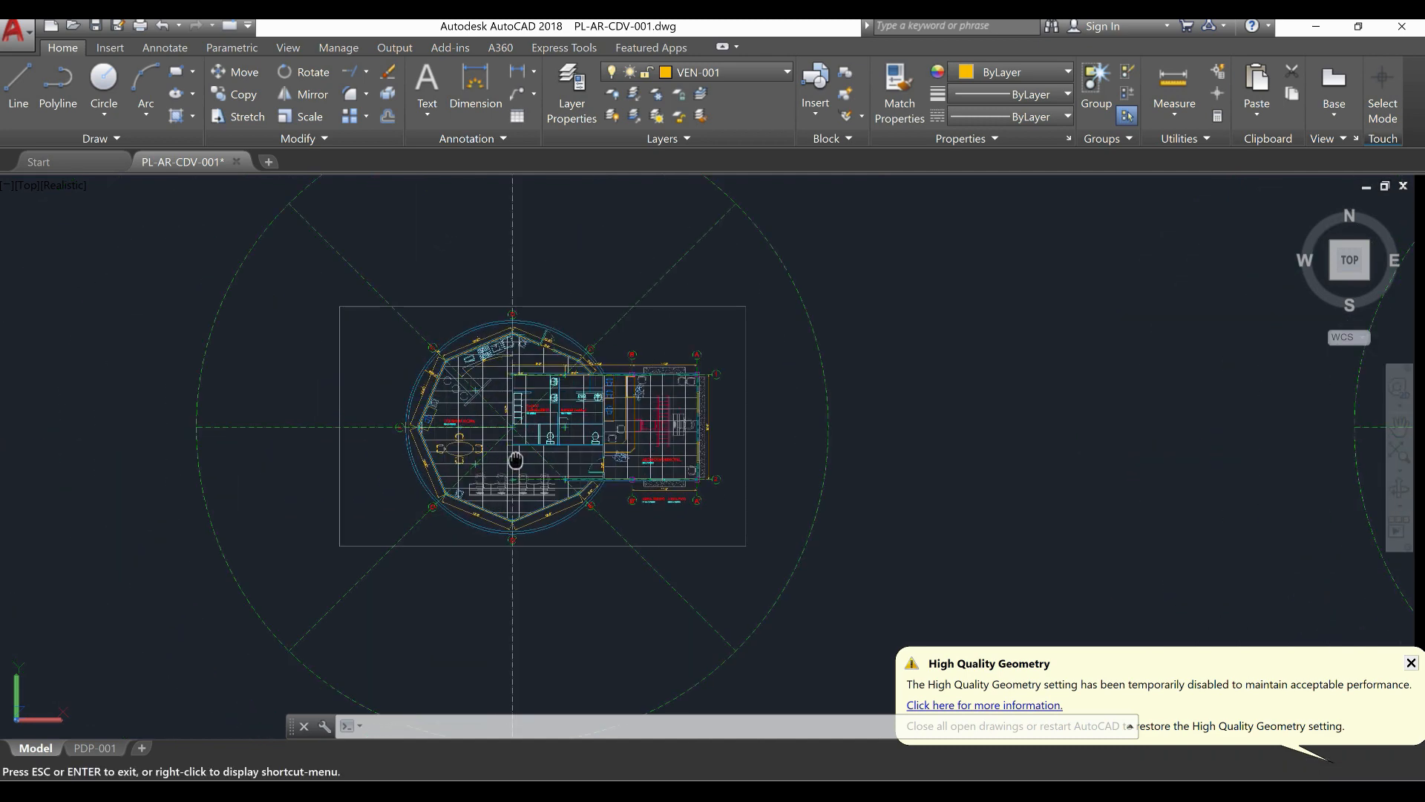
Step: Select the four shade outline polylines and extrude them to height 4
scroll(up, 3)
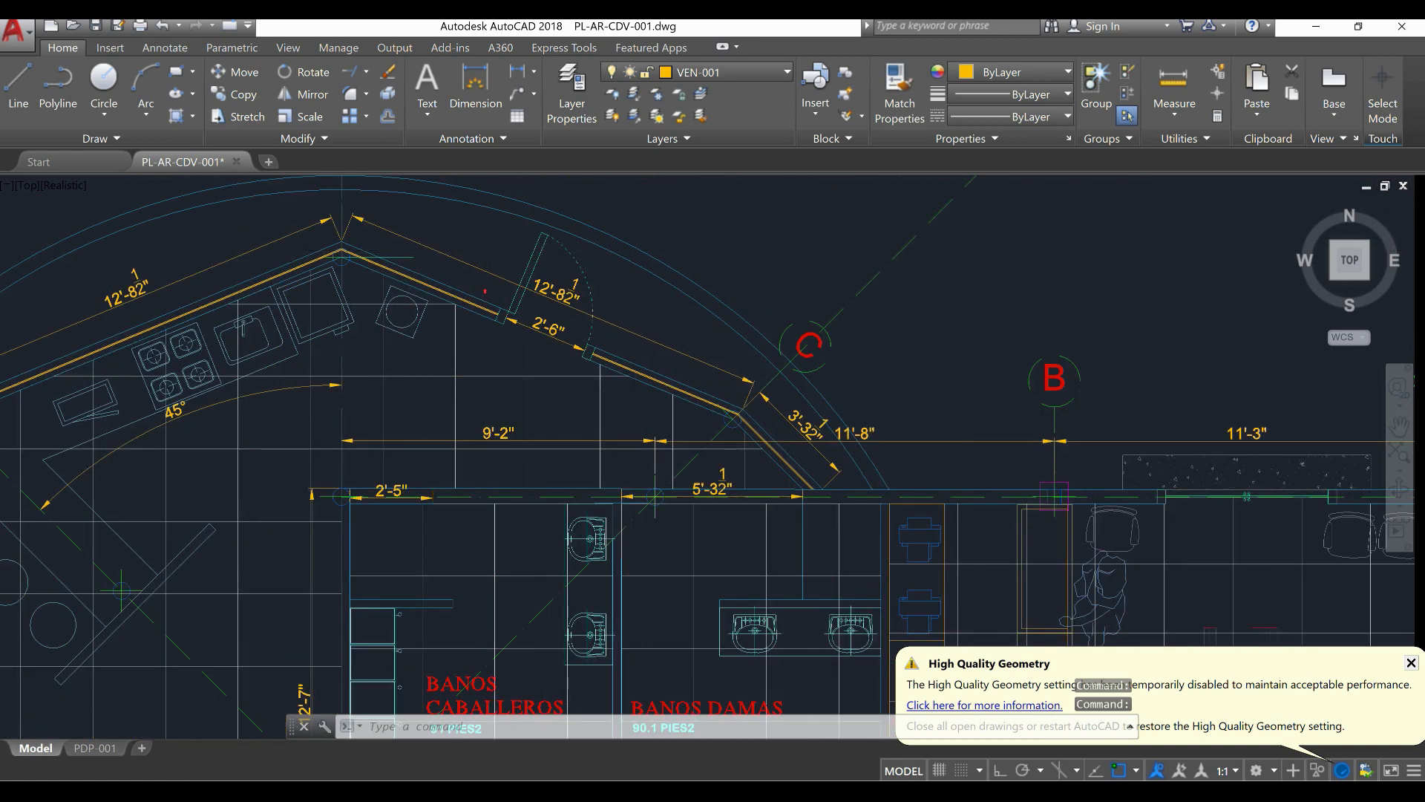
scroll(up, 3)
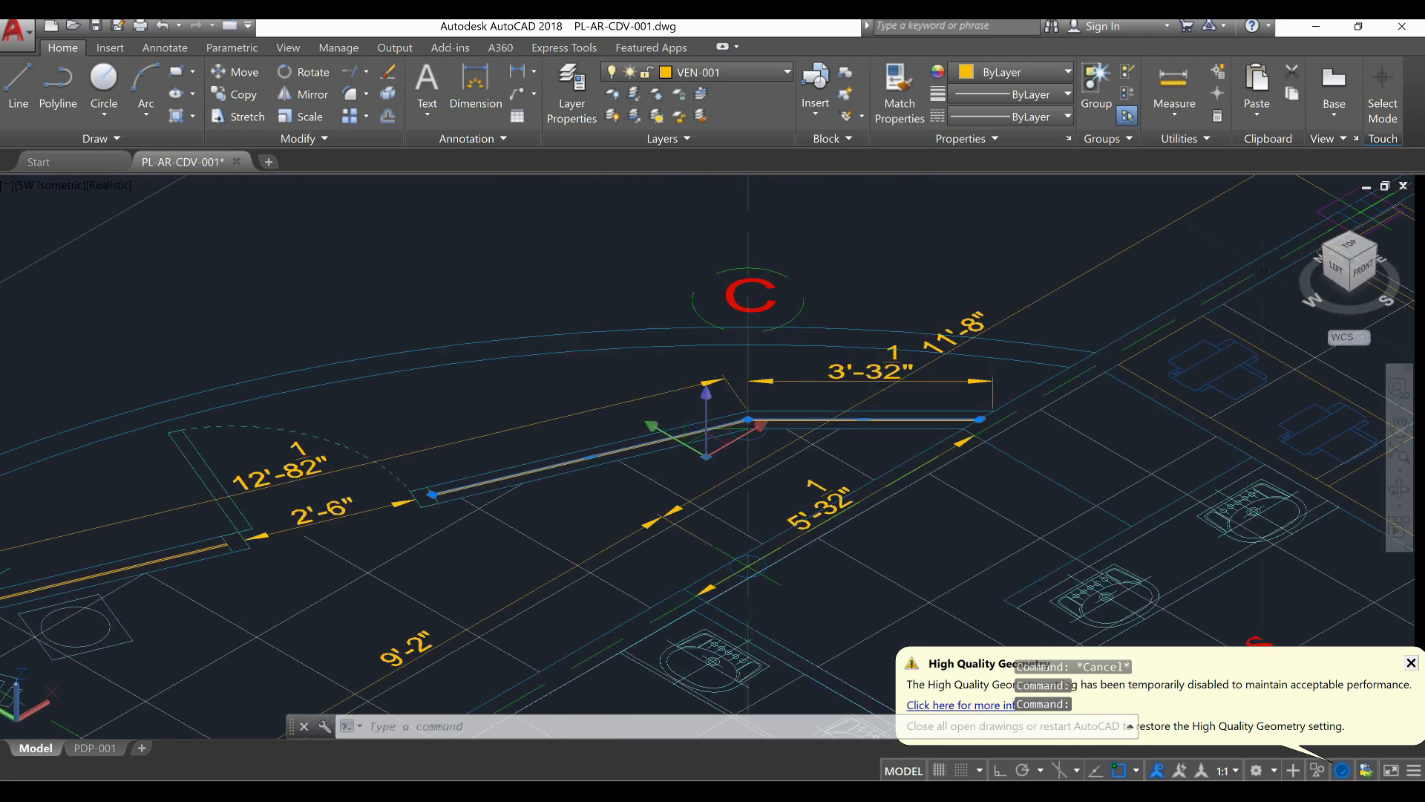
click(1355, 270)
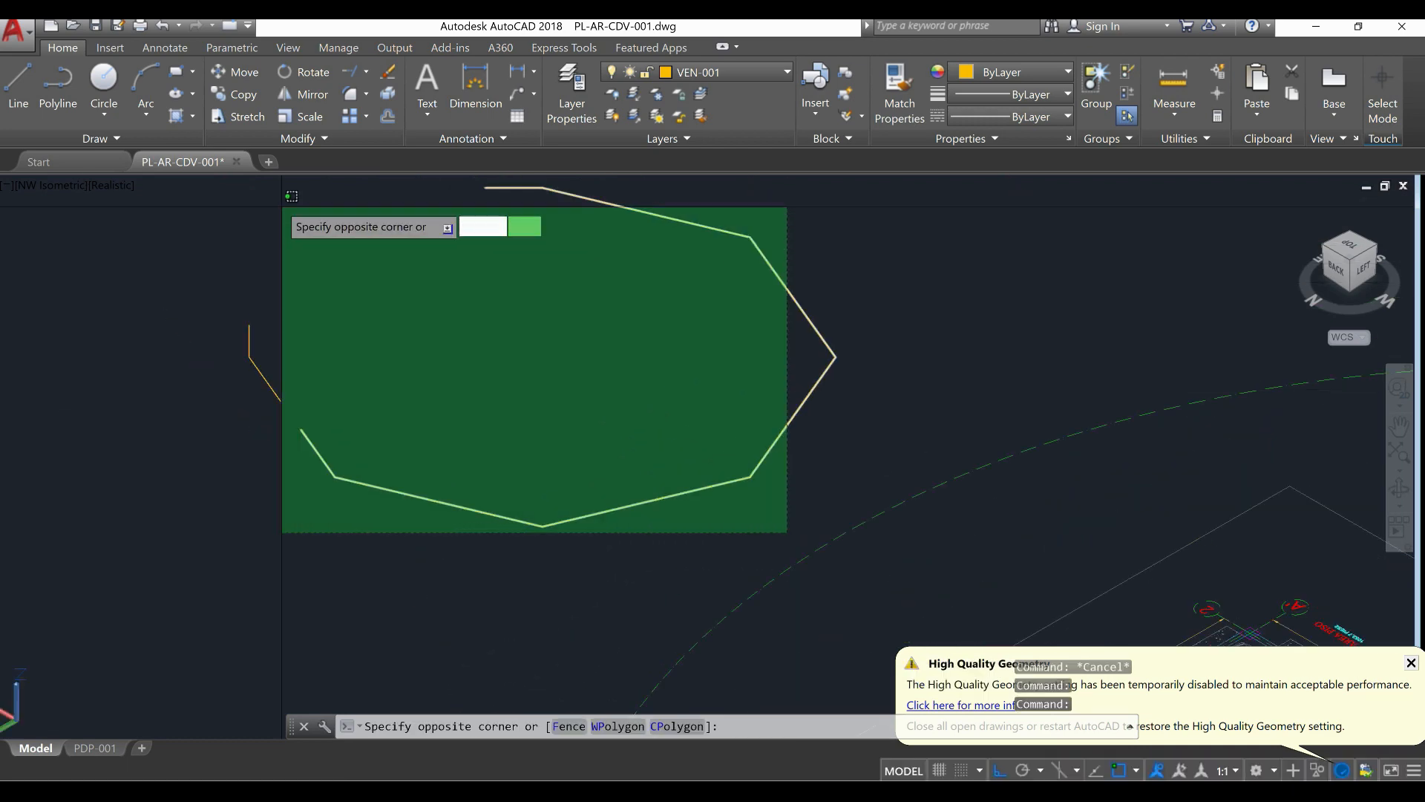
click(415, 369)
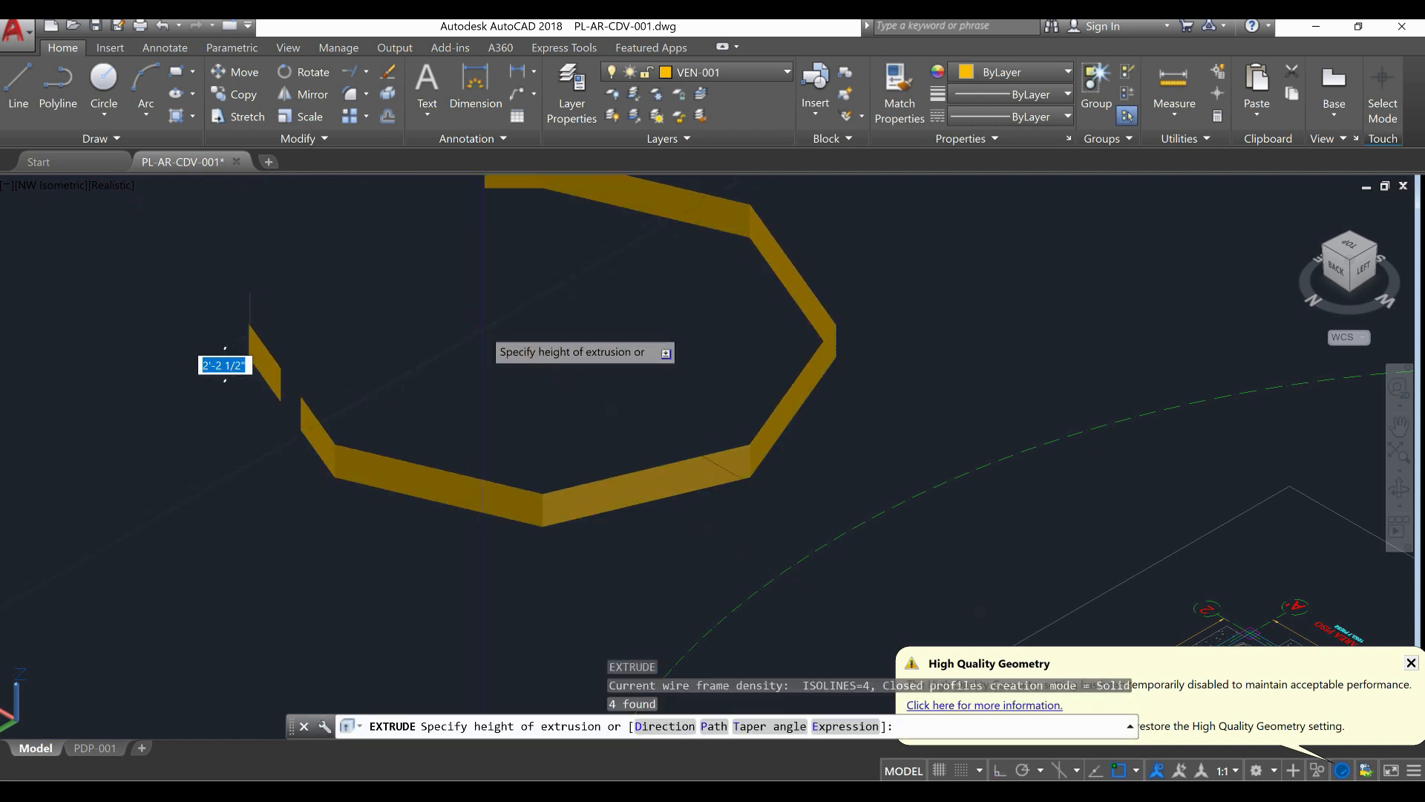
text(4)
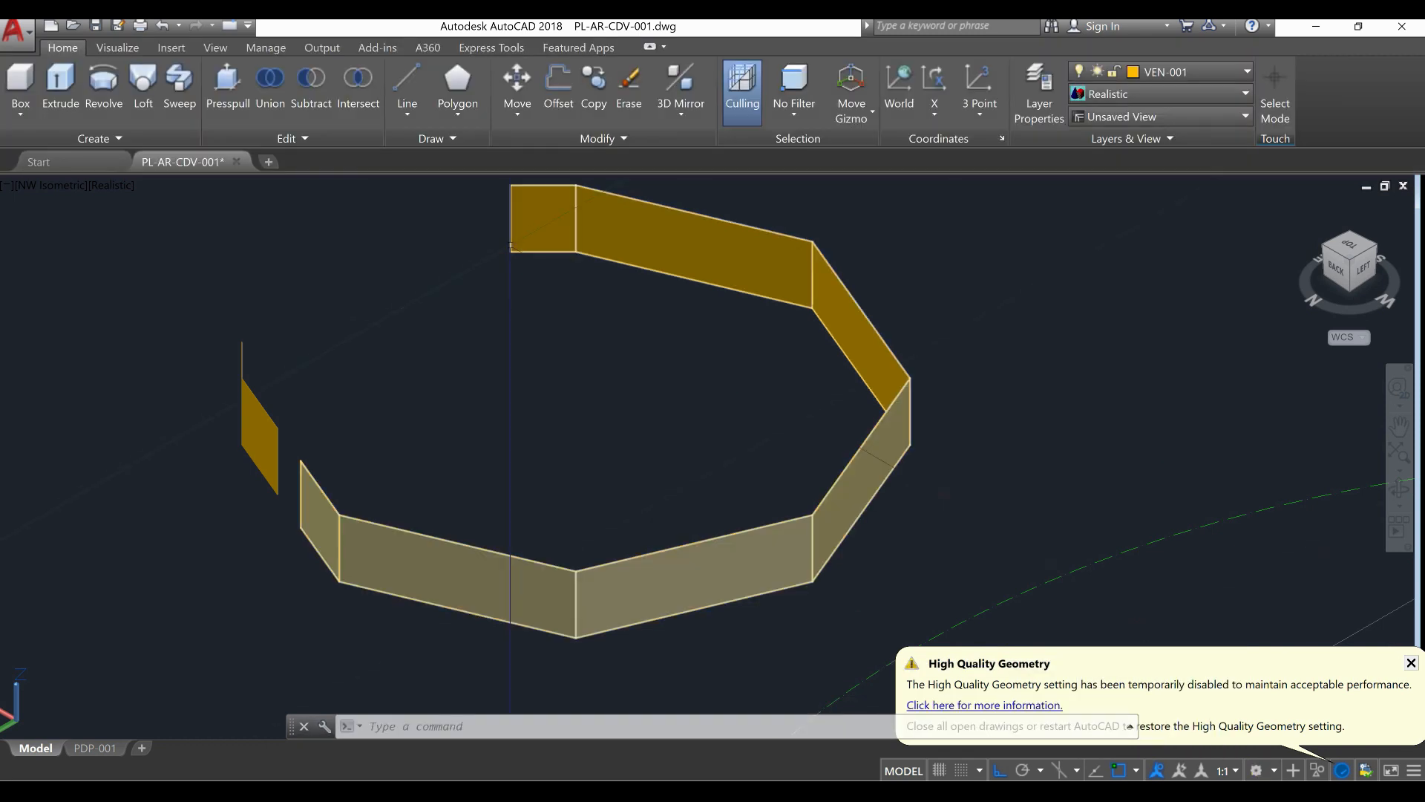
Step: Apply a material from the Materials Browser to the extruded shade band
click(115, 48)
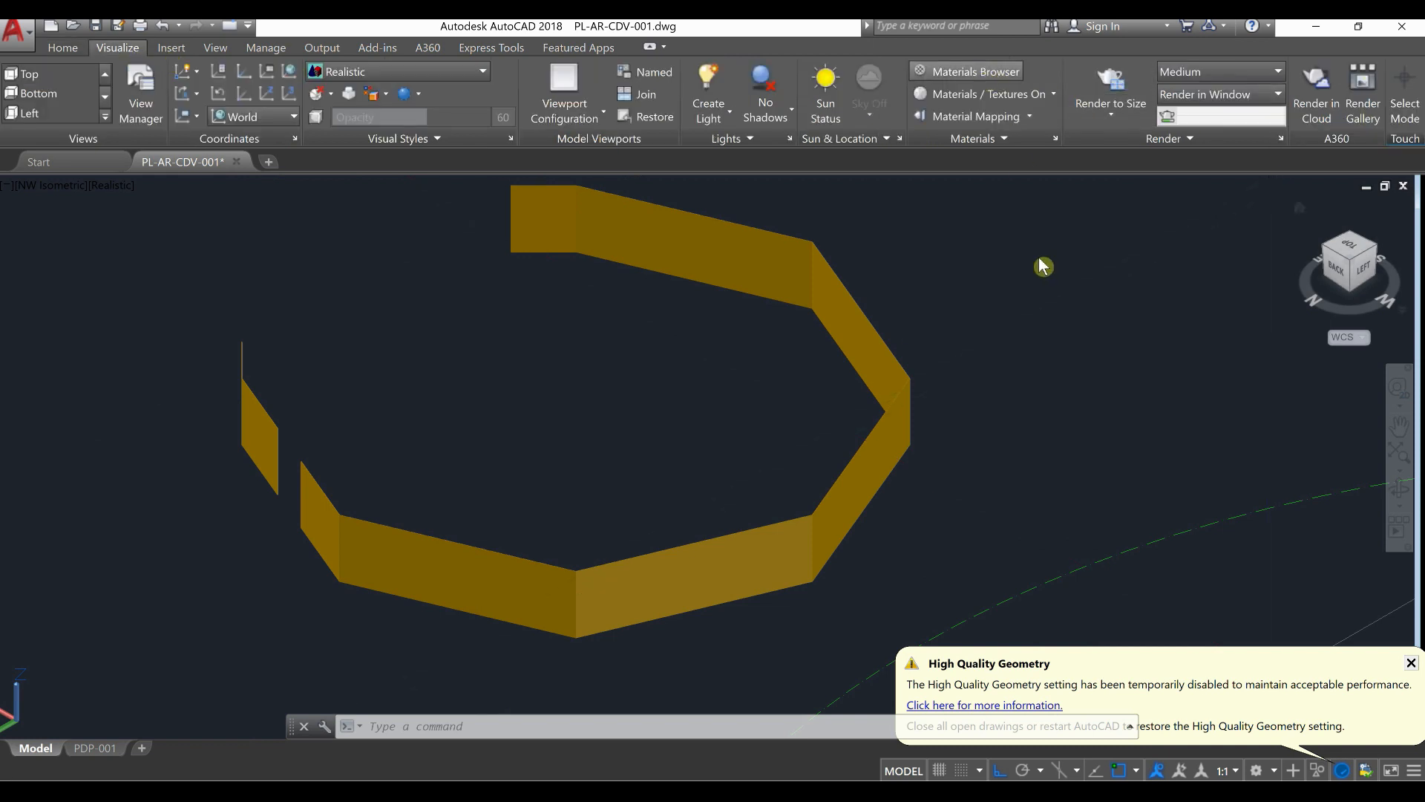
click(965, 71)
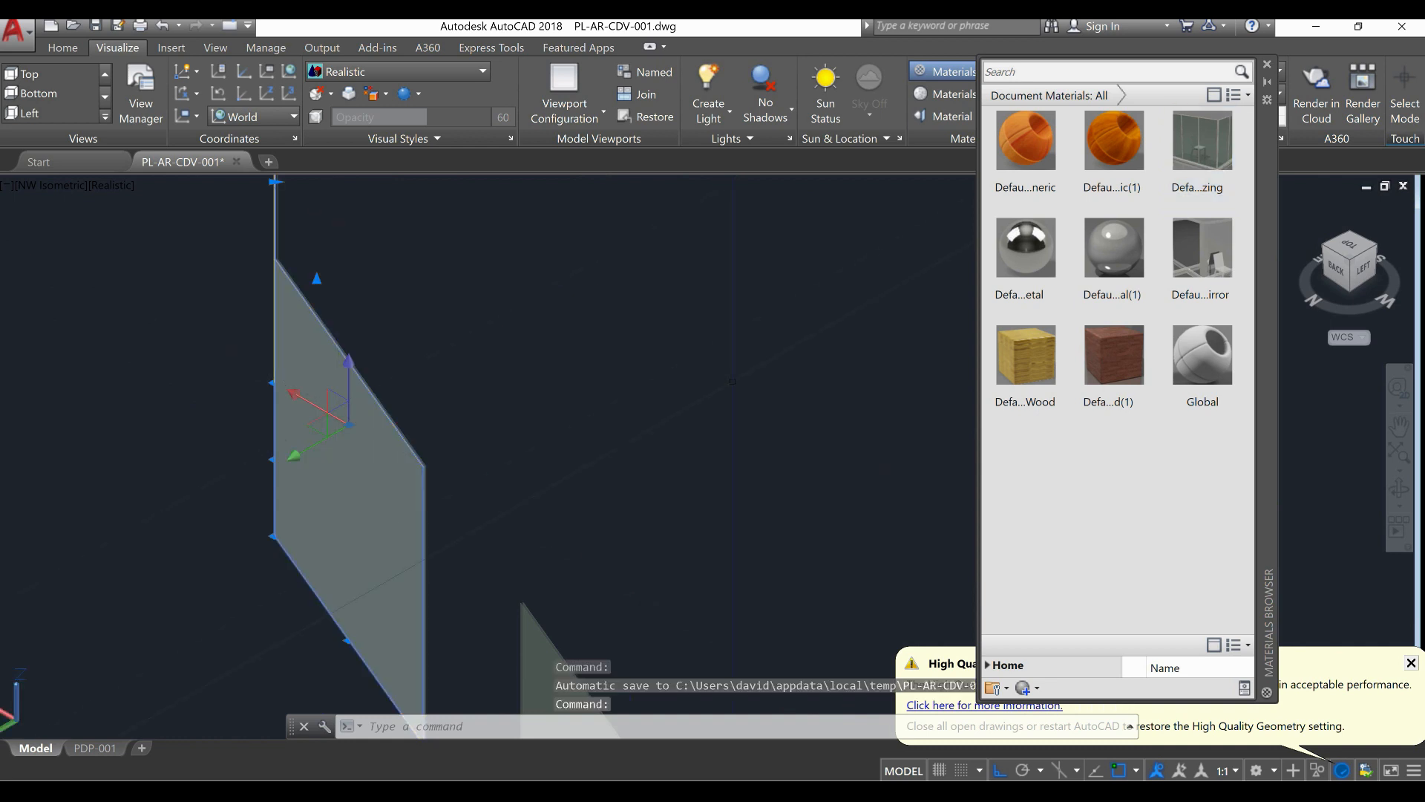
click(1201, 141)
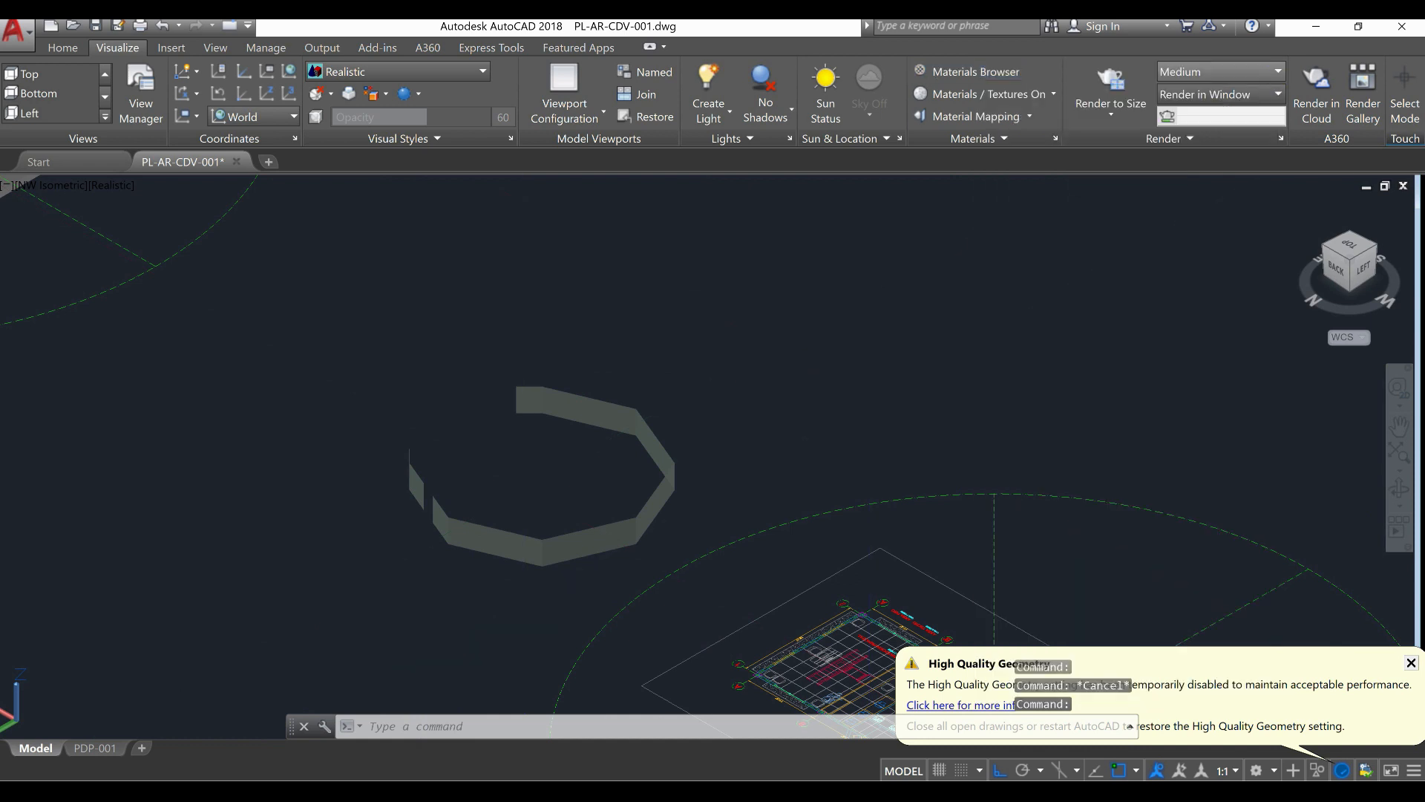
scroll(up, 3)
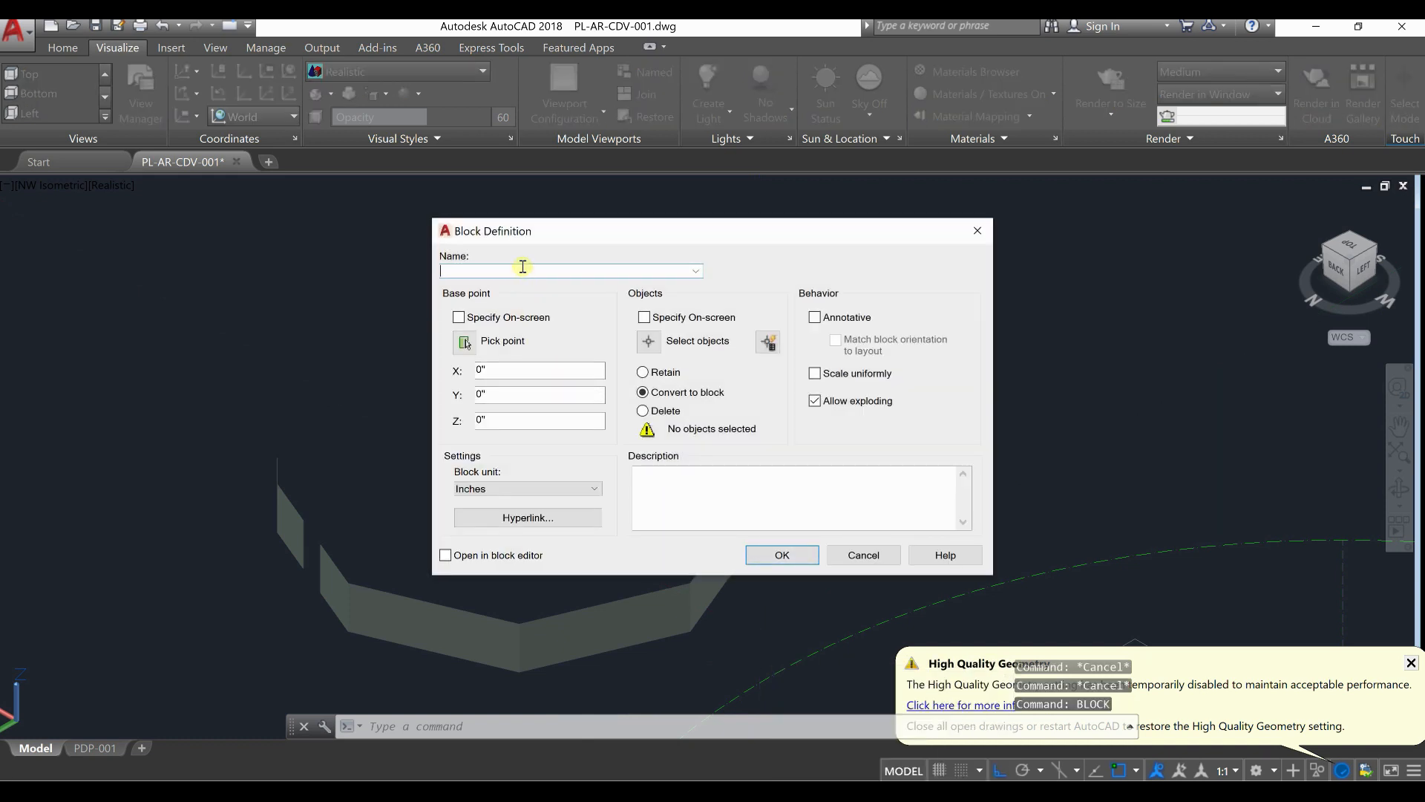
Step: Name the new block of the four shade pieces C-3D
text(c)
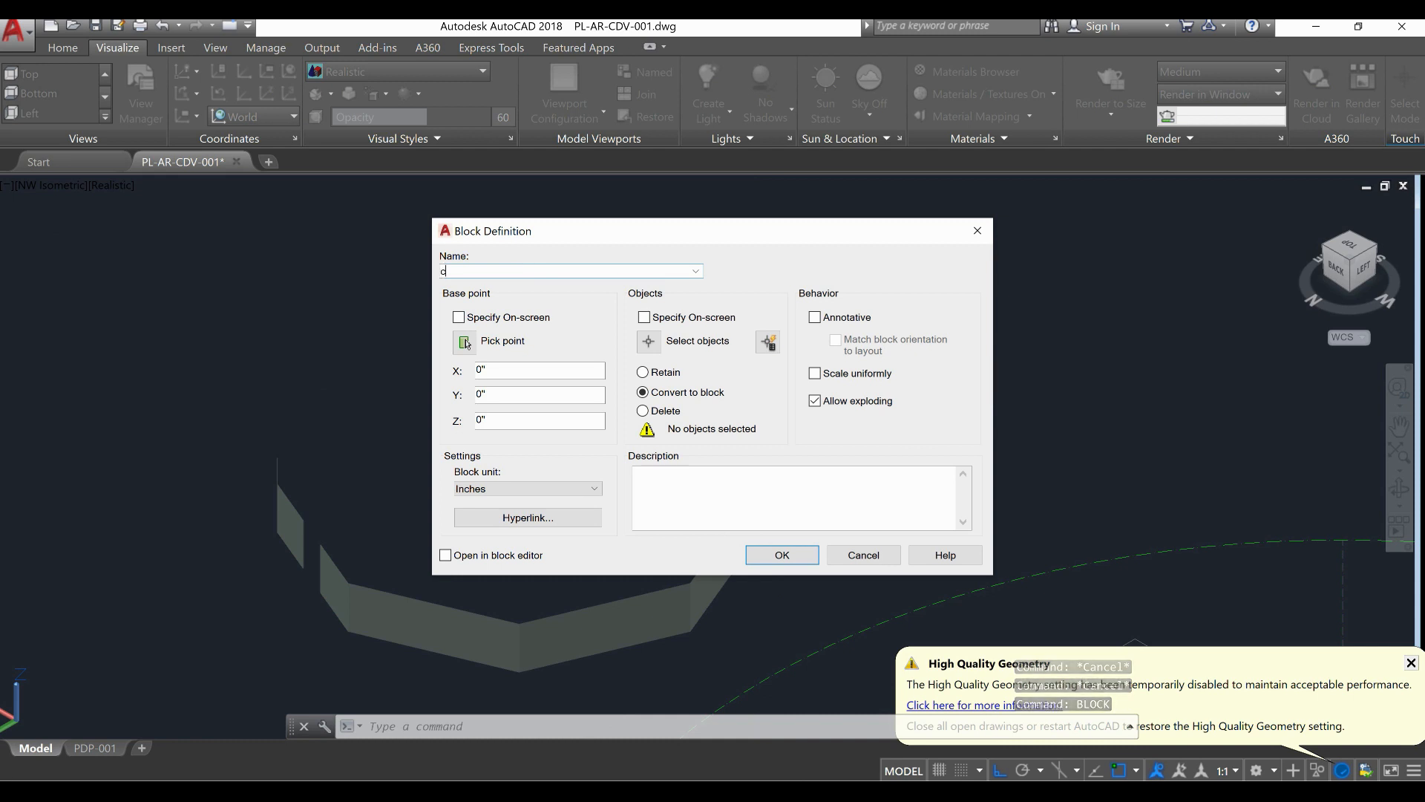
text(-3)
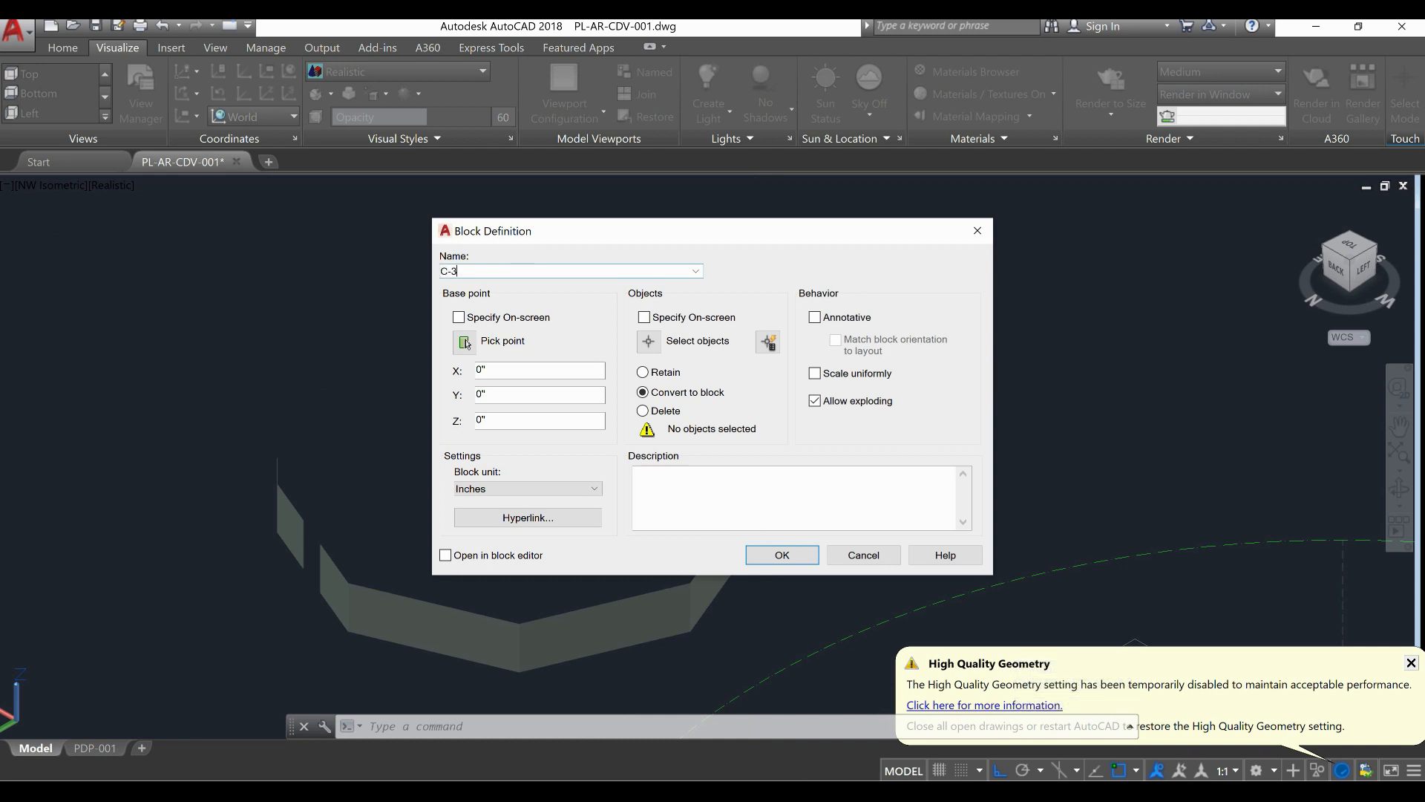
text(D)
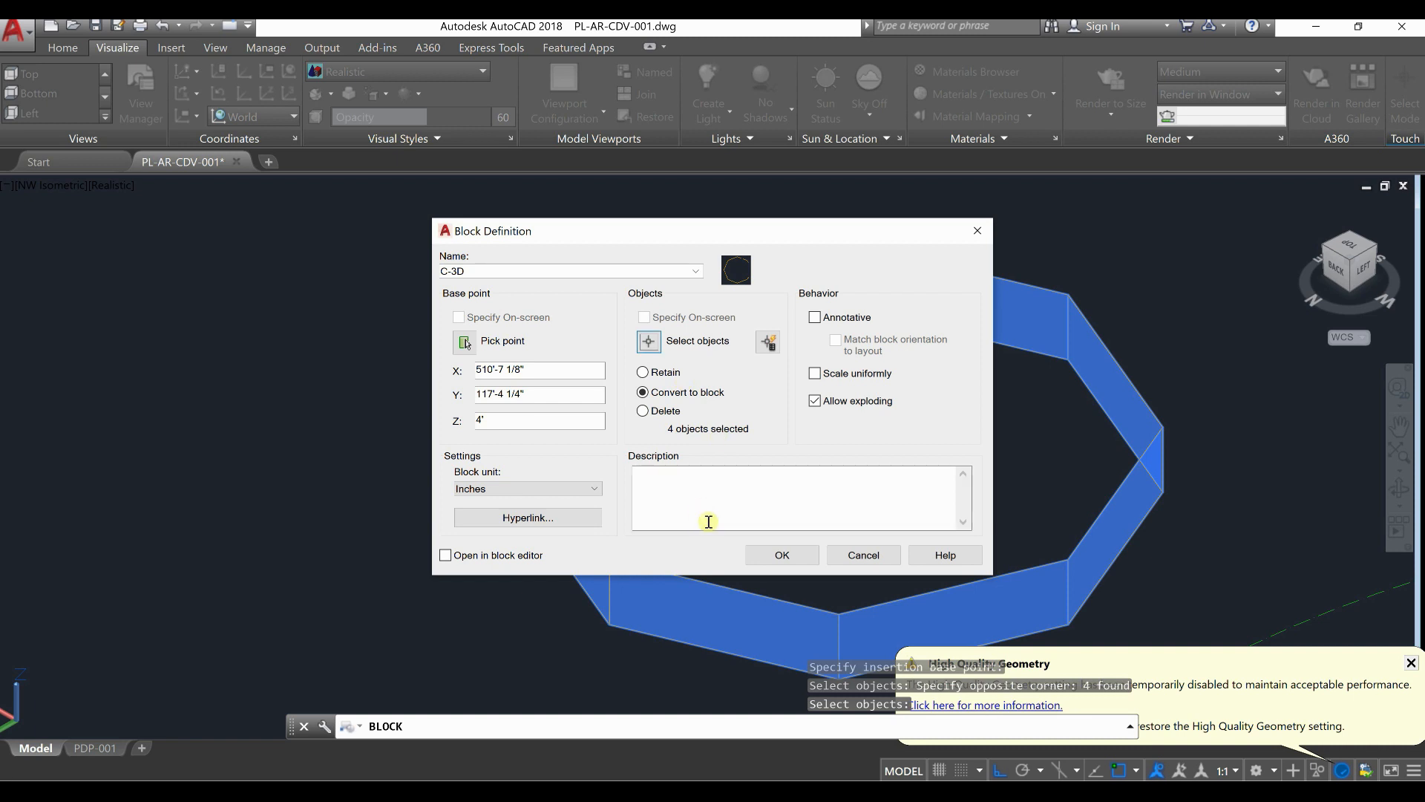
mouse_move(475, 505)
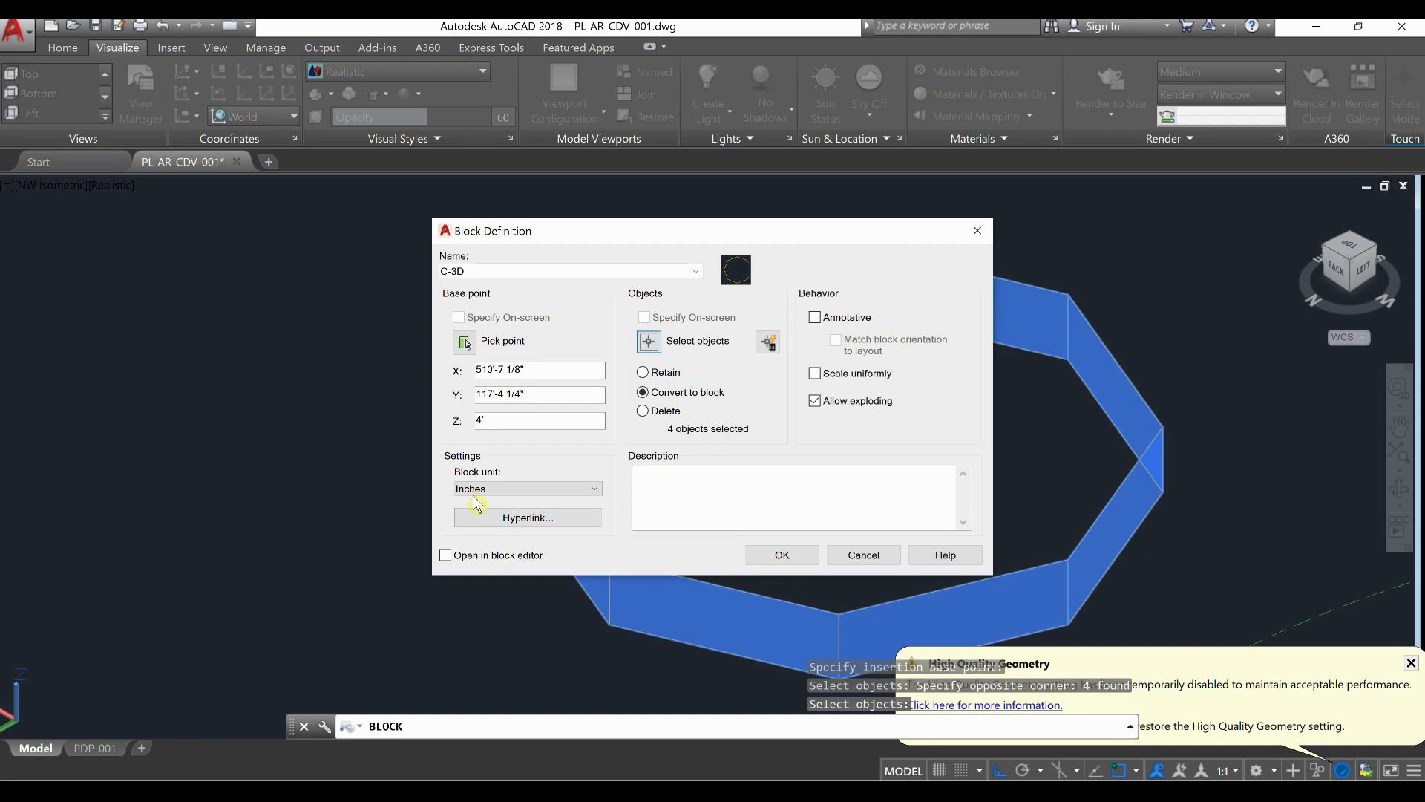
mouse_move(610, 504)
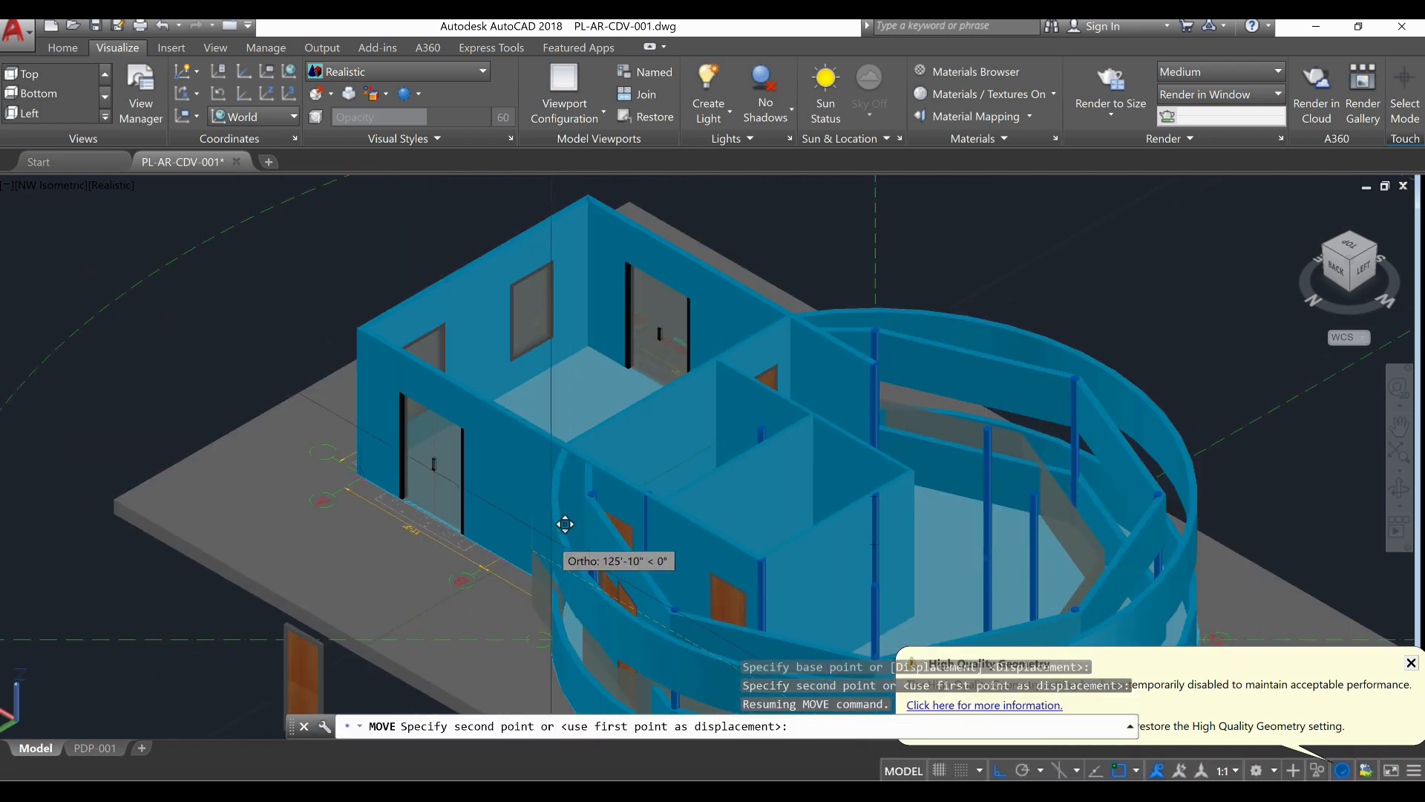
Step: Select a shade on the curved facade to move it into position
scroll(up, 3)
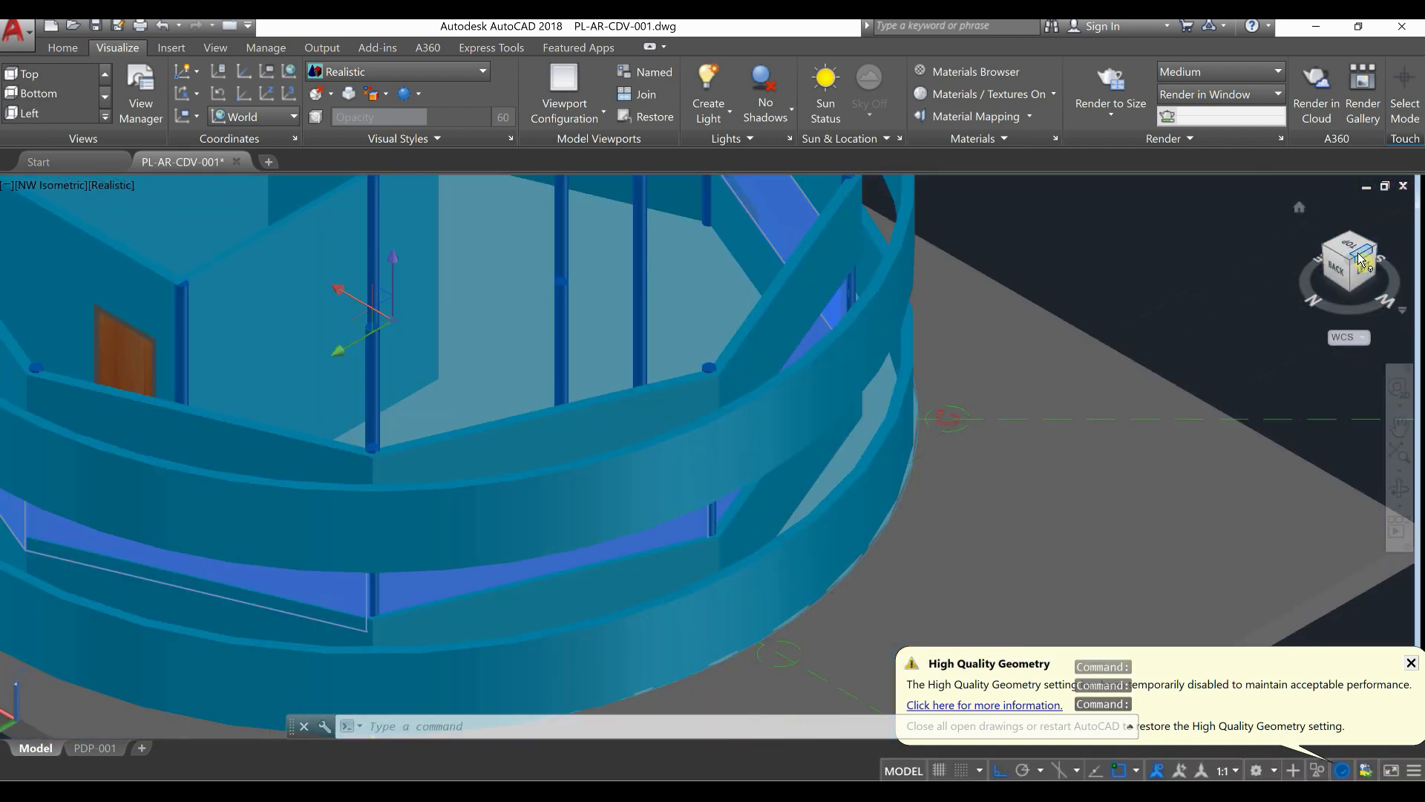
click(1348, 259)
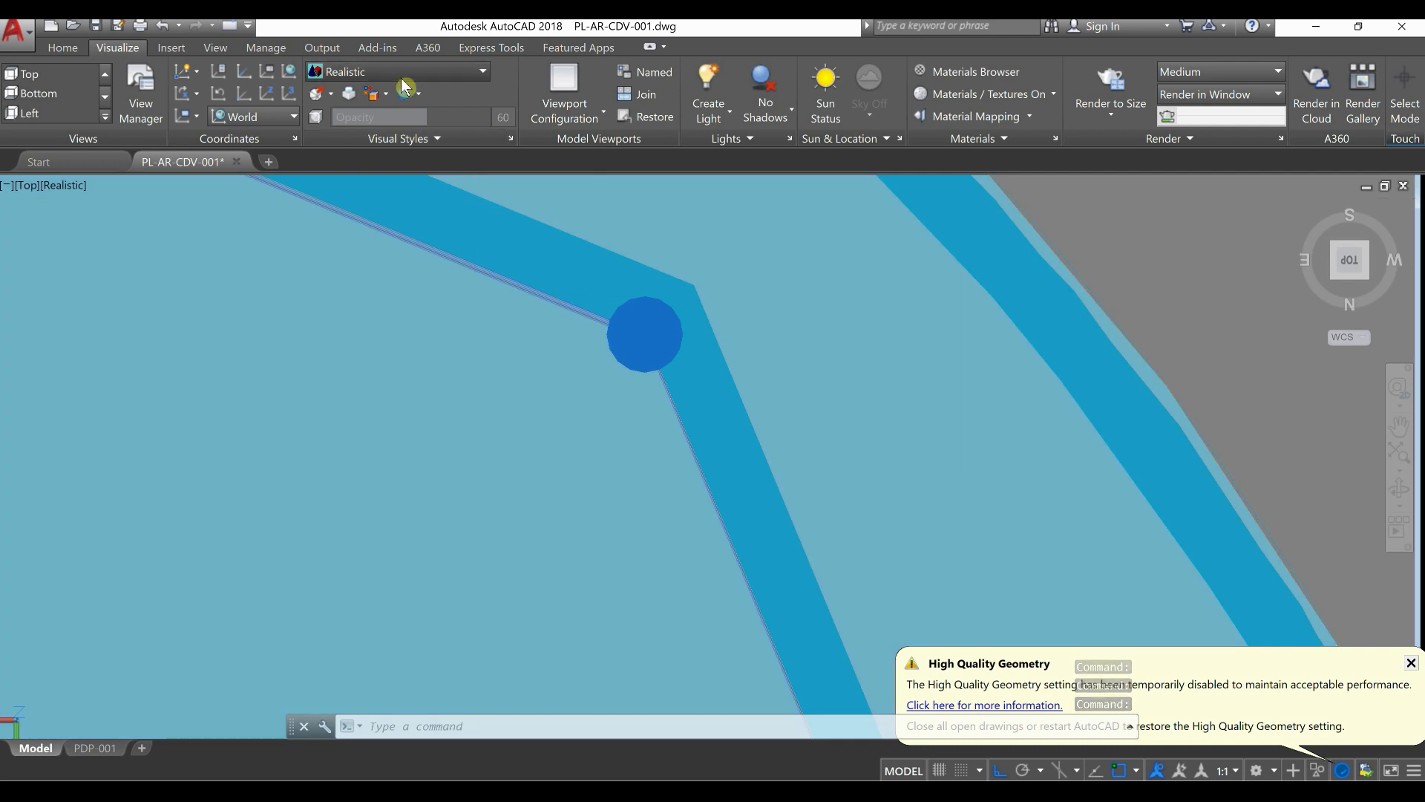
Step: In 2D Wireframe, move the shade's corner onto the wall corner, then return to Realistic shading
click(481, 71)
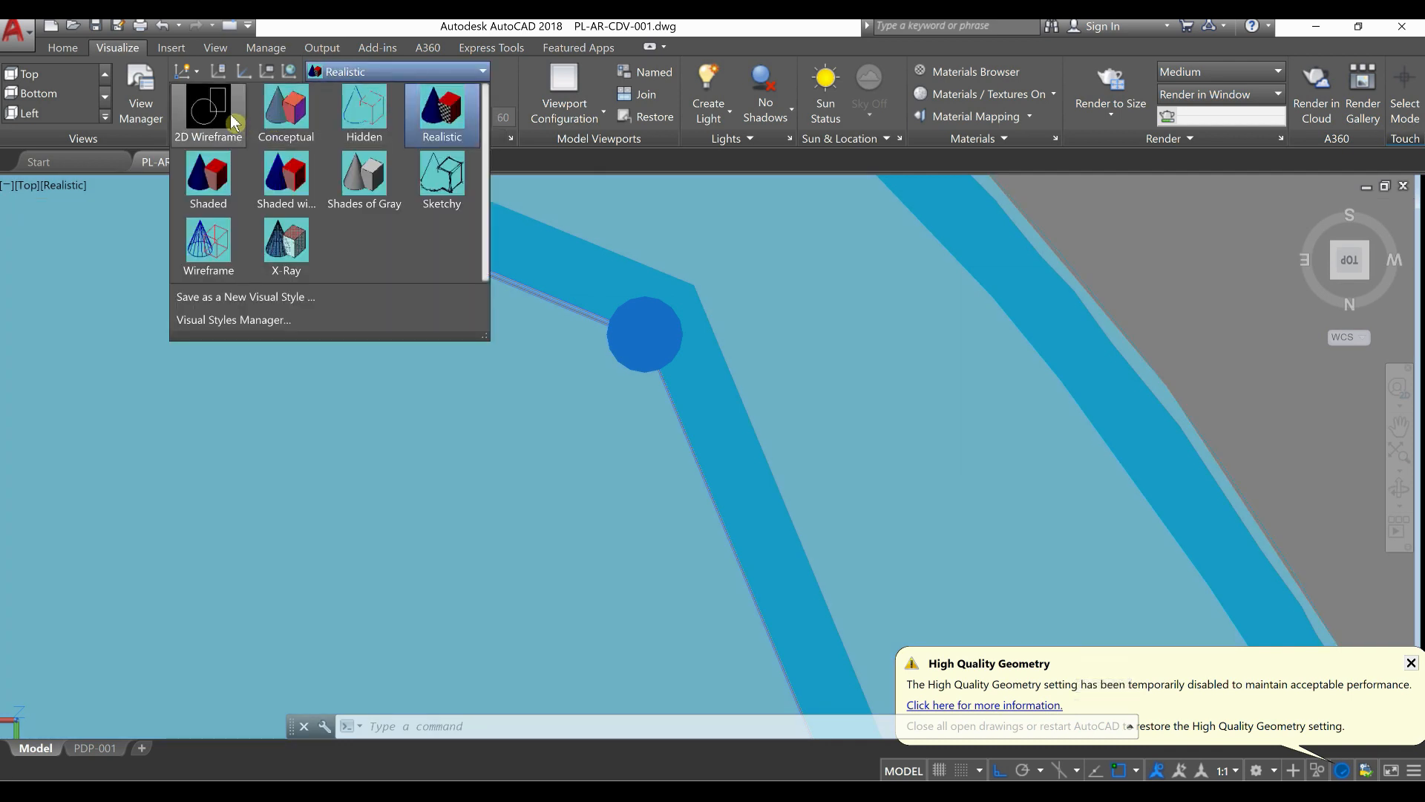
click(207, 109)
text(m)
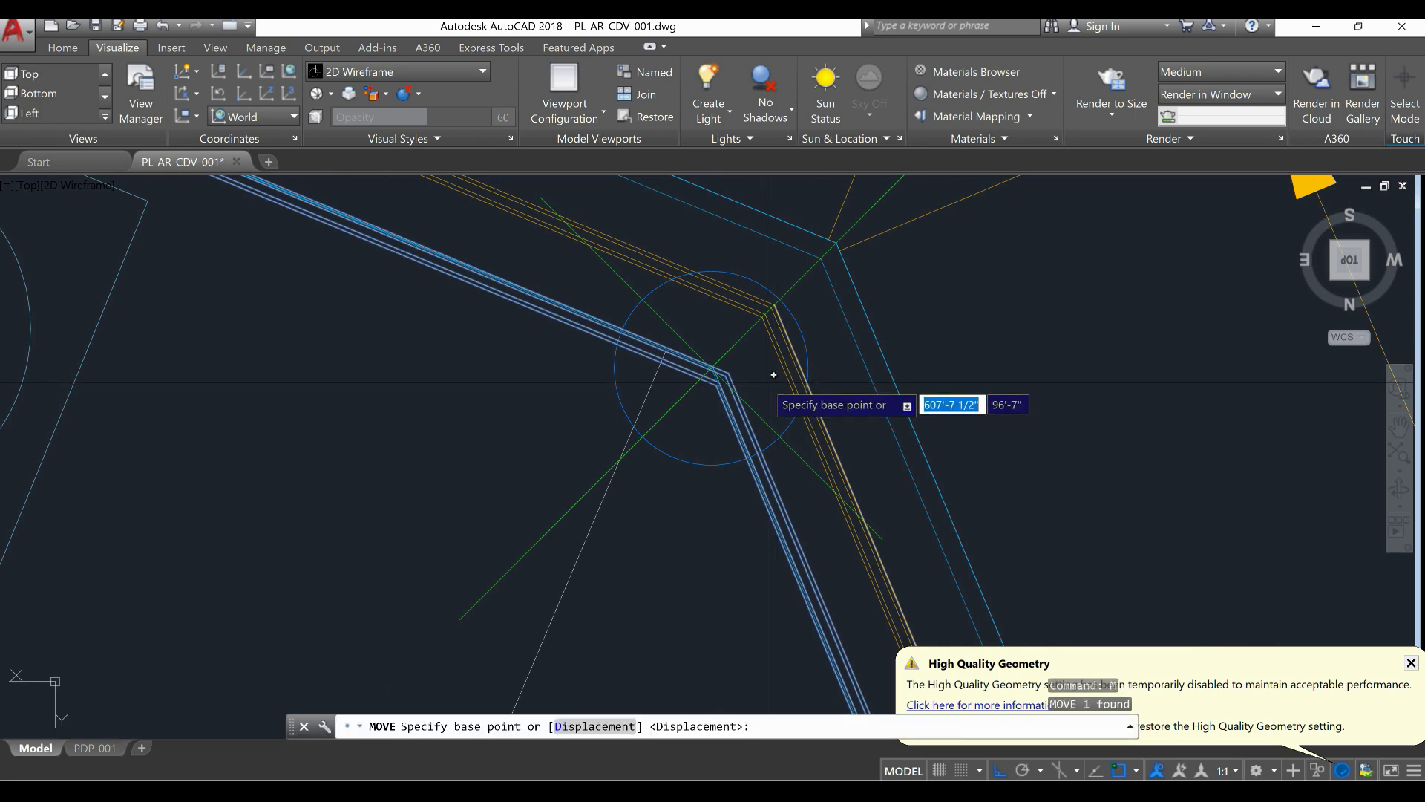
click(772, 376)
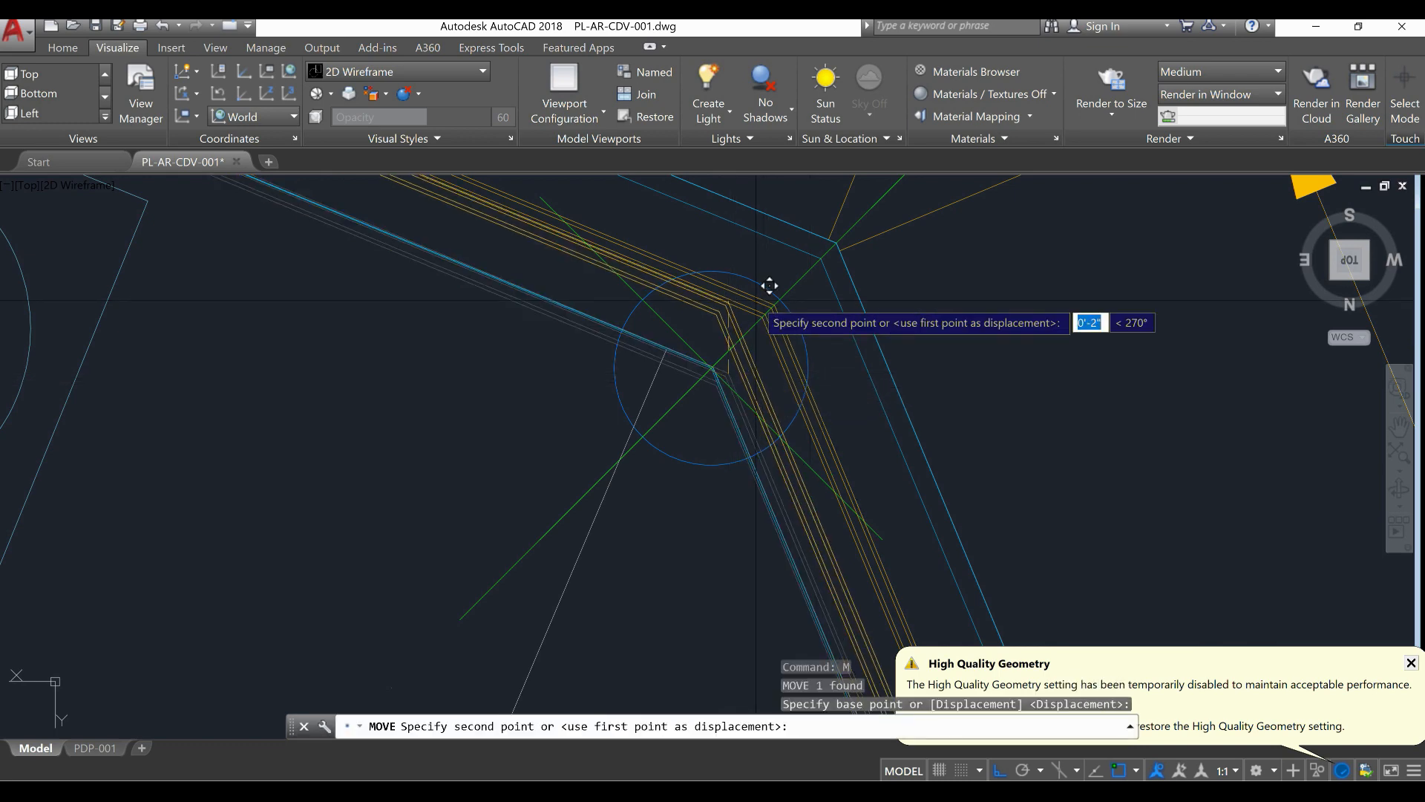
mouse_move(803, 289)
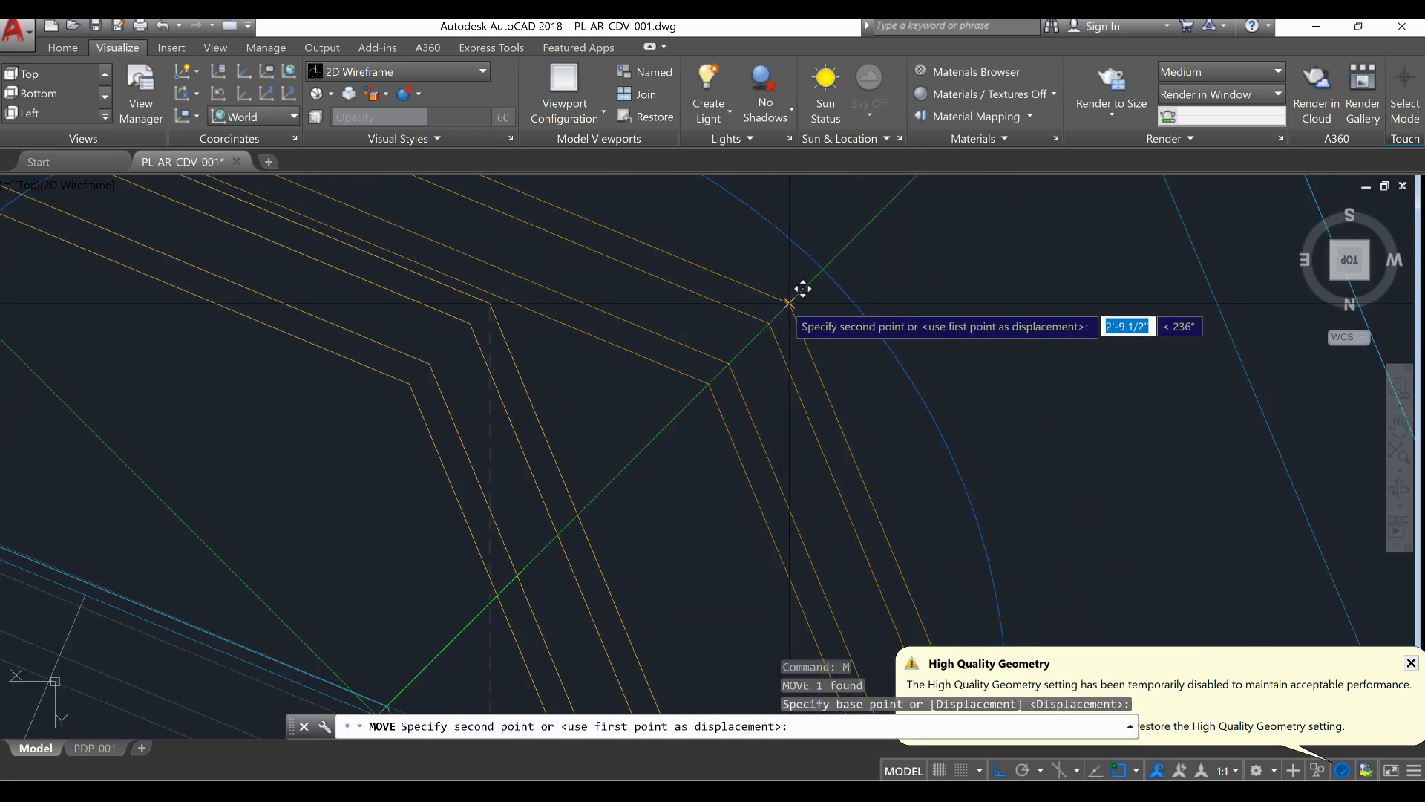
click(800, 300)
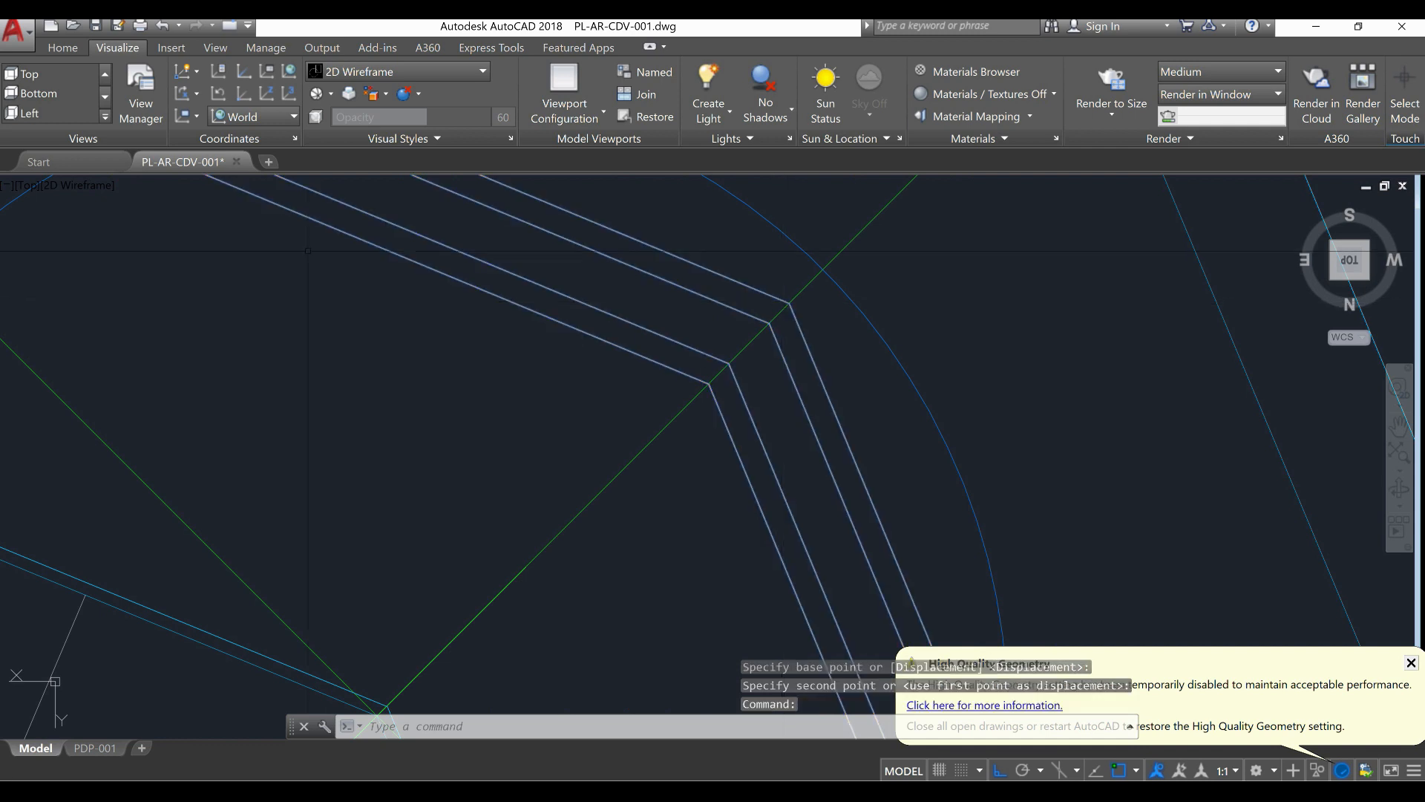
click(483, 72)
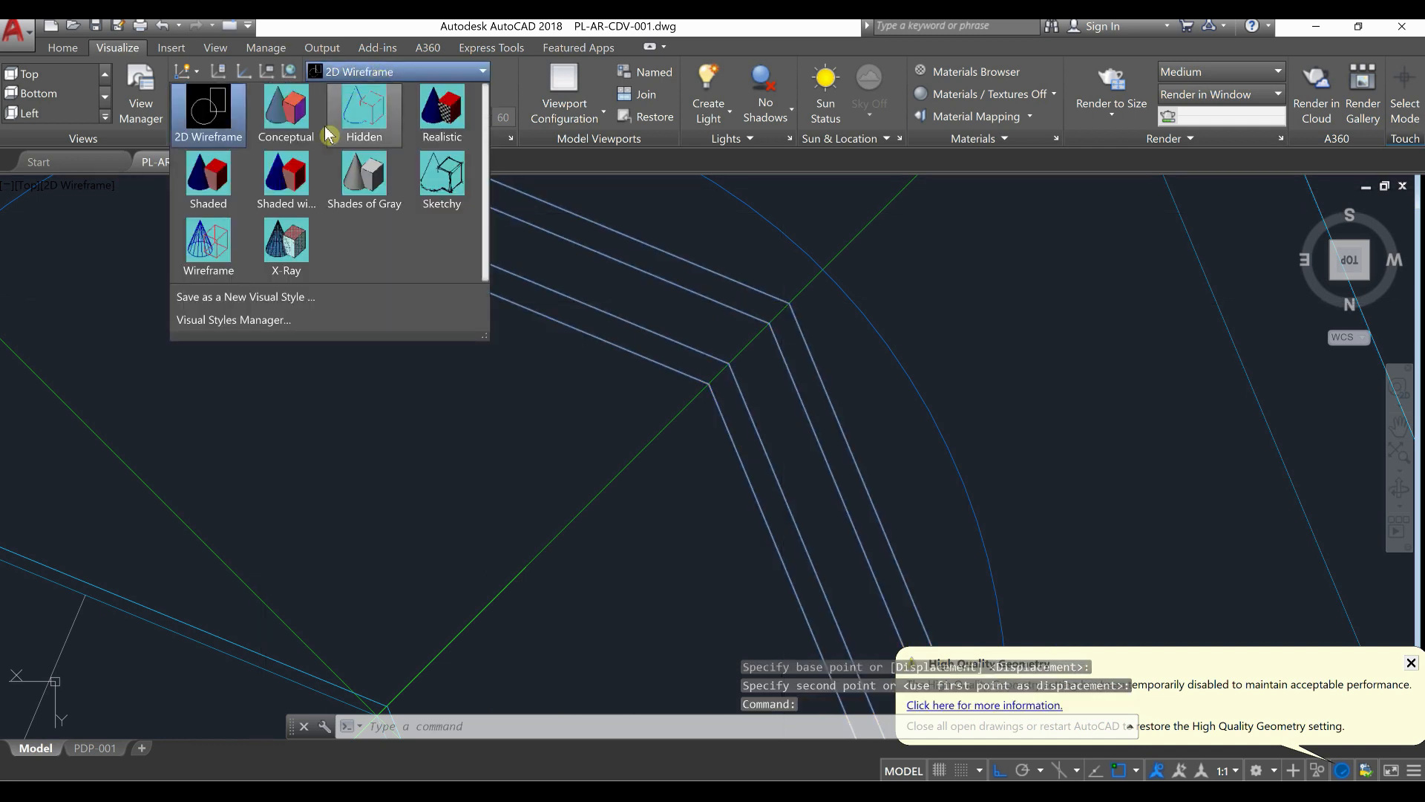
click(441, 108)
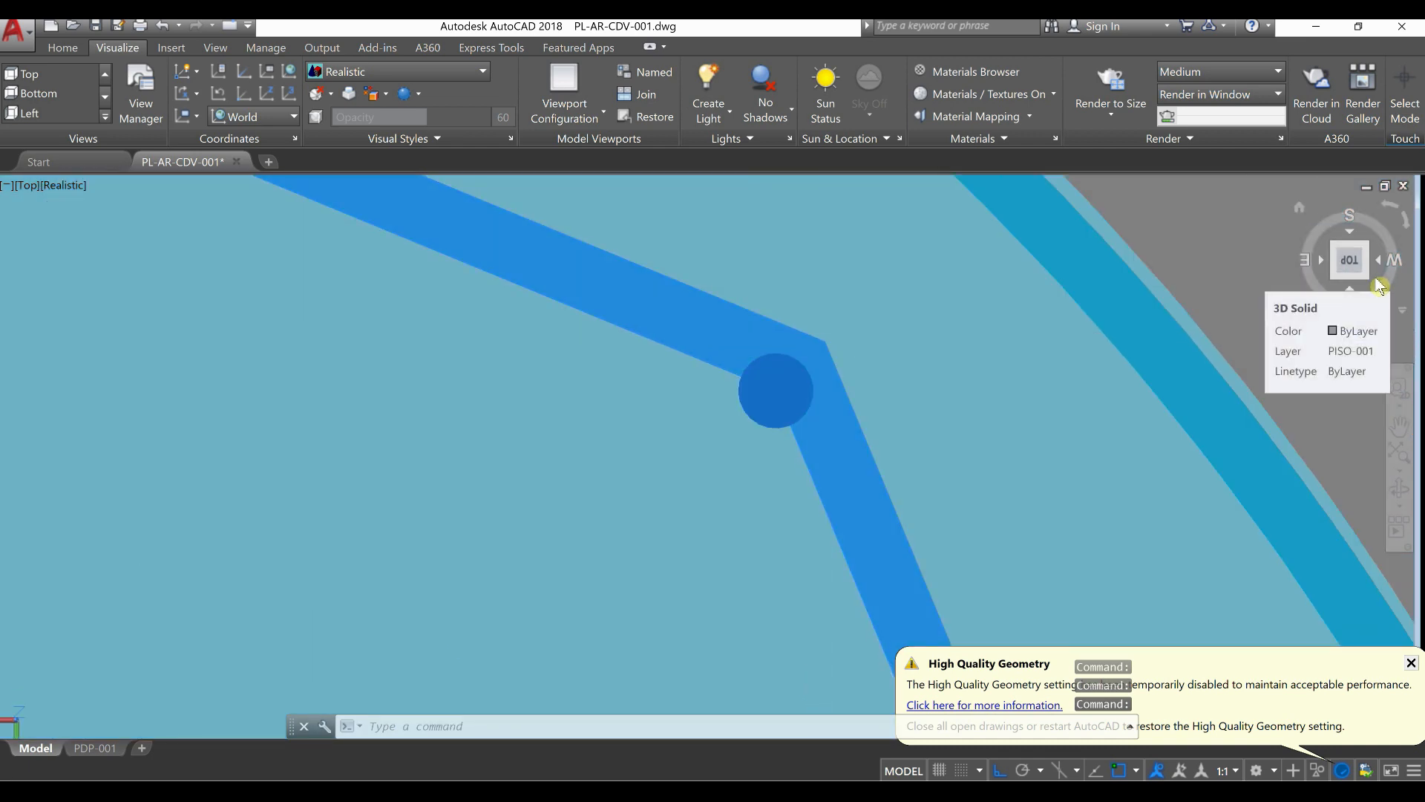
Step: Set an isometric view of the model and select the glass door on the rectangular wing
click(1350, 245)
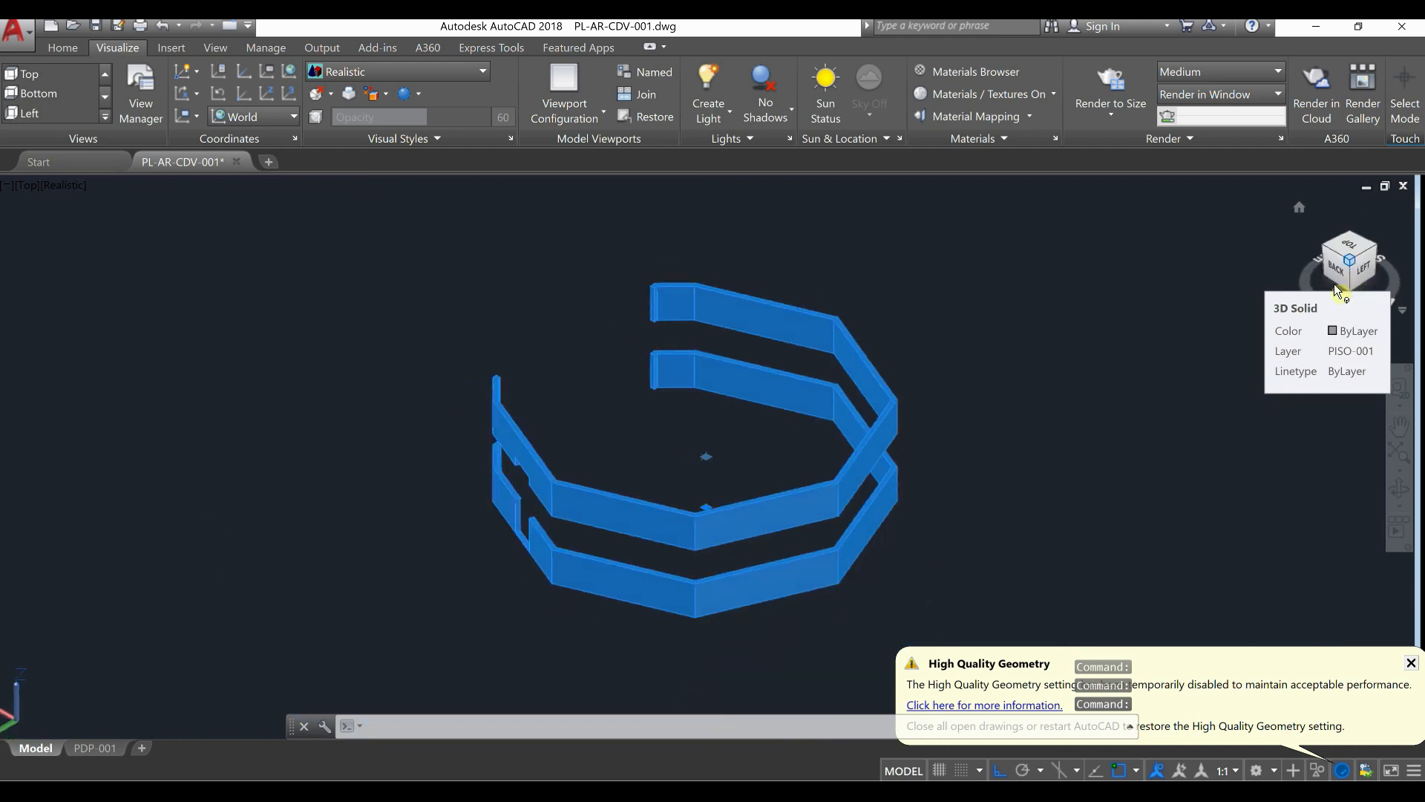
click(1348, 257)
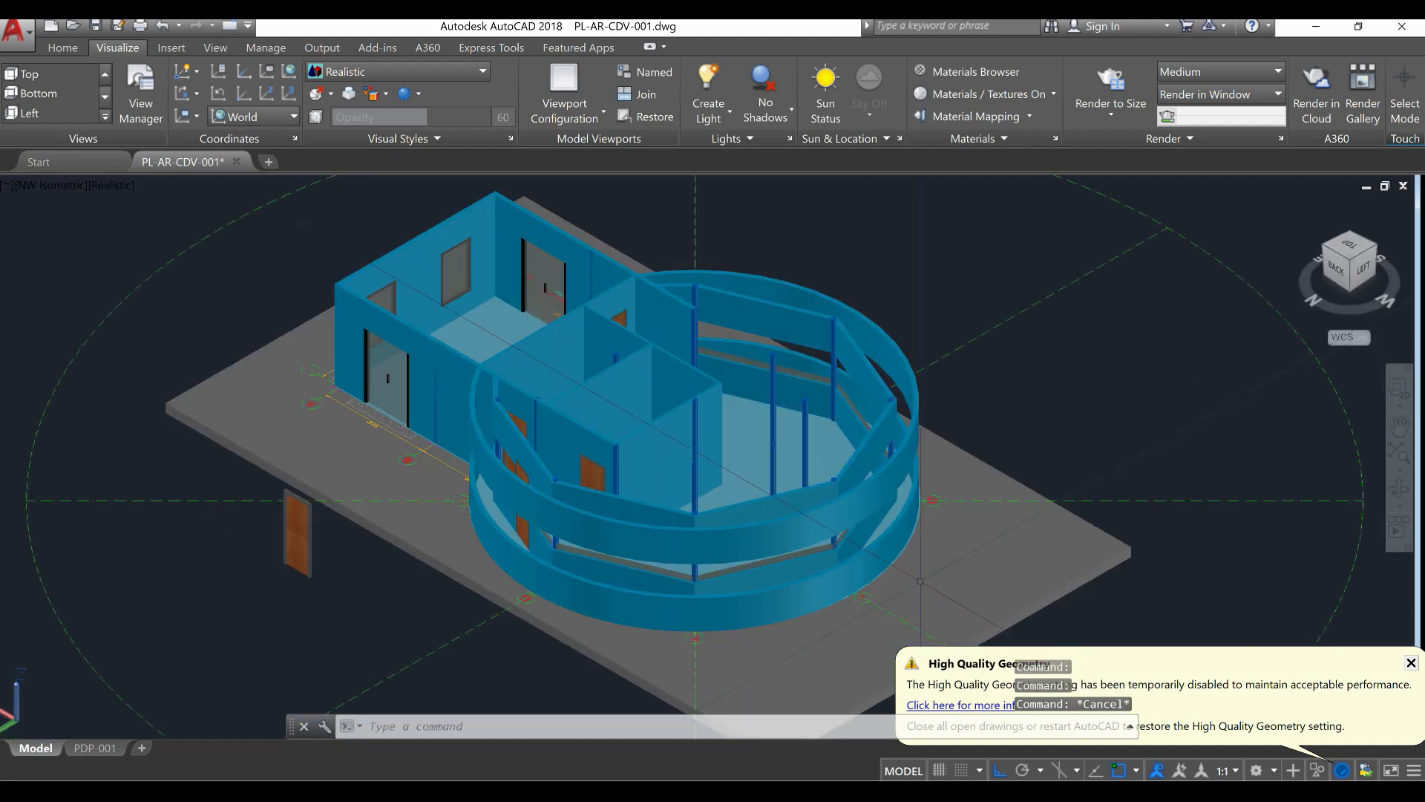
scroll(up, 3)
text(M)
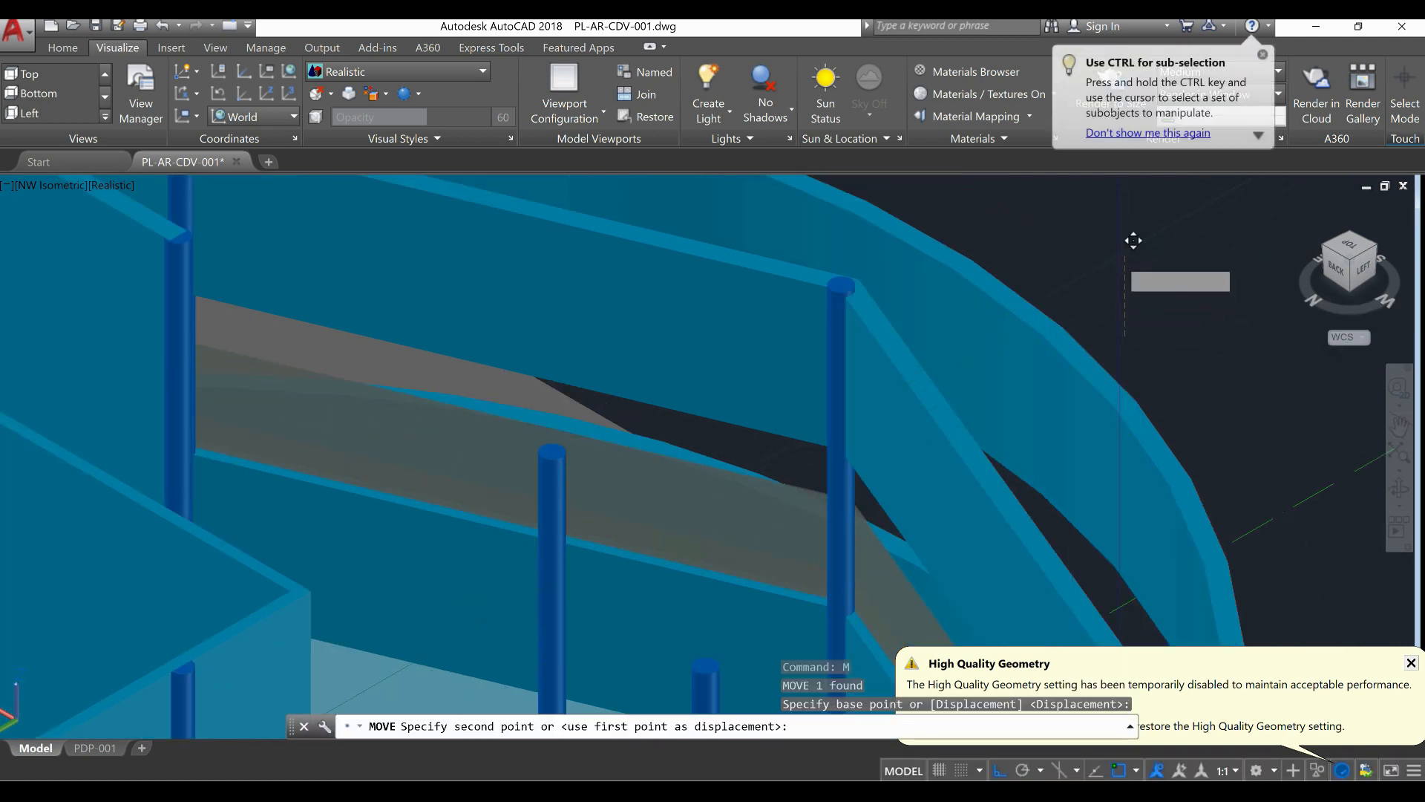
mouse_move(1132, 192)
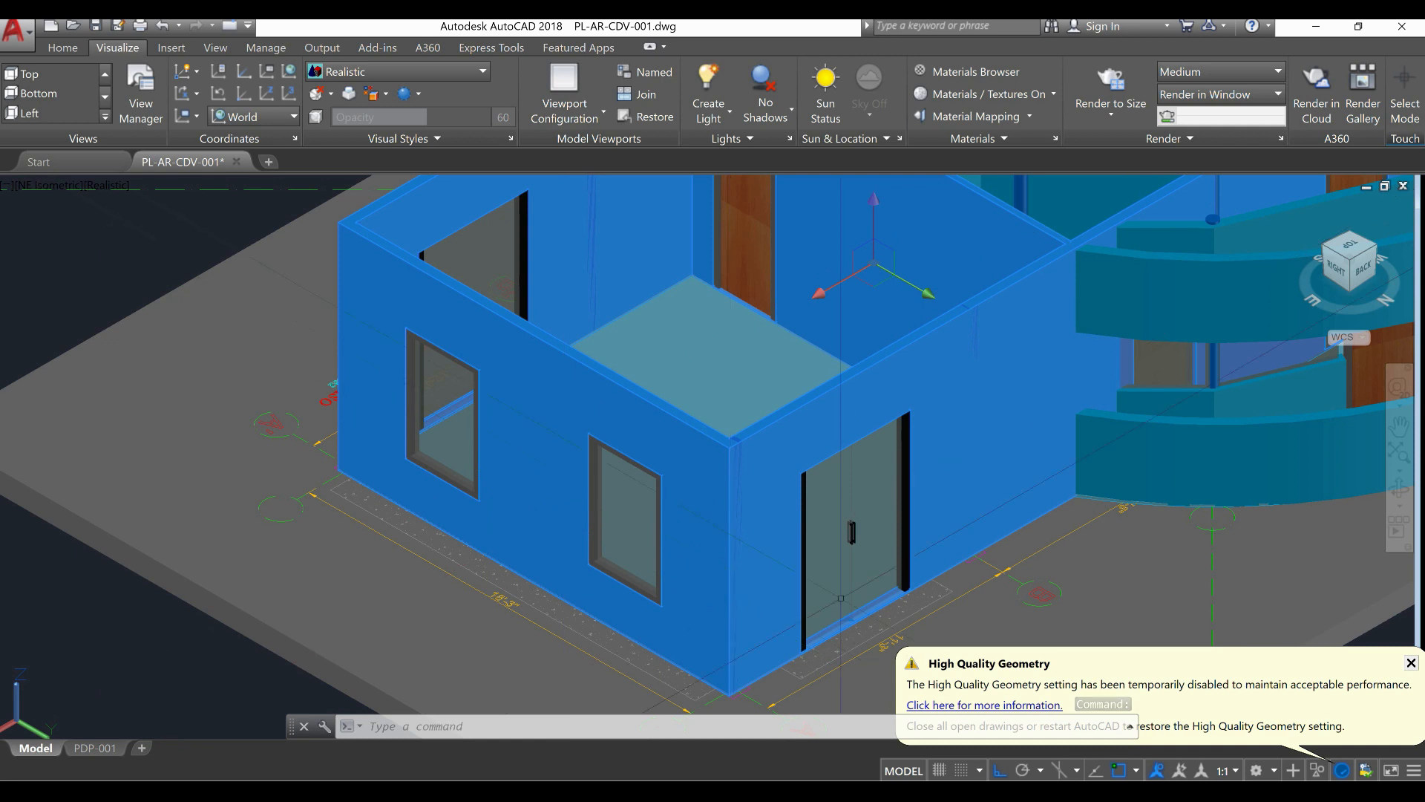
click(840, 532)
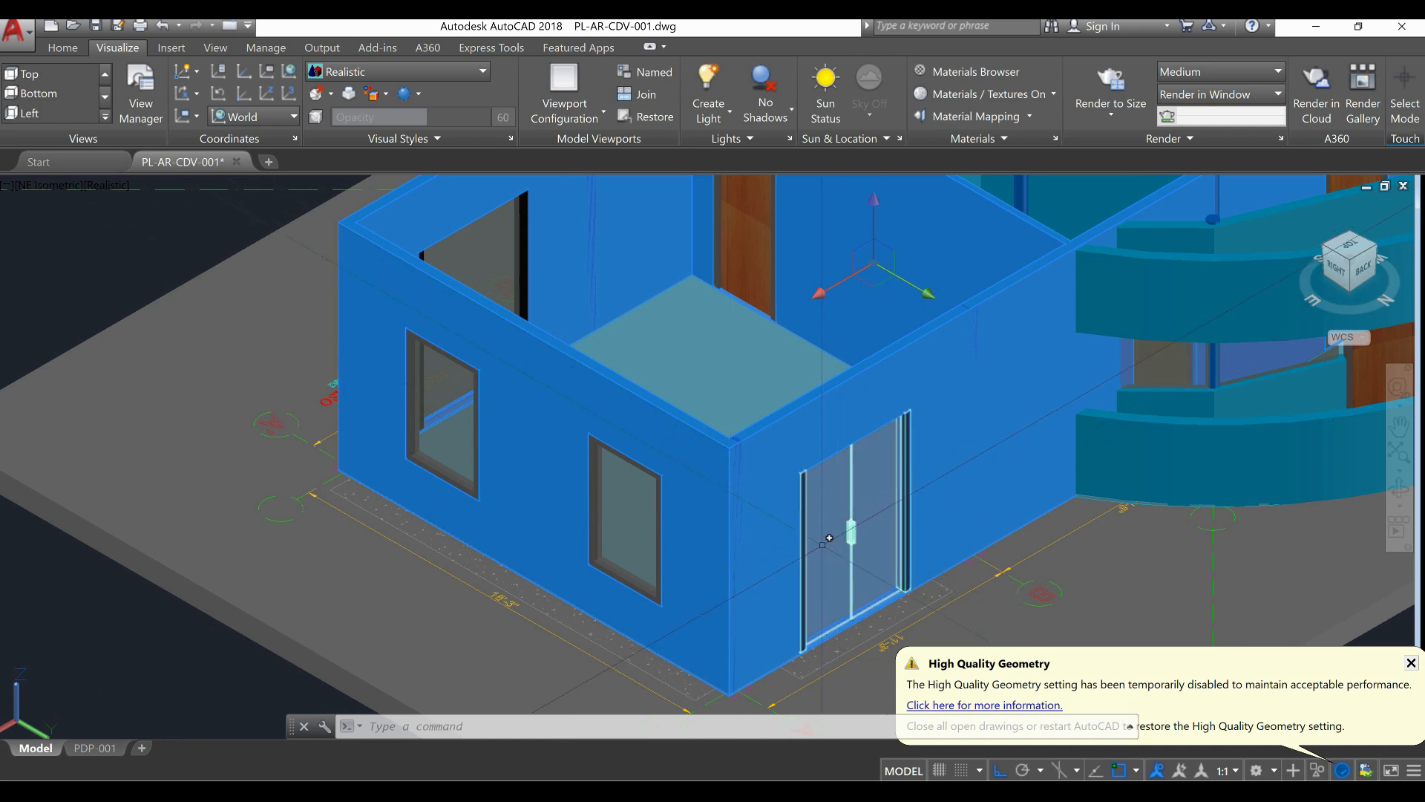
mouse_move(881, 555)
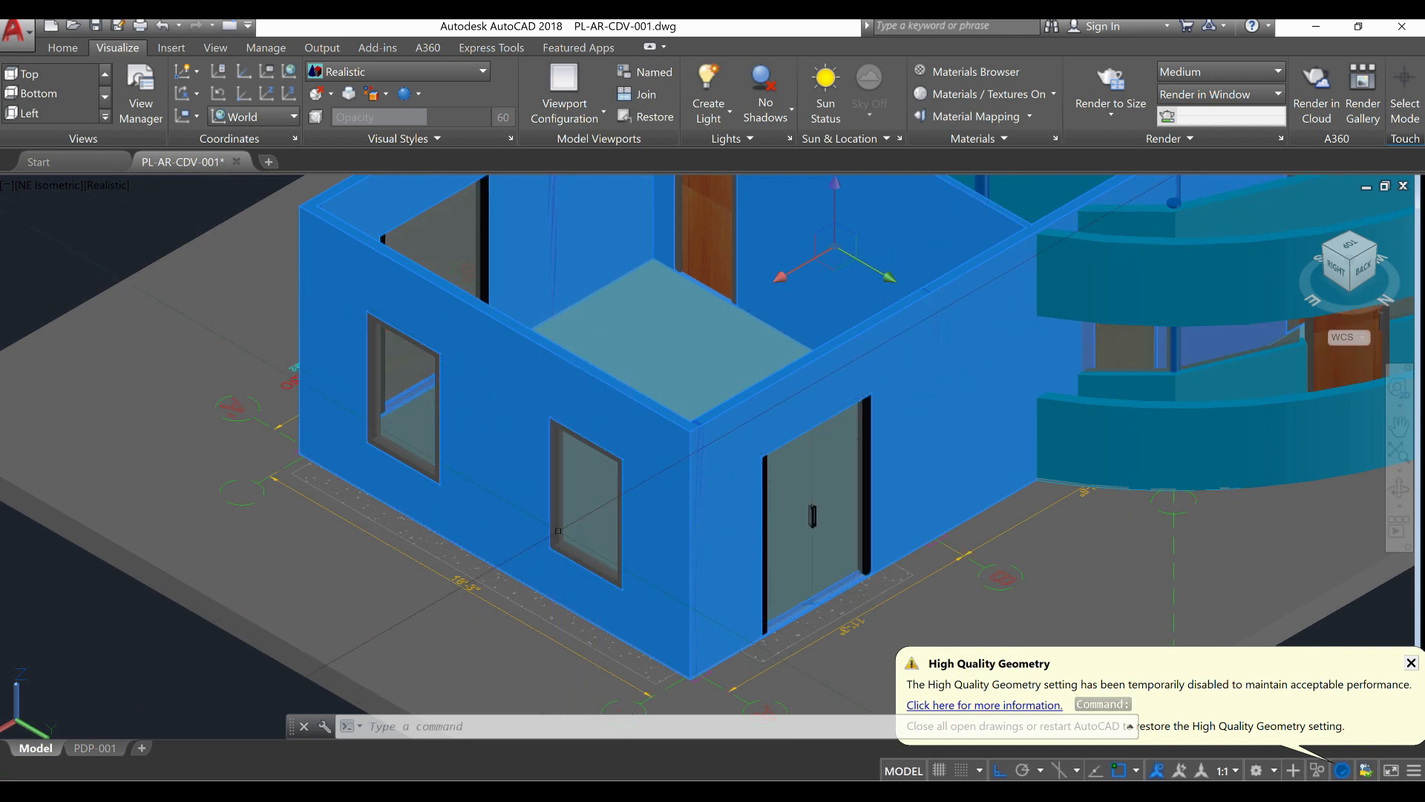
mouse_move(582, 463)
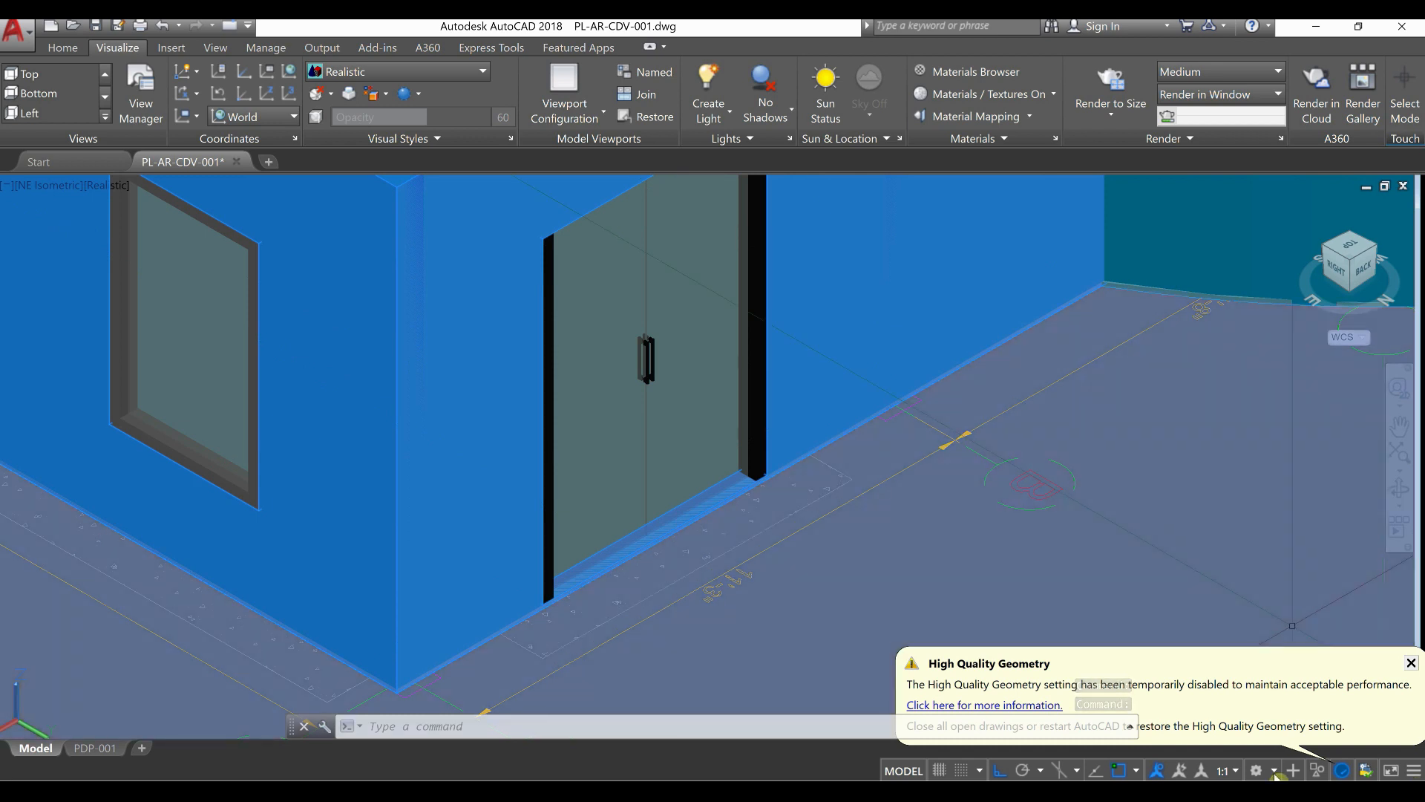
Step: Switch to the Drafting & Annotation workspace and make layer CS-001 current
click(1260, 770)
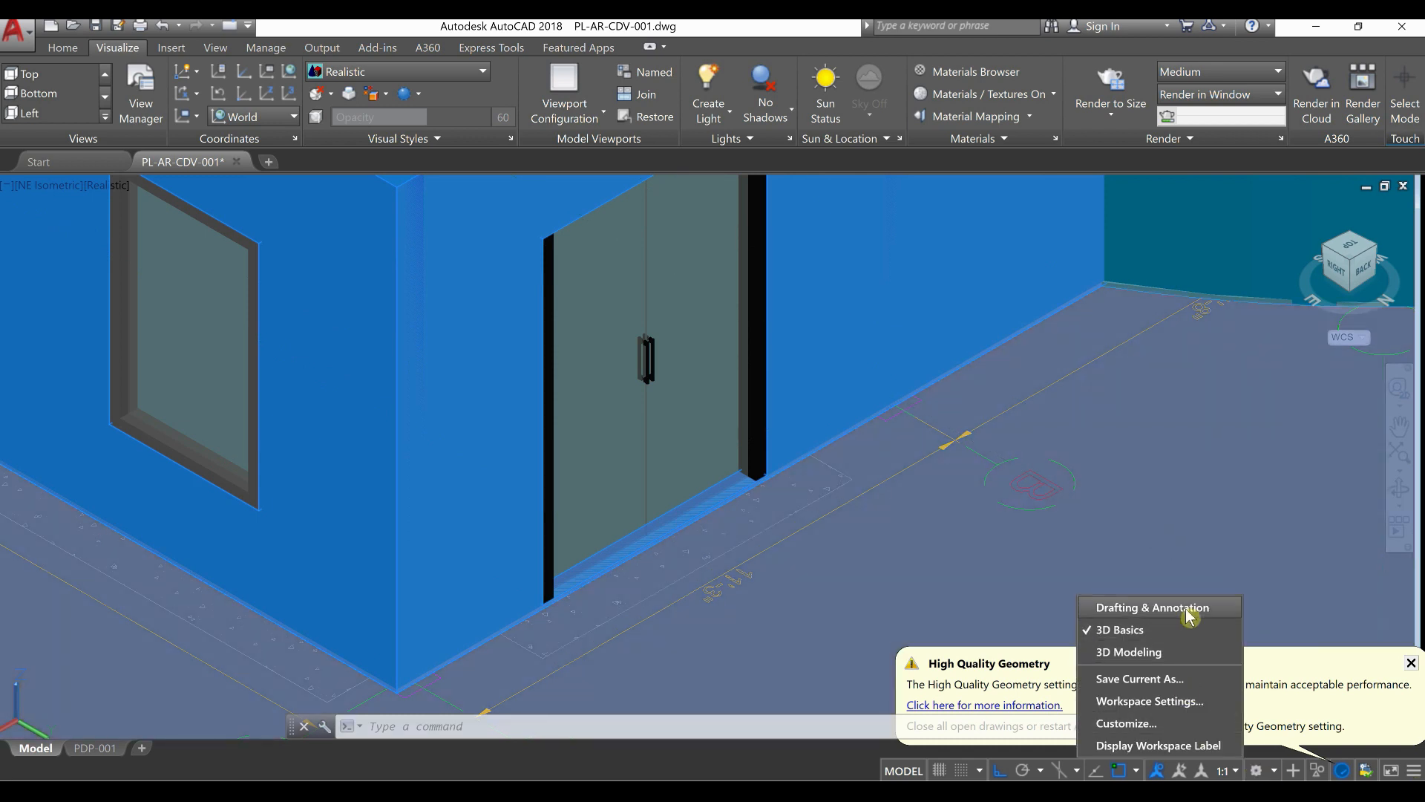
click(1152, 607)
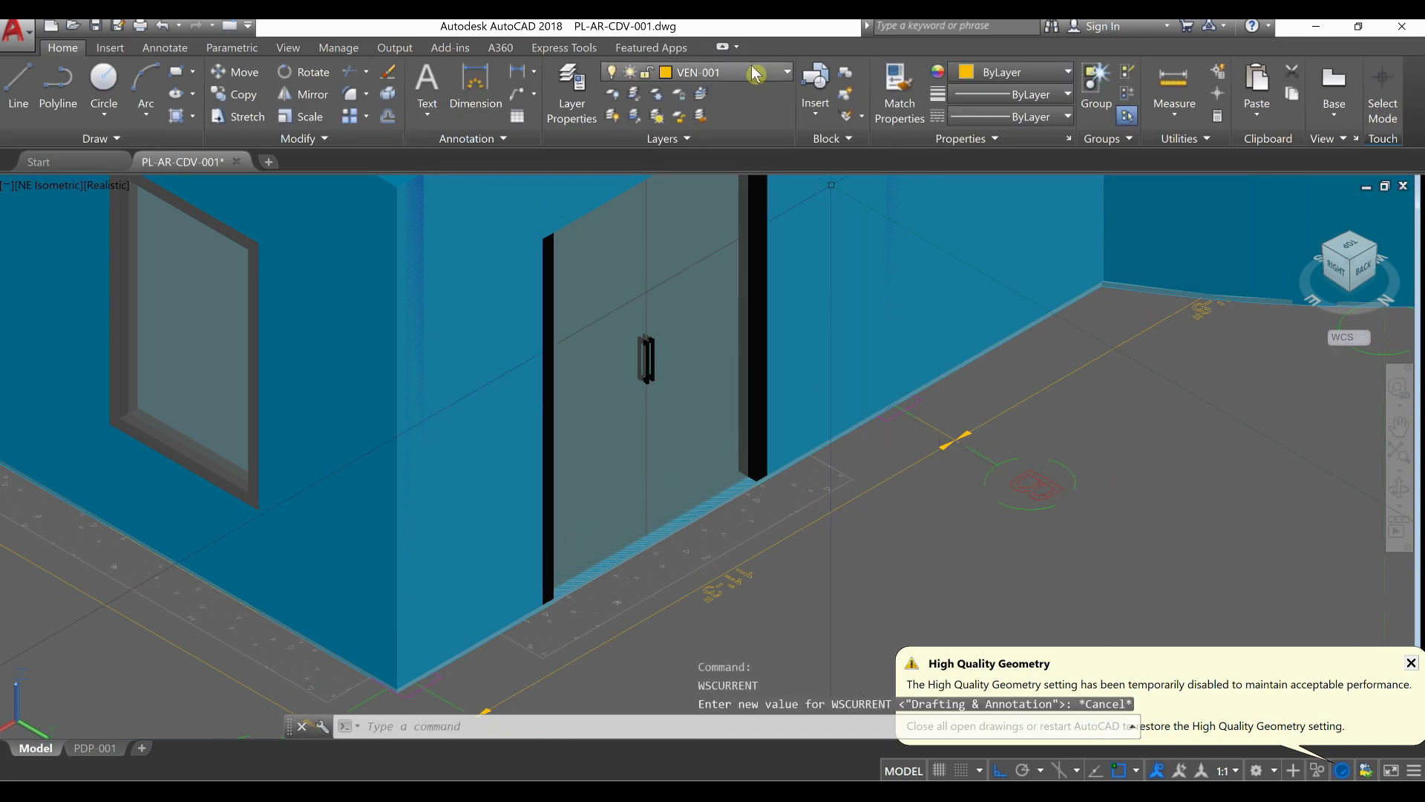
click(784, 71)
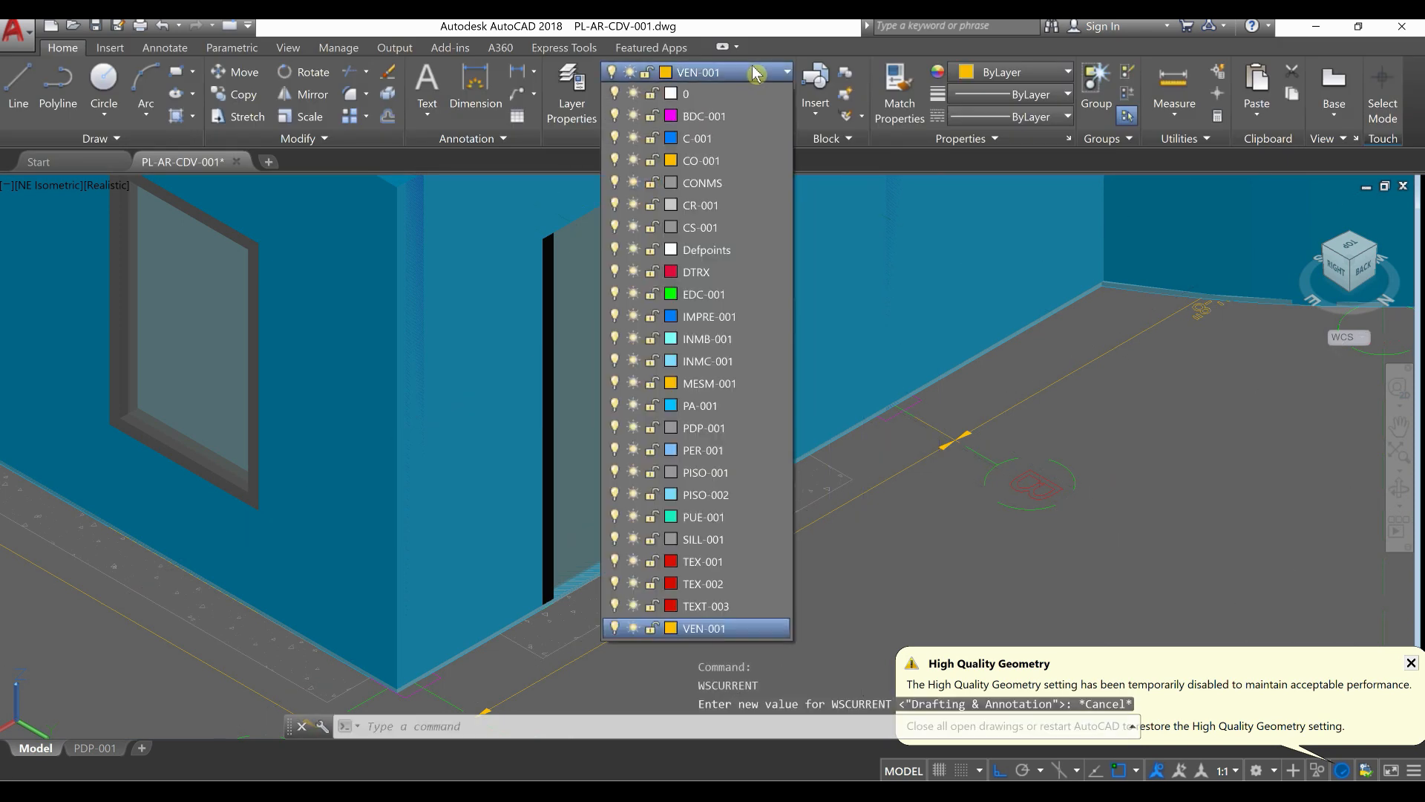
mouse_move(744, 248)
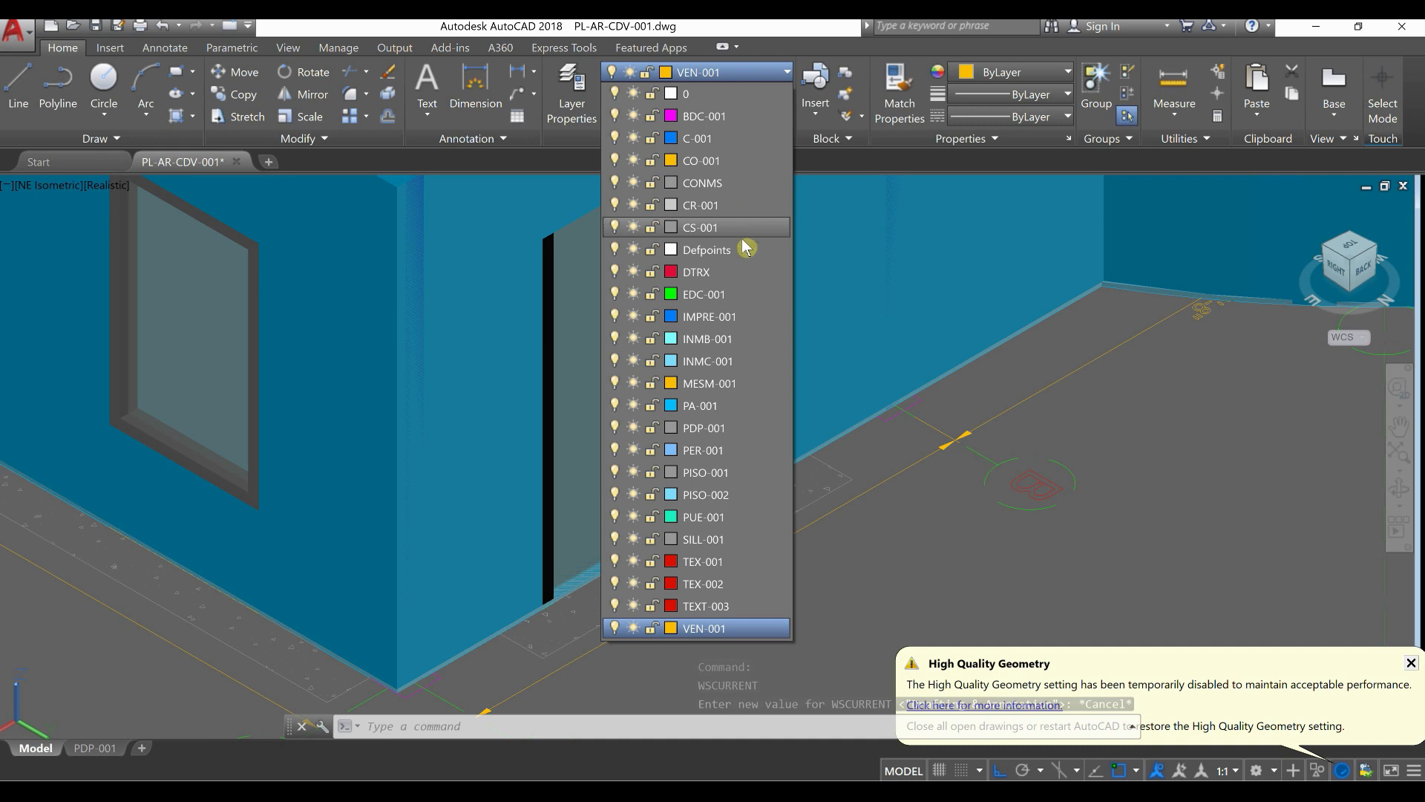
click(699, 227)
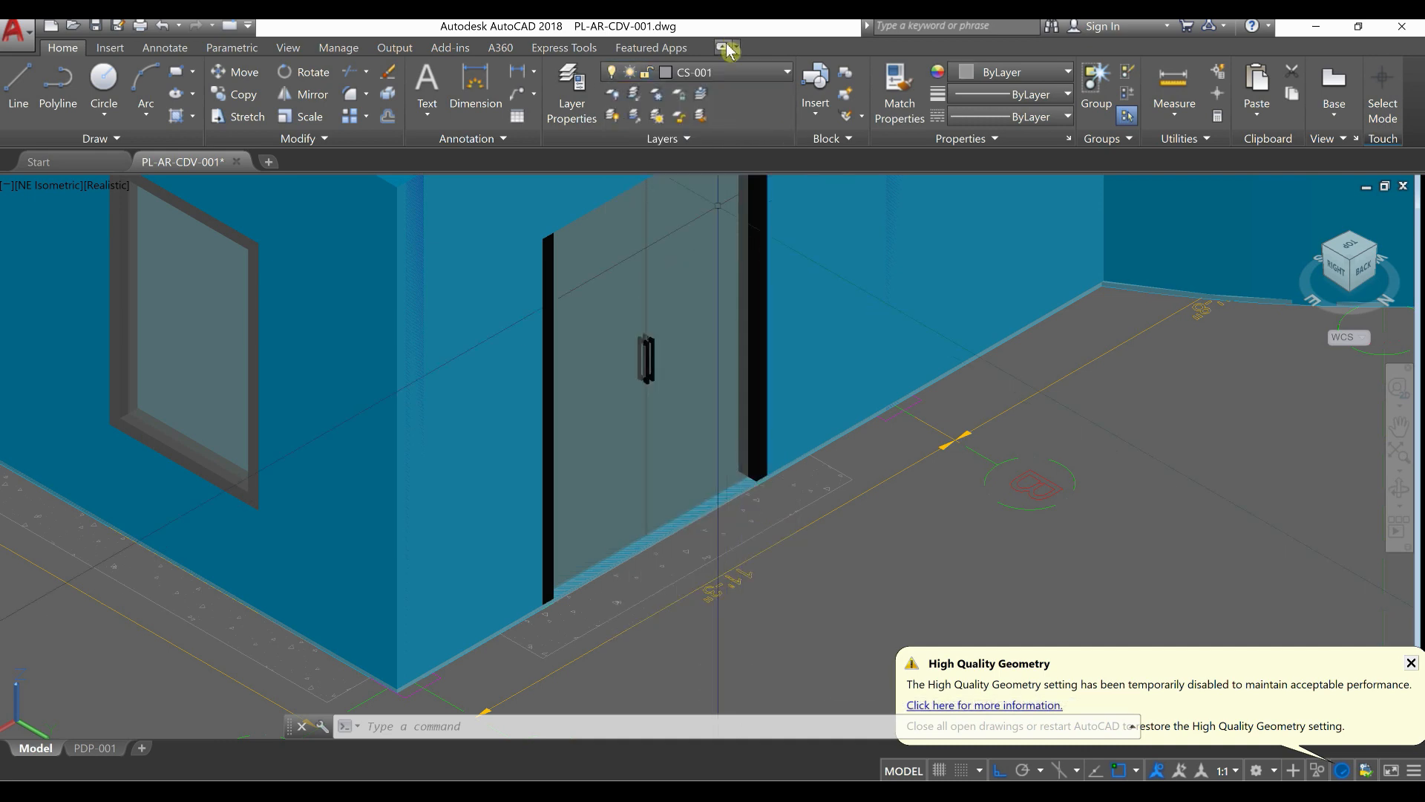
click(723, 47)
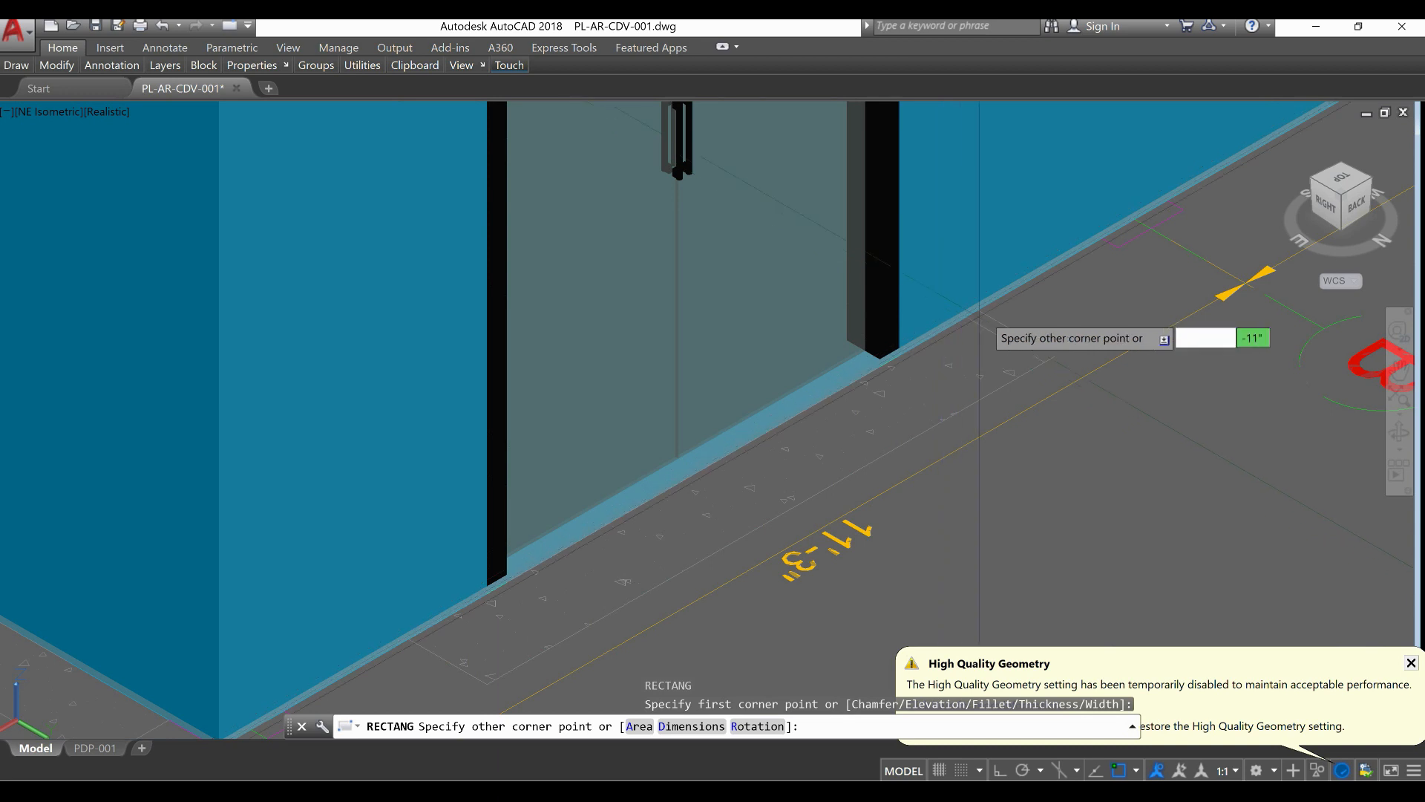
Step: Draw the slab outline at the door, extrude it 4 inches and move it up 7'-6"
click(979, 309)
text(4)
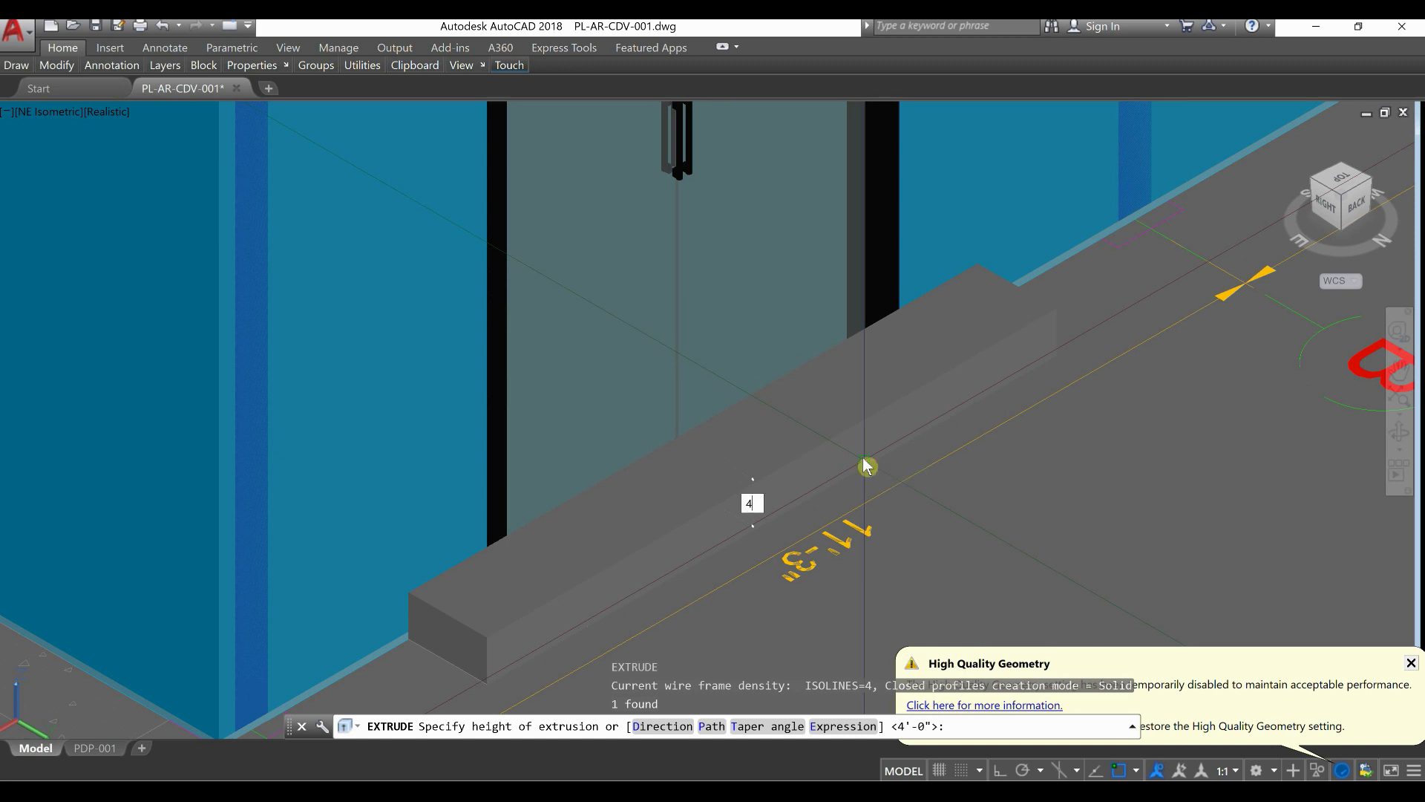
key(Return)
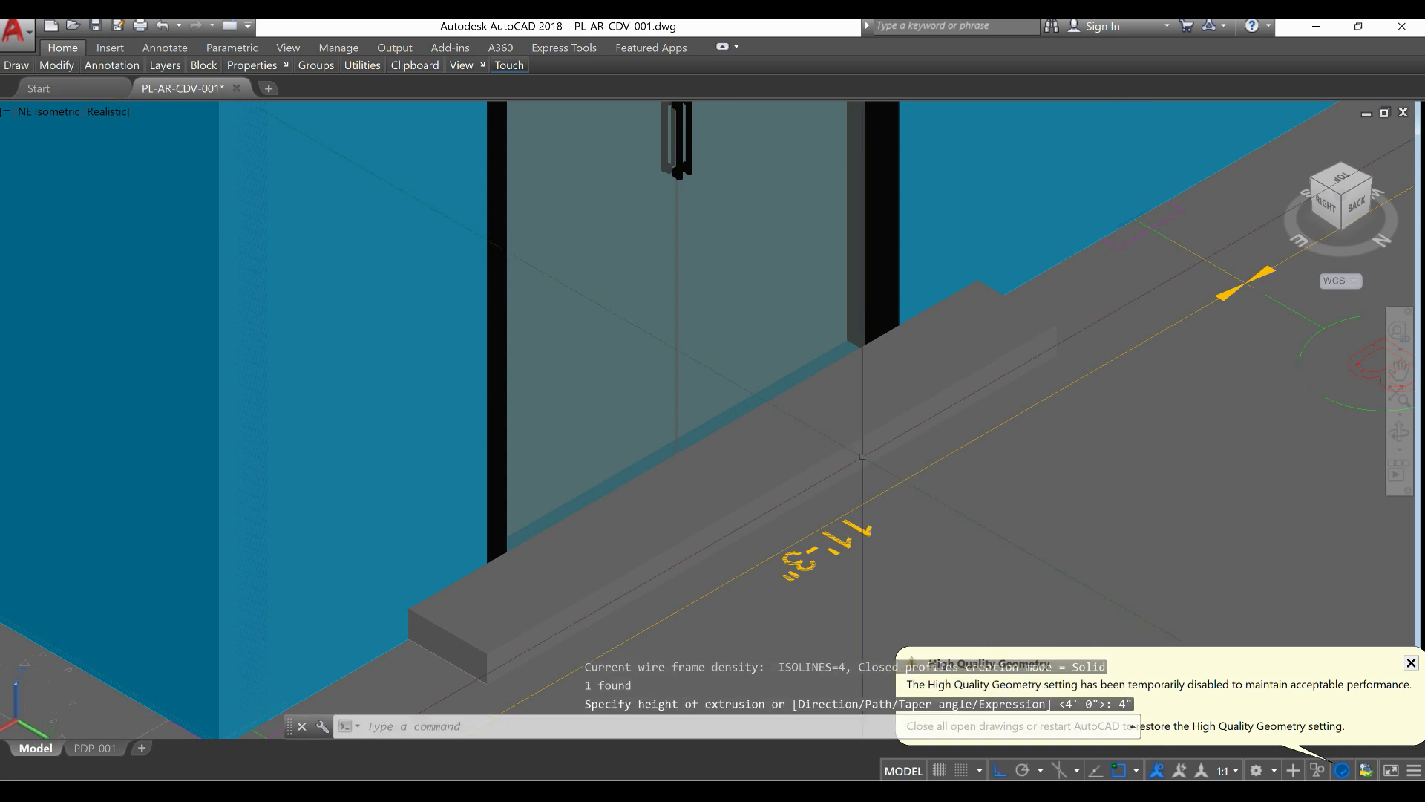
key(Return)
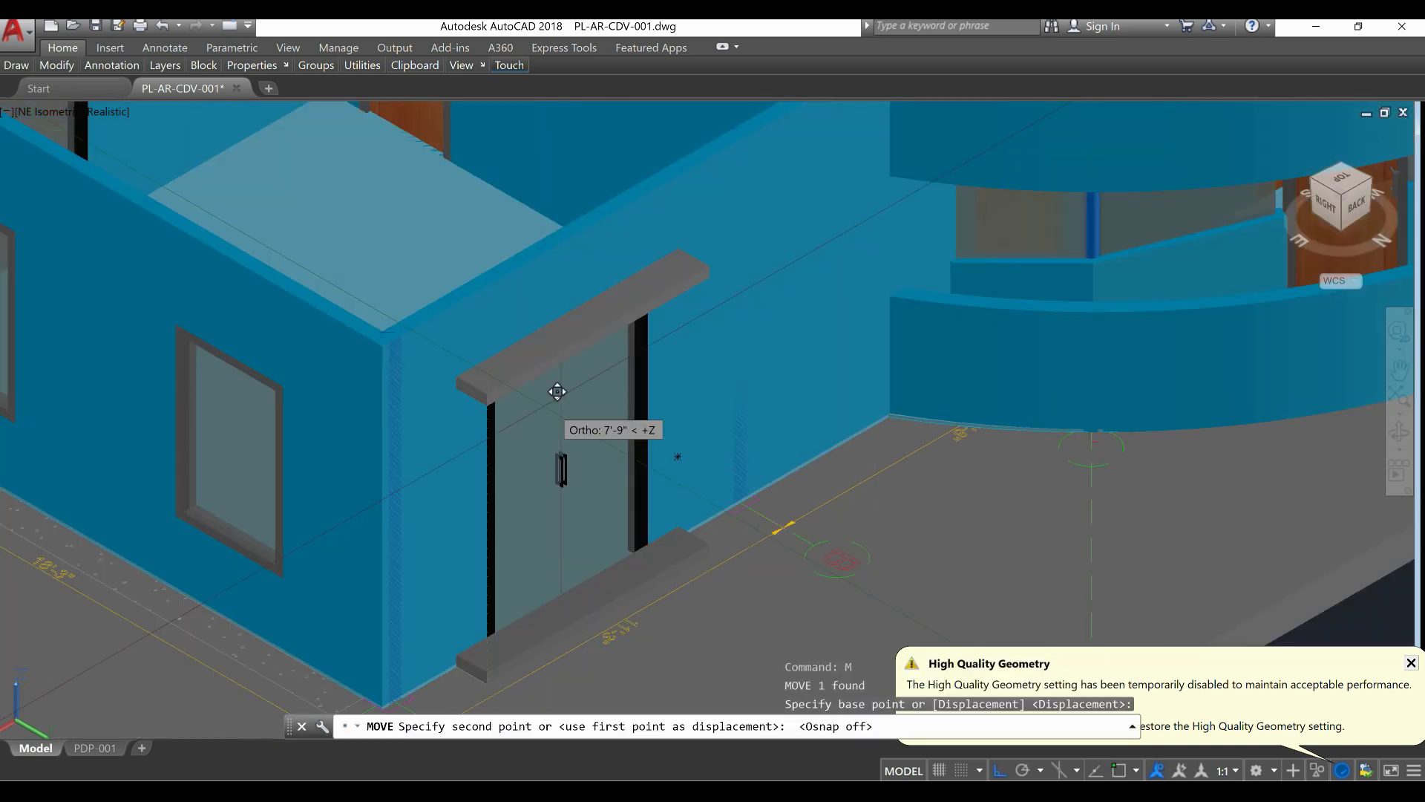
text(7)
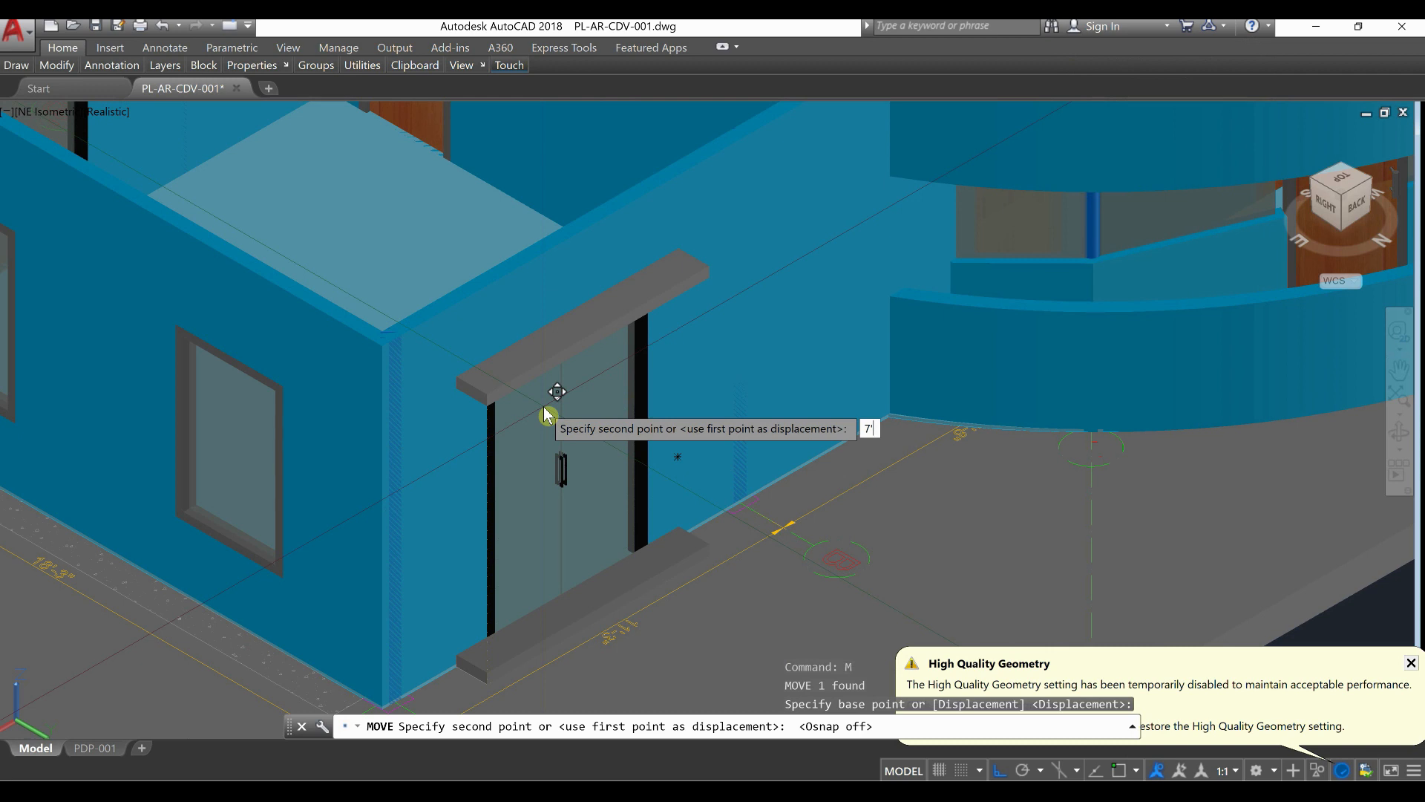
text('-6")
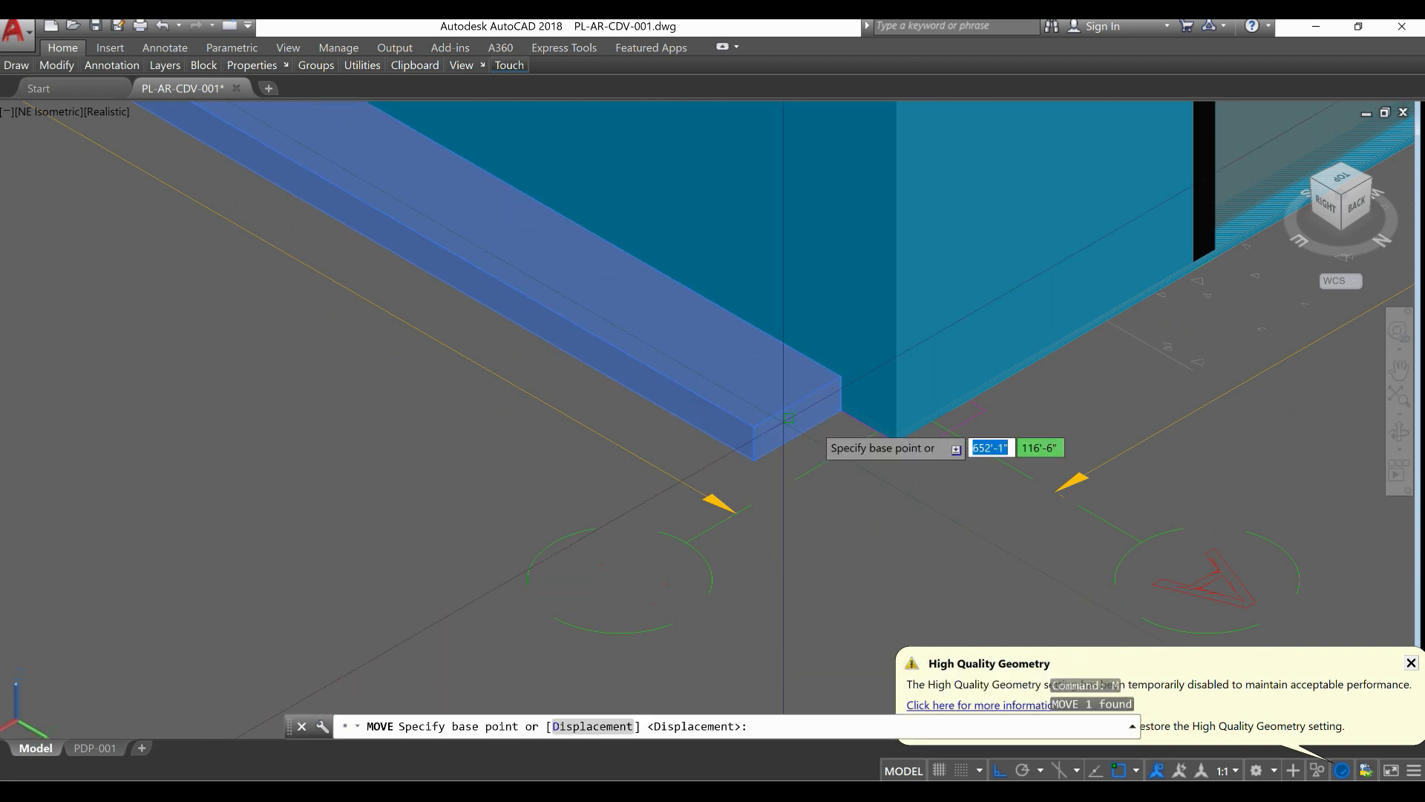
Step: Move the long window-wall slab up 7'-6" from its corner base point
click(779, 411)
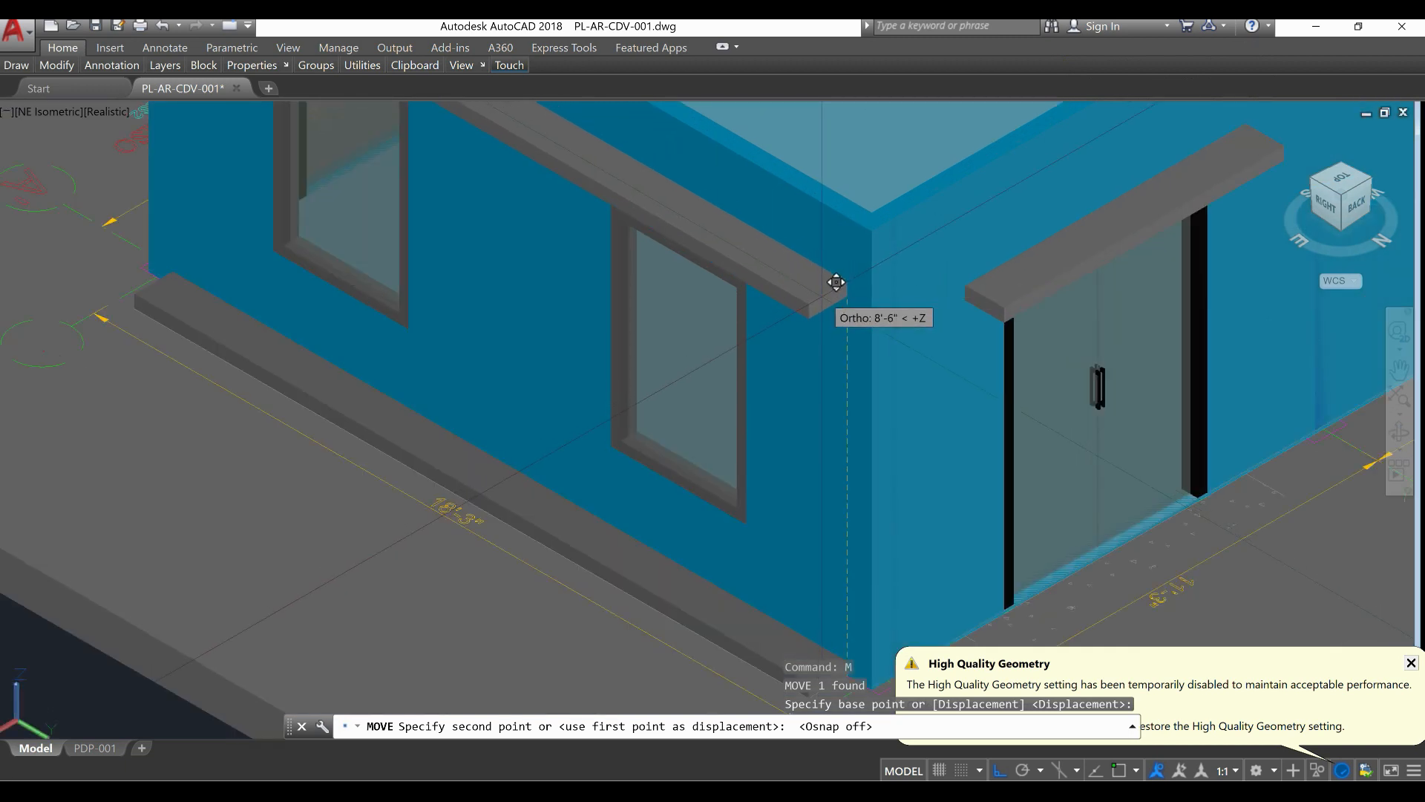
text(7)
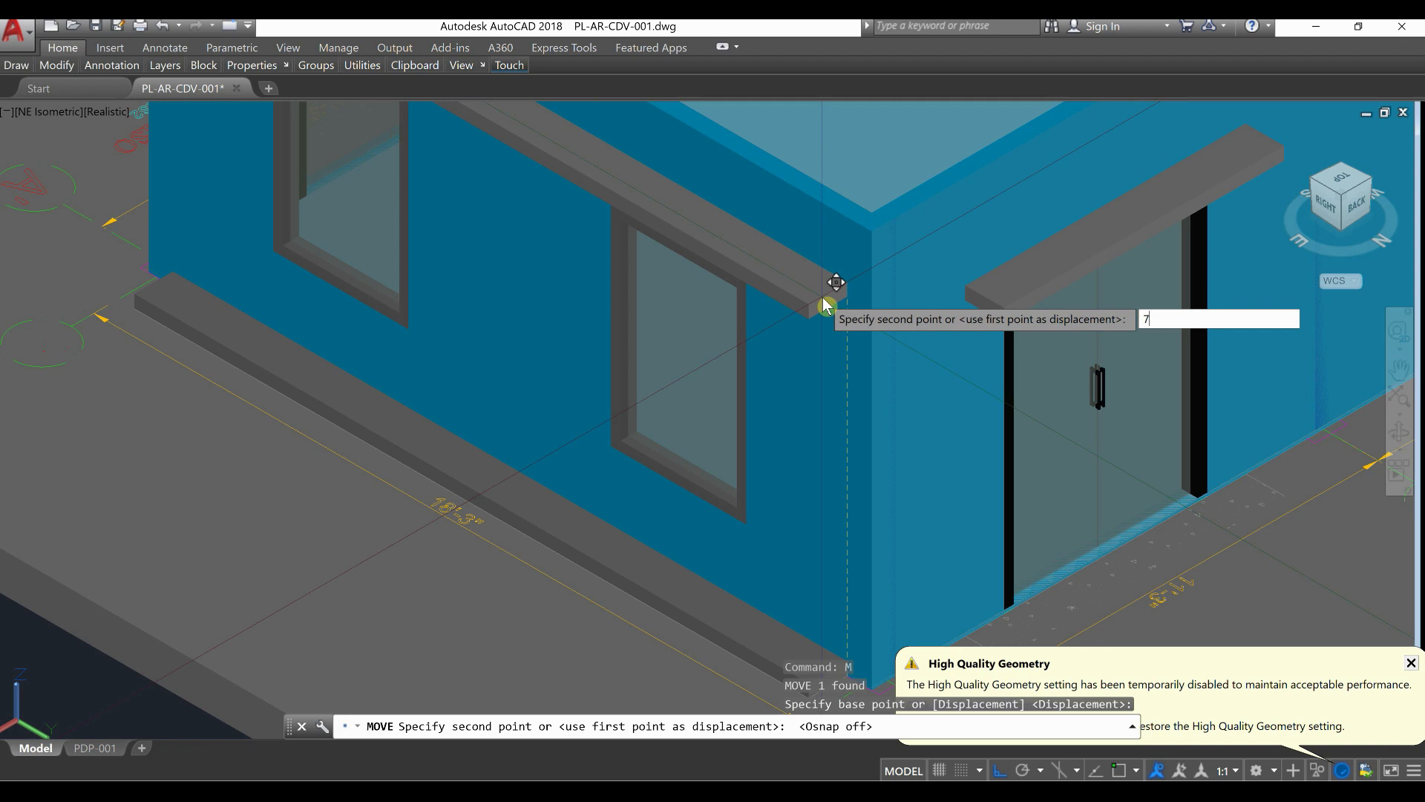
text('-)
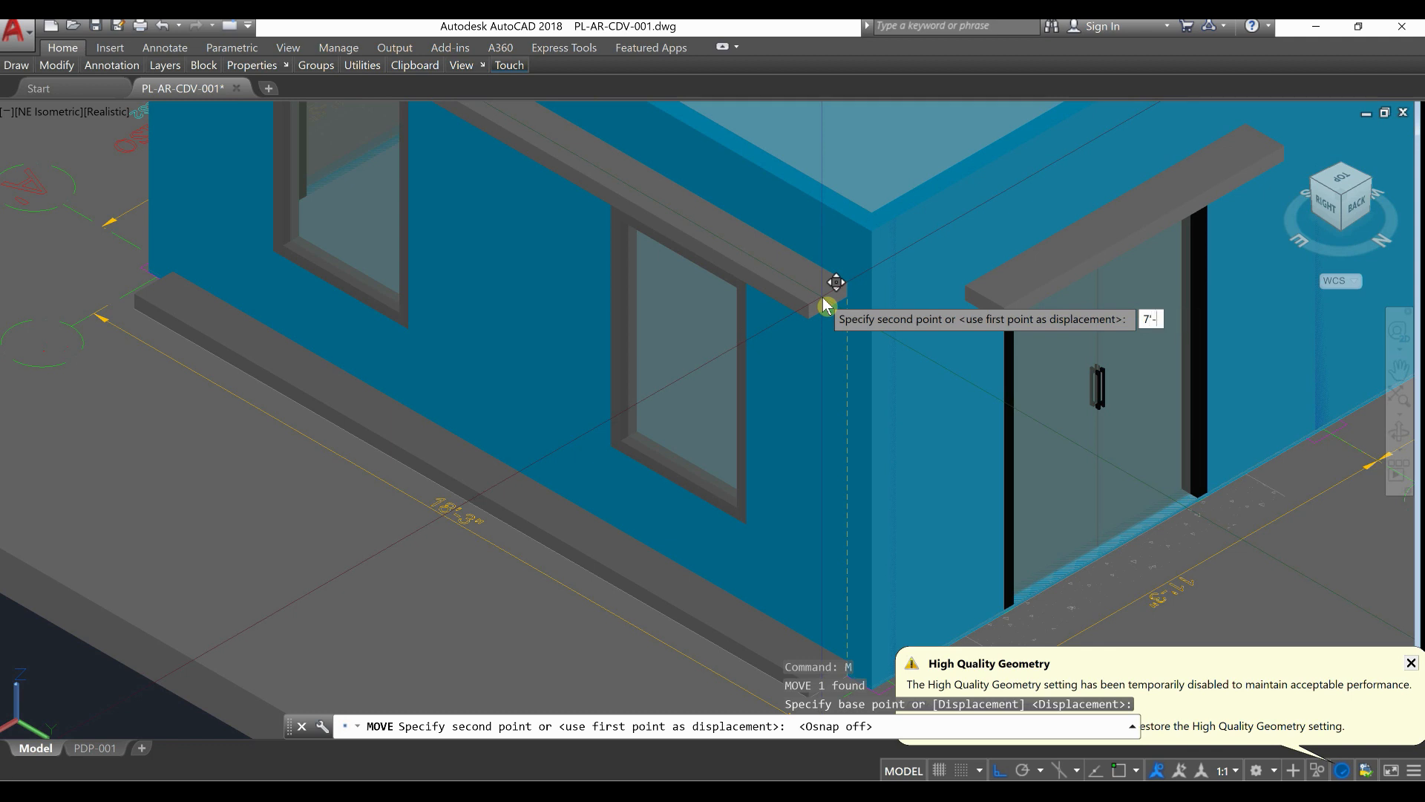
text(-6")
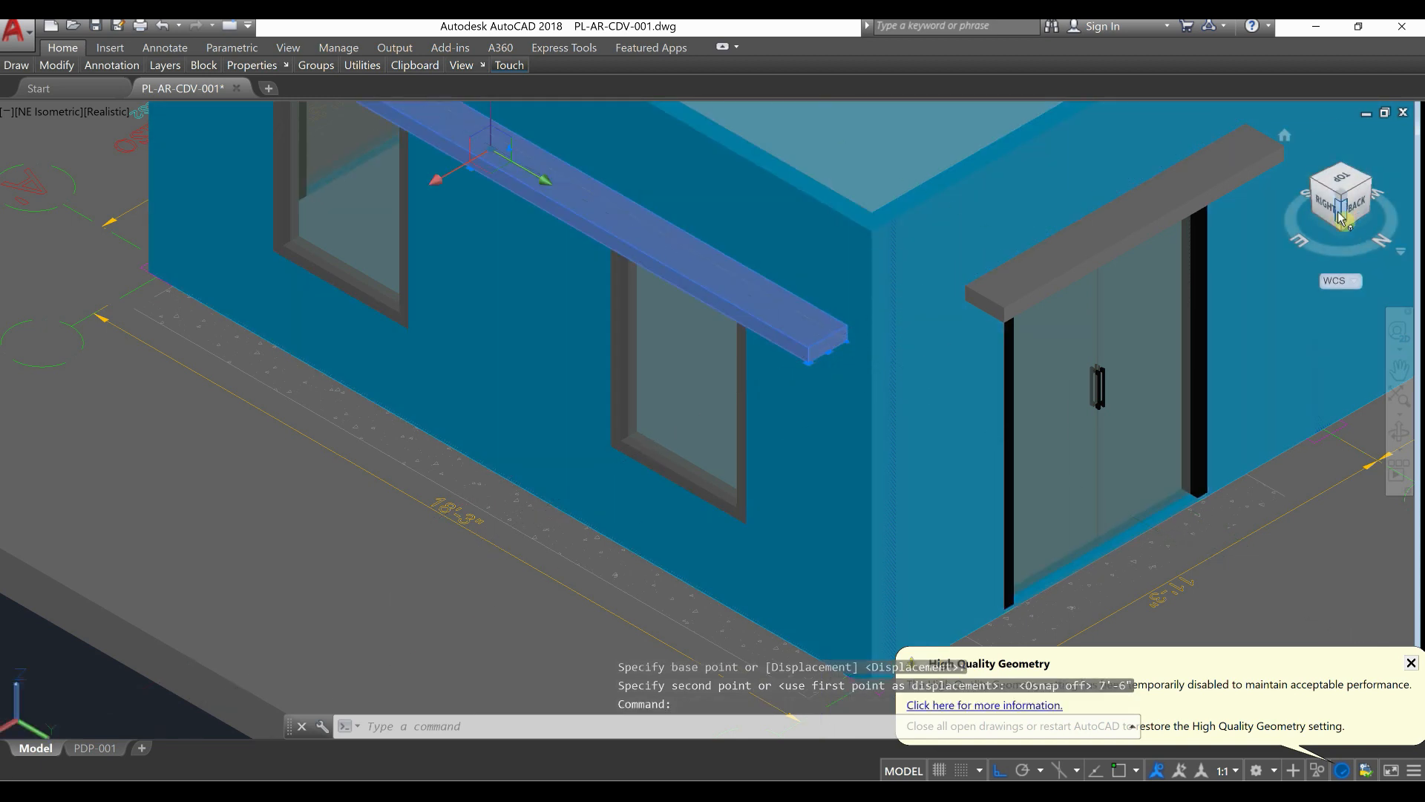
click(1338, 197)
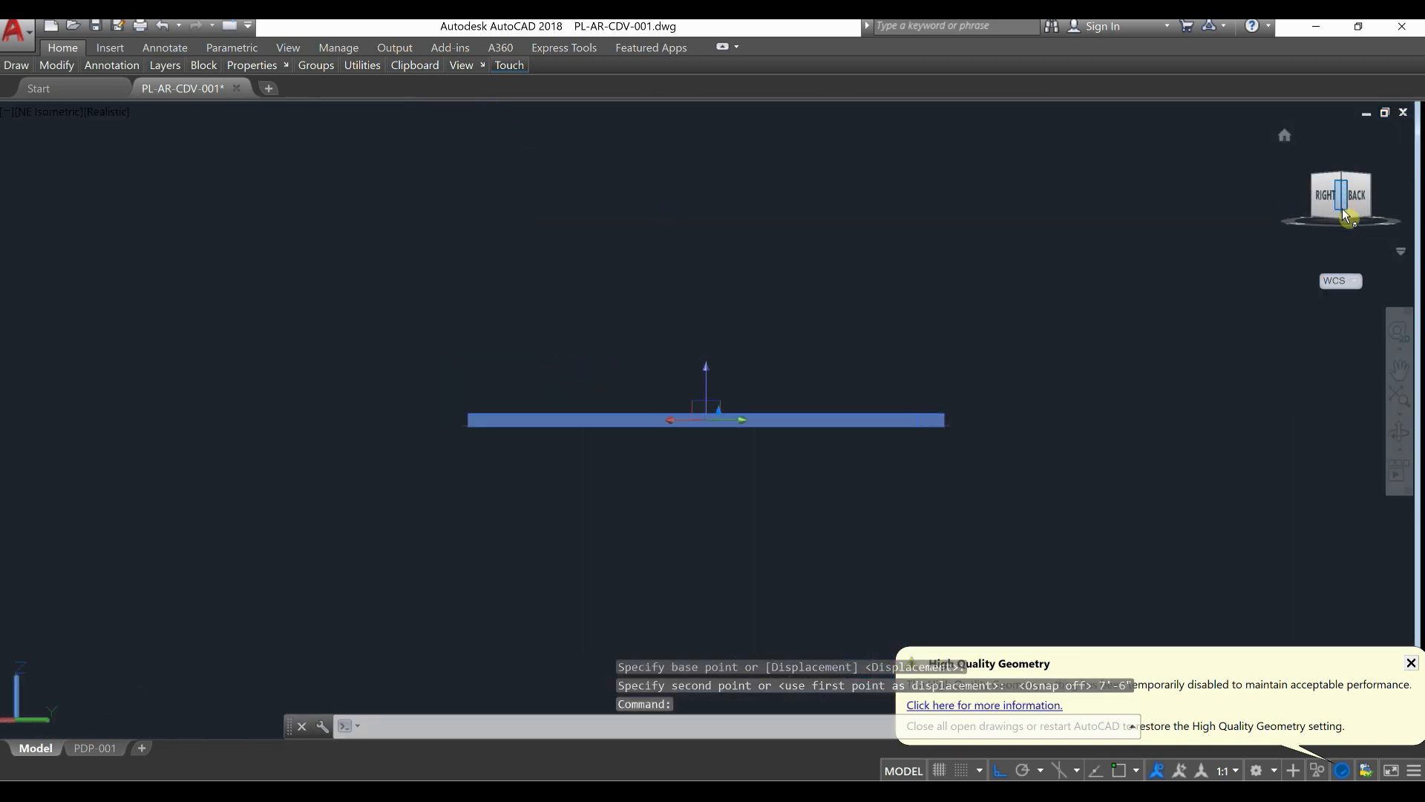
click(1339, 214)
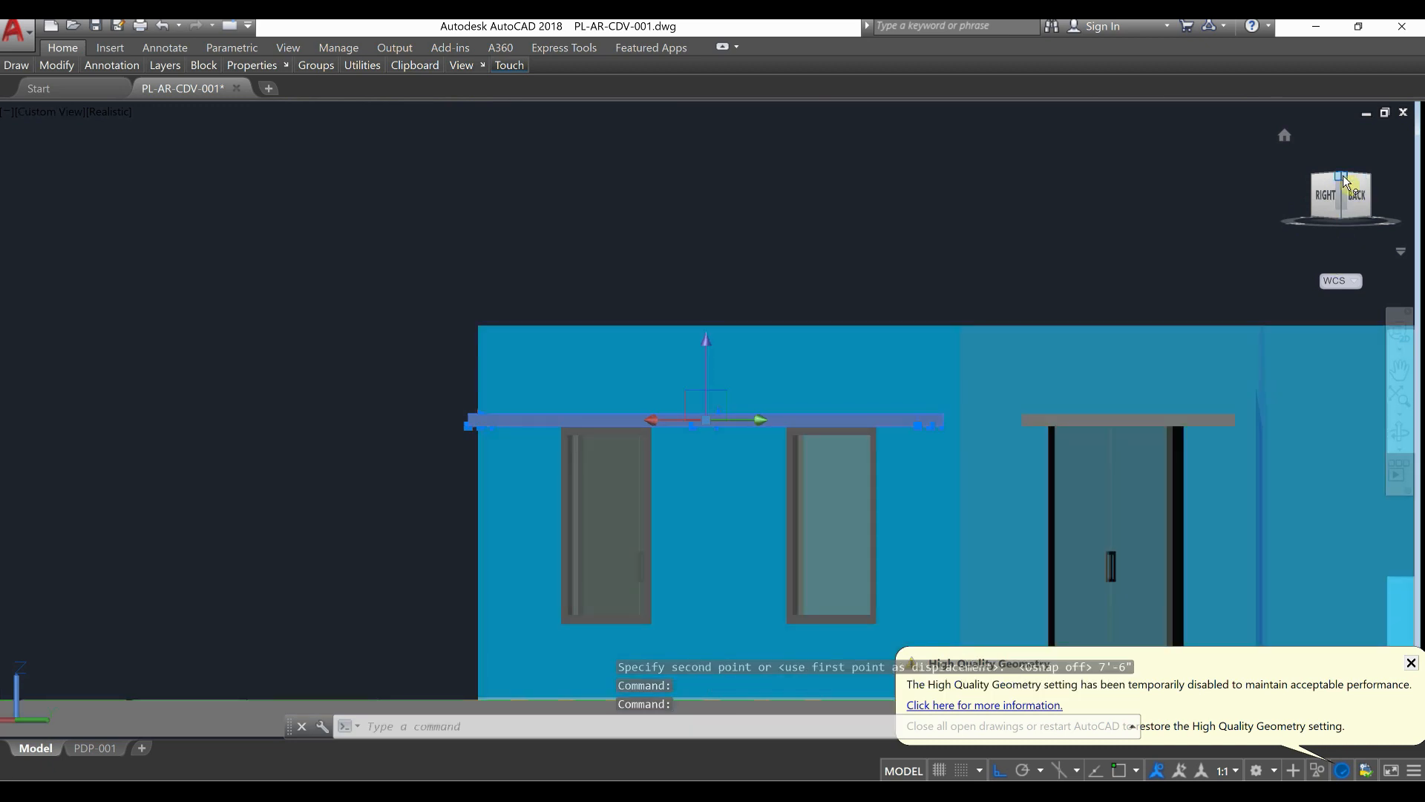
click(1339, 187)
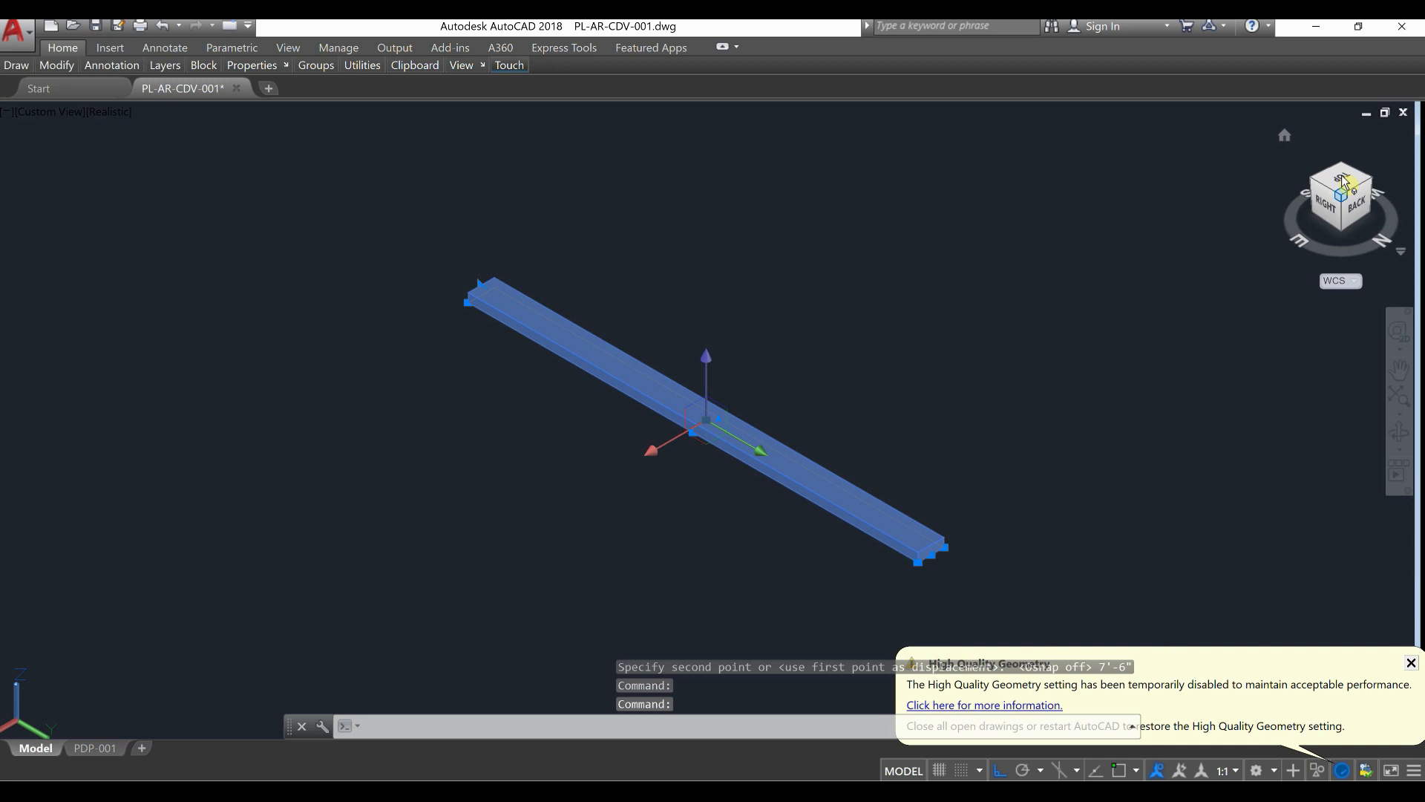
click(1343, 187)
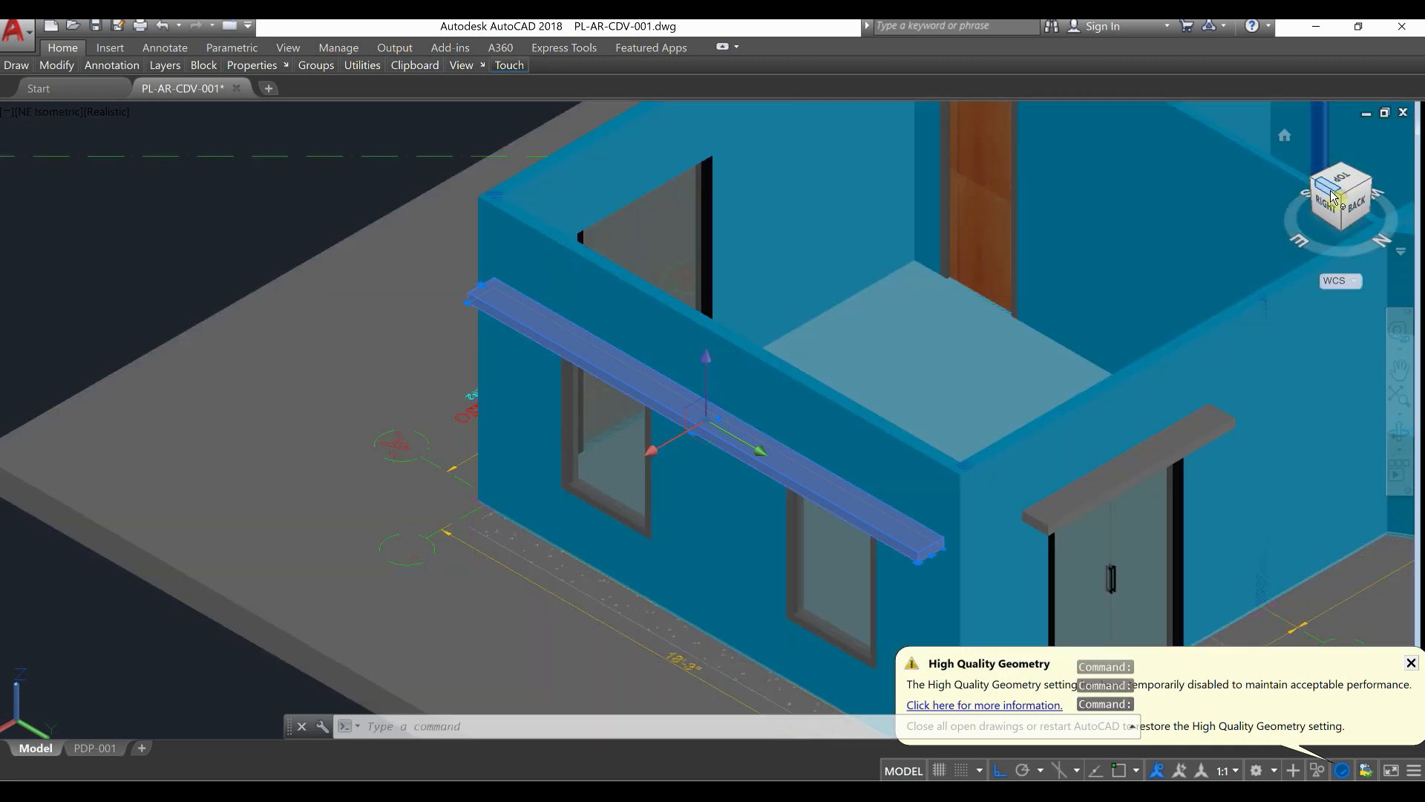
click(1335, 198)
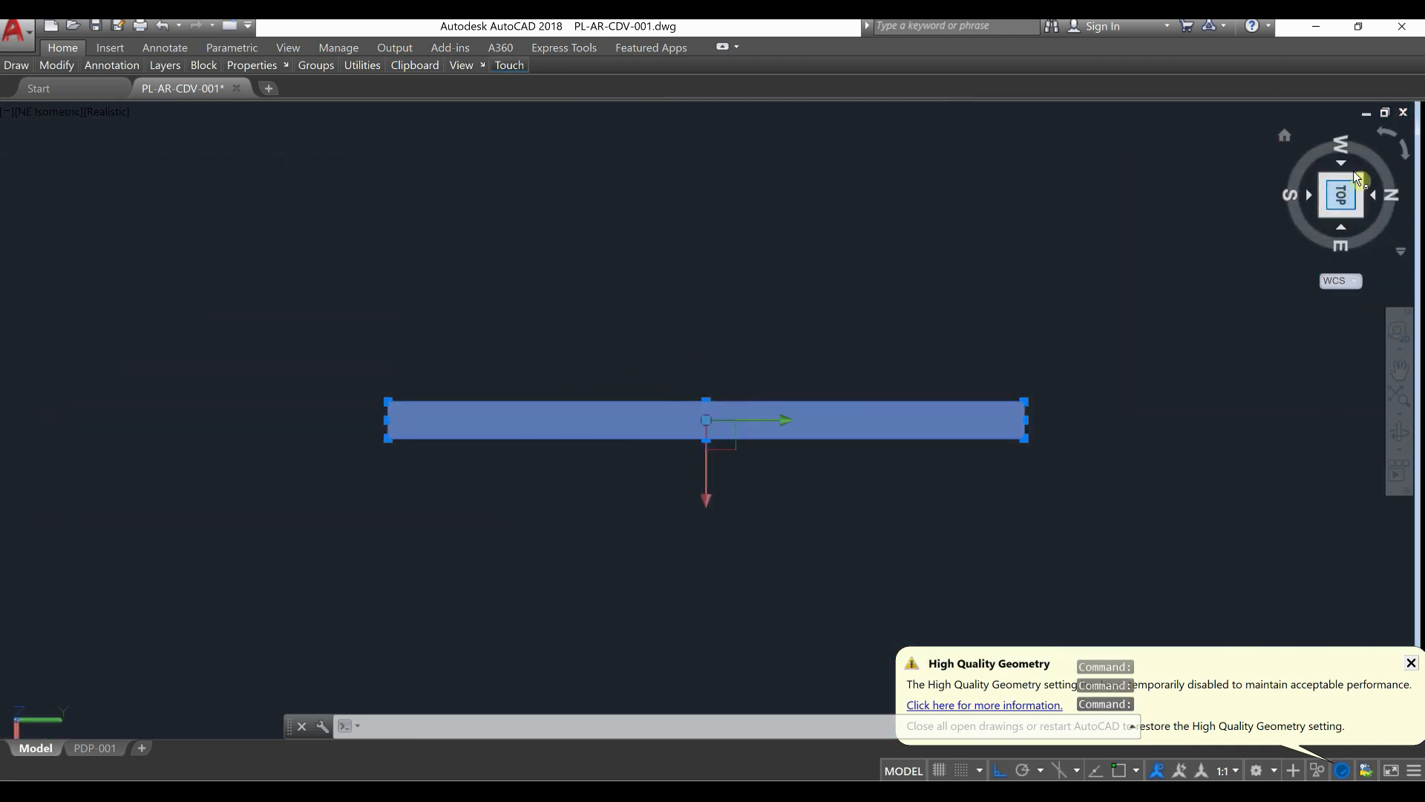
click(1339, 193)
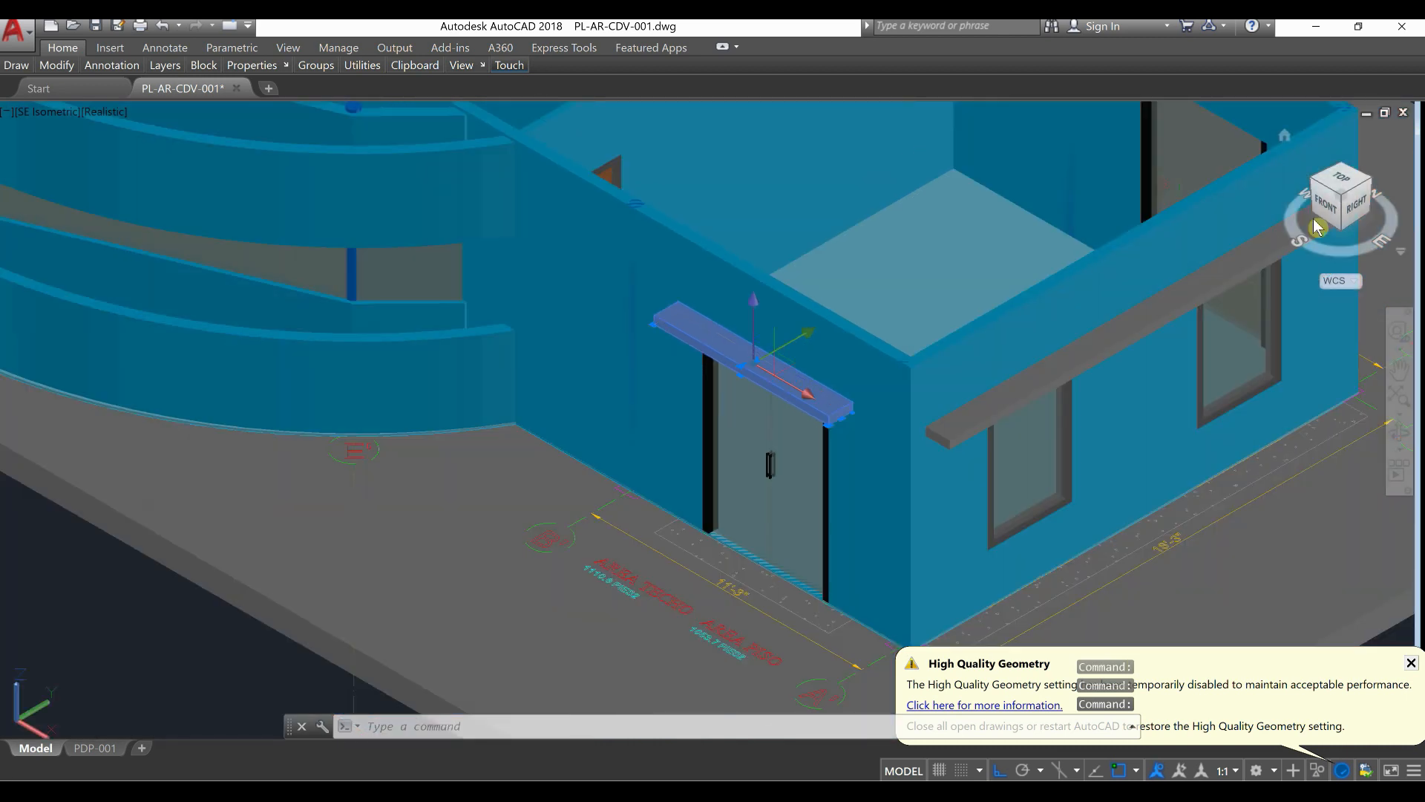
click(1337, 198)
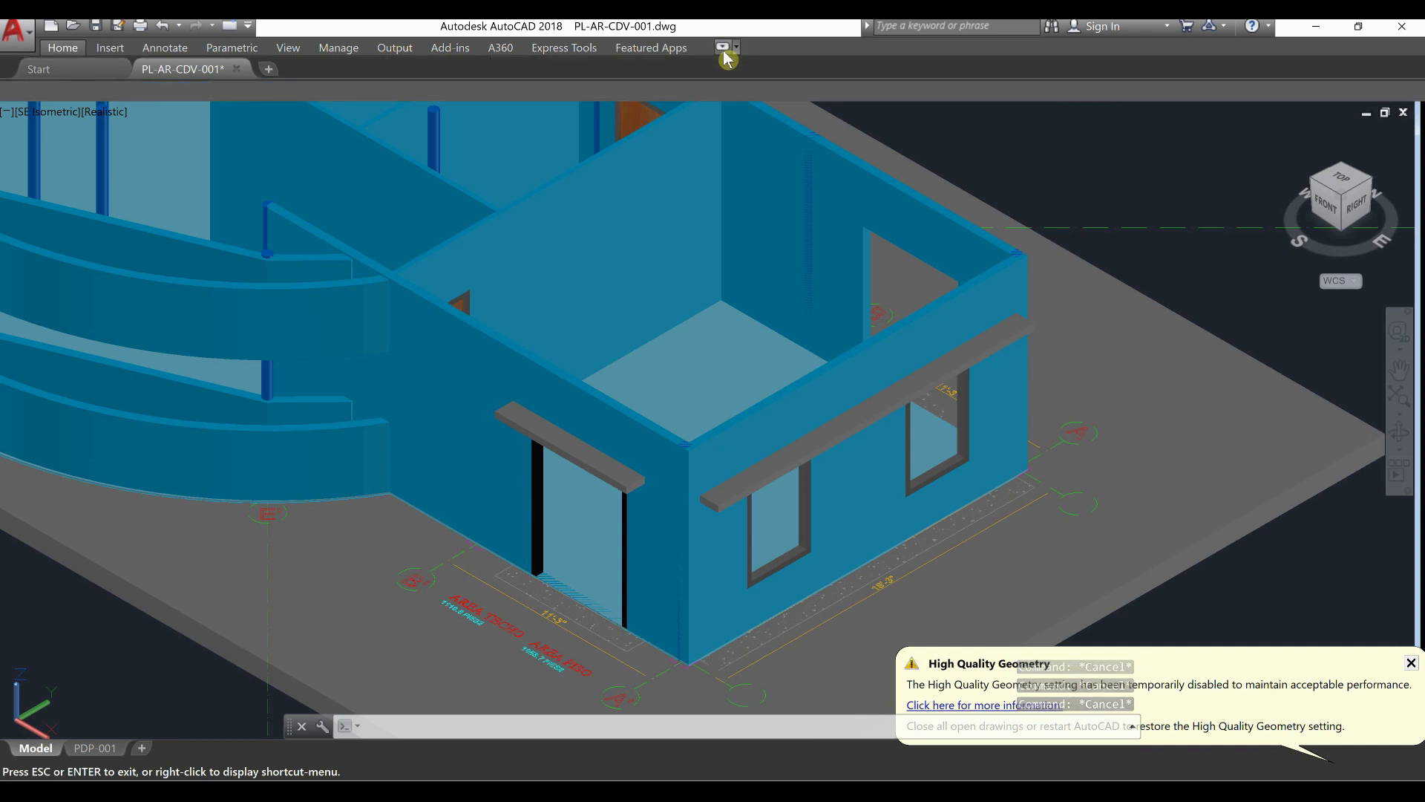
Step: Return to the 3D Modeling workspace and bring up the Materials Browser
click(62, 47)
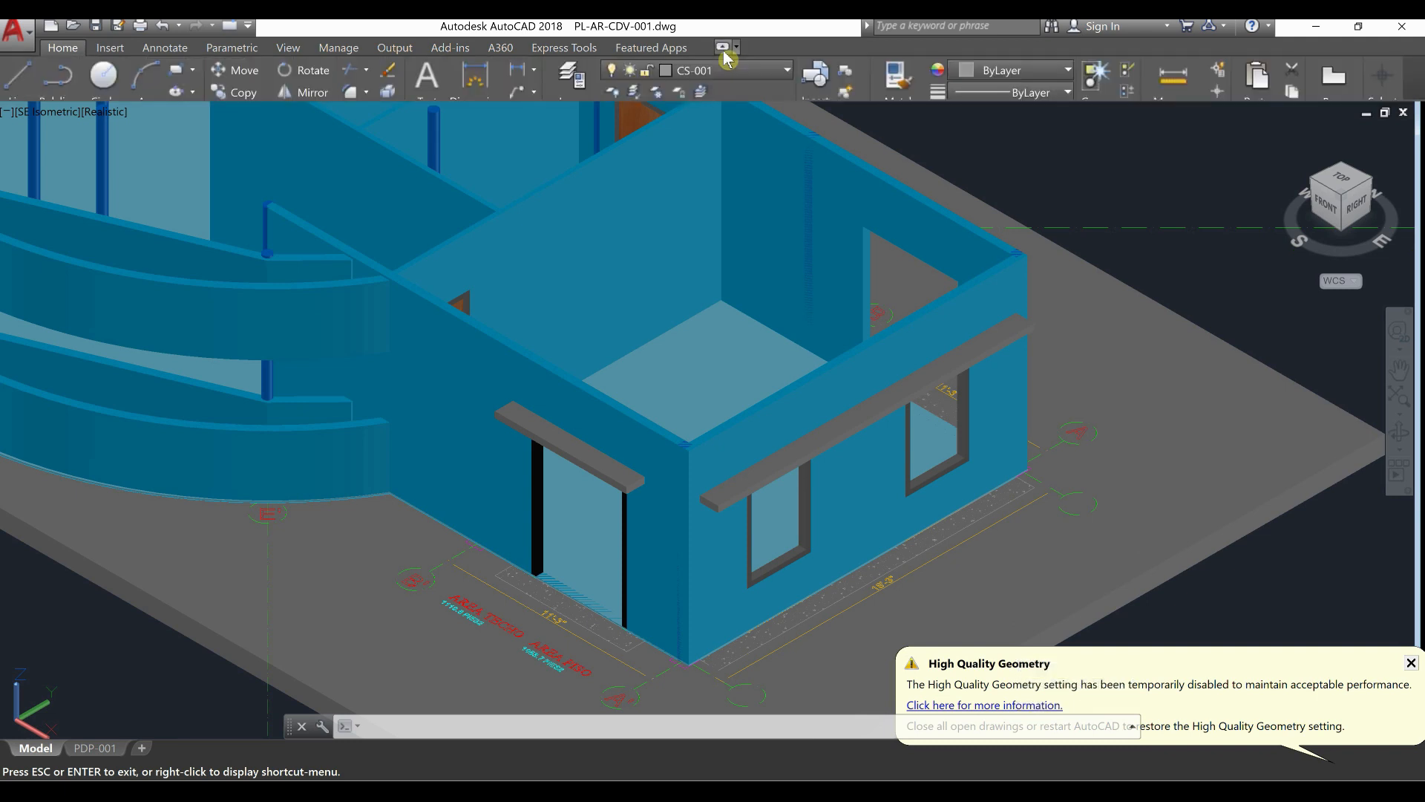
mouse_move(1407, 671)
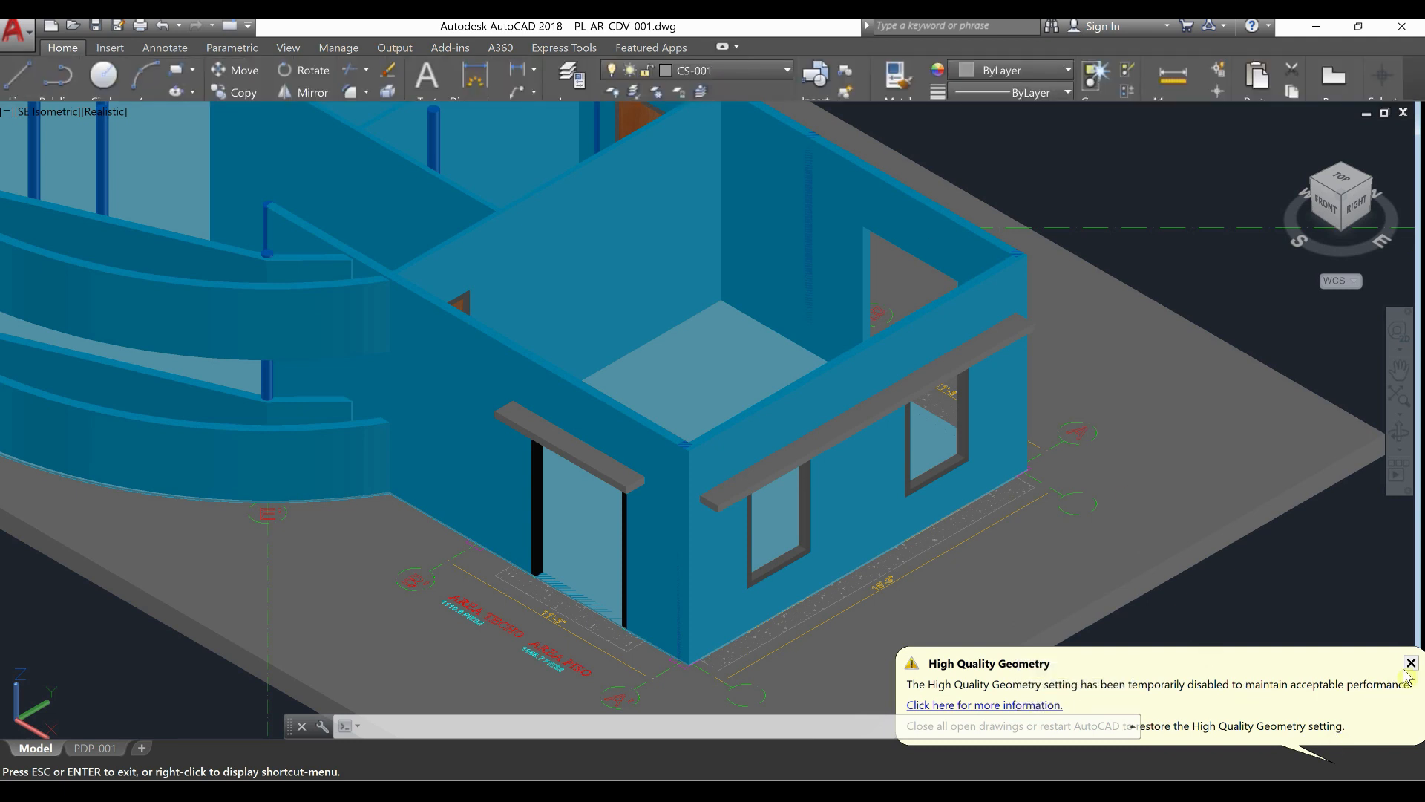
click(1411, 662)
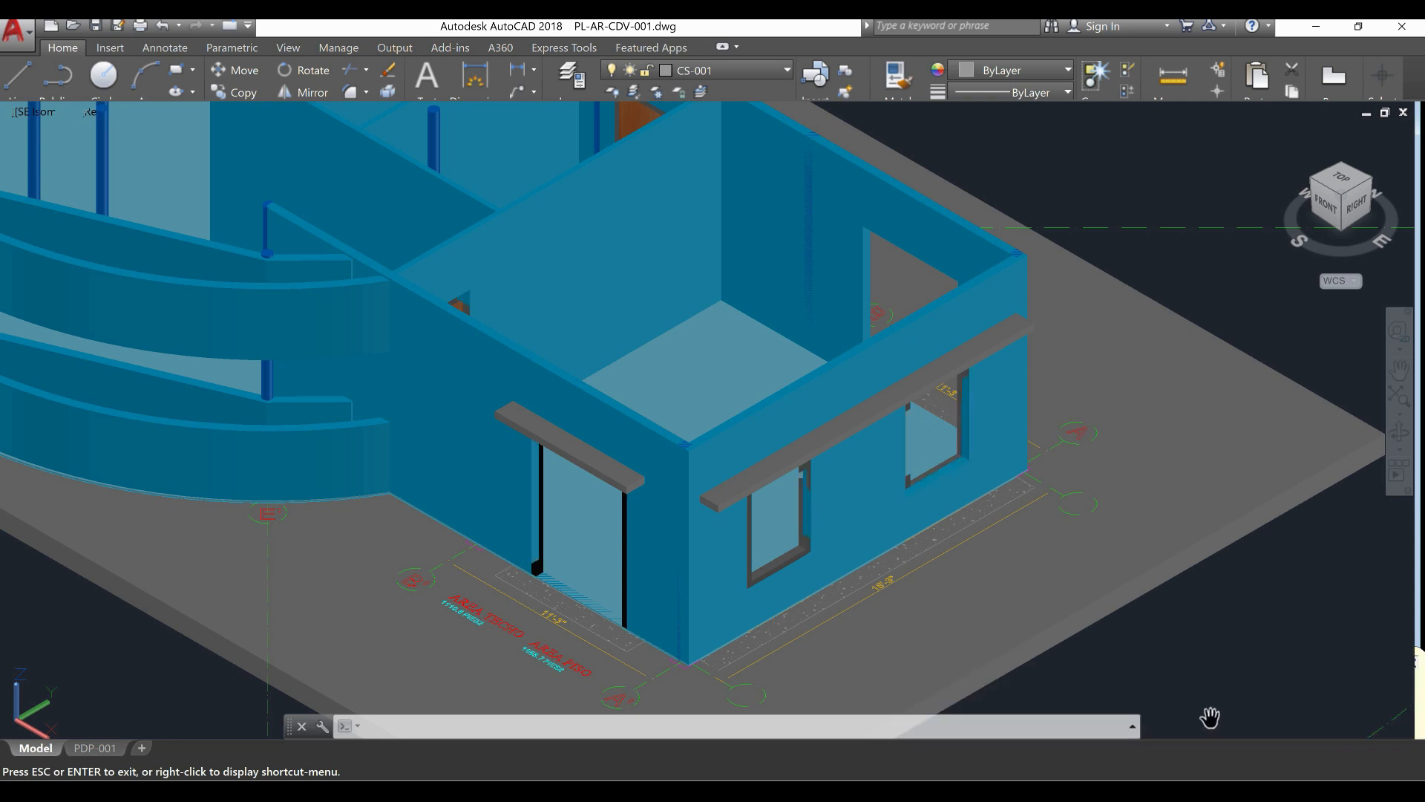
click(116, 48)
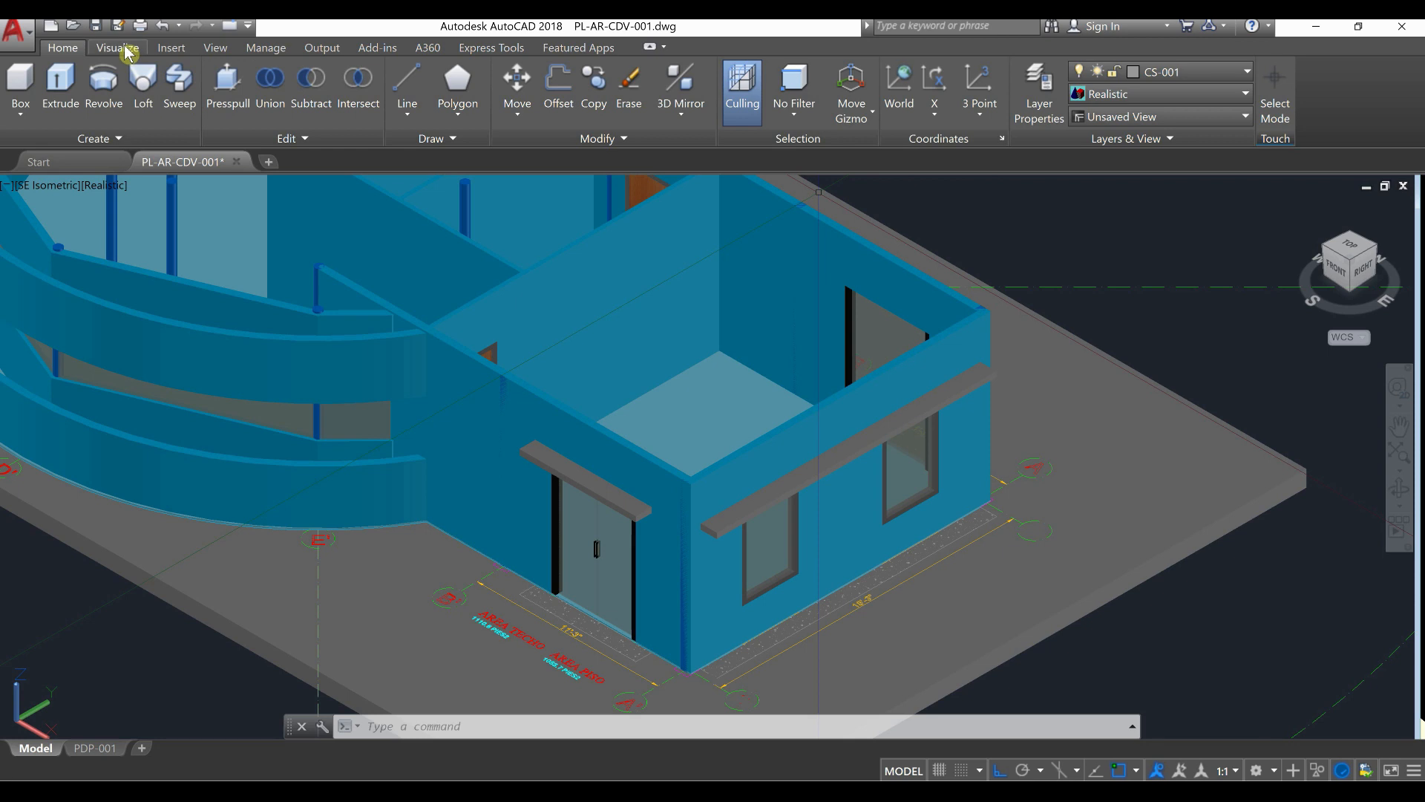
click(118, 47)
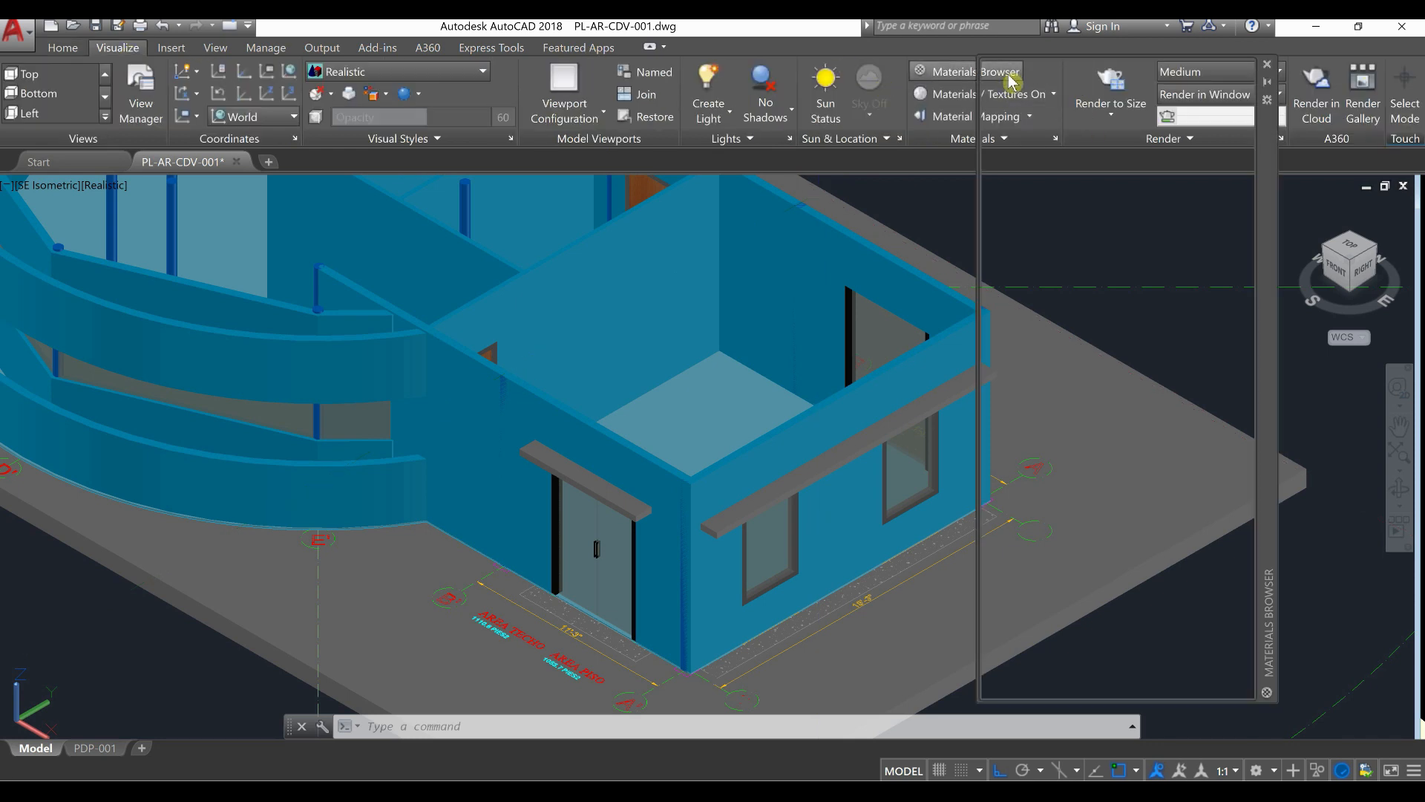
click(977, 72)
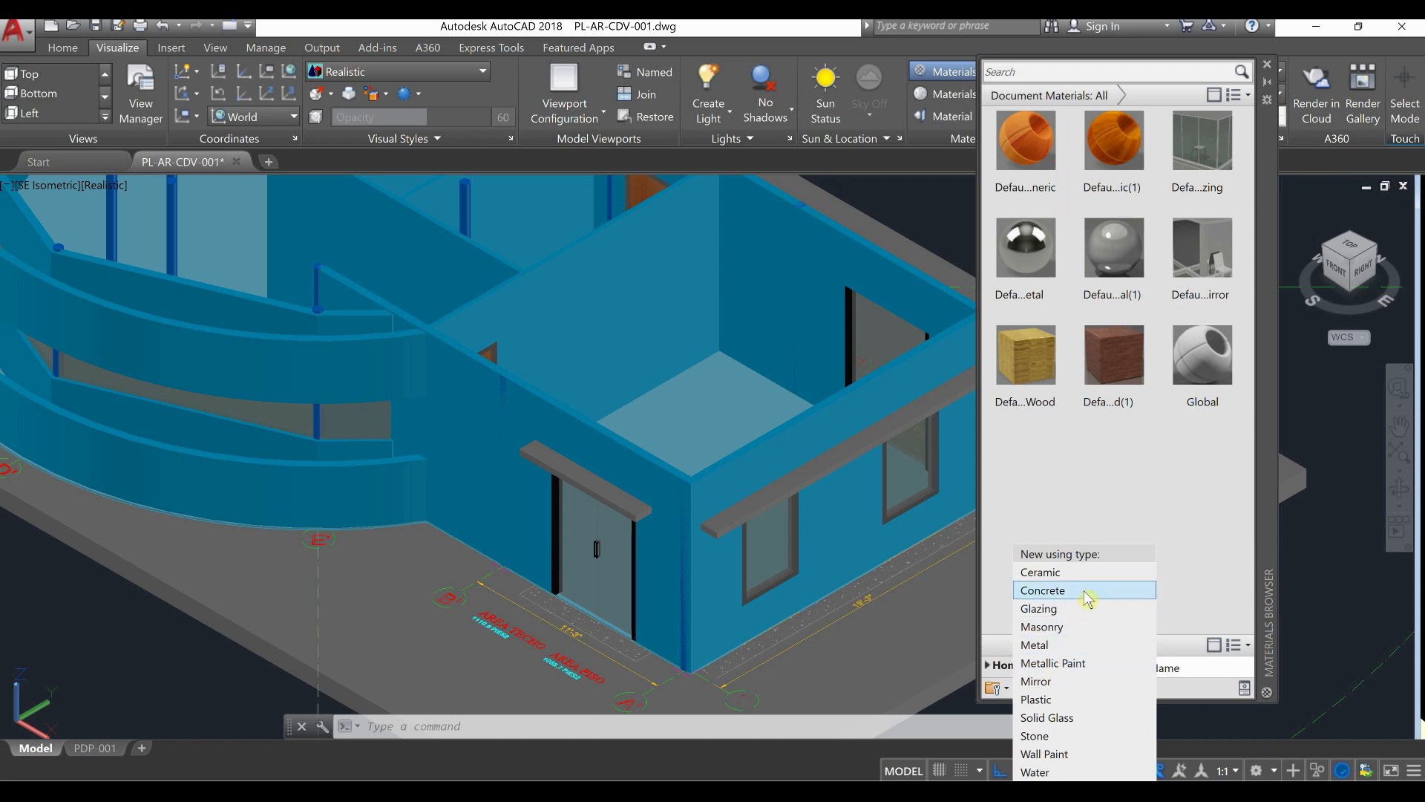
Step: Create a Default Concrete material and apply it to the door and window shades
click(1042, 590)
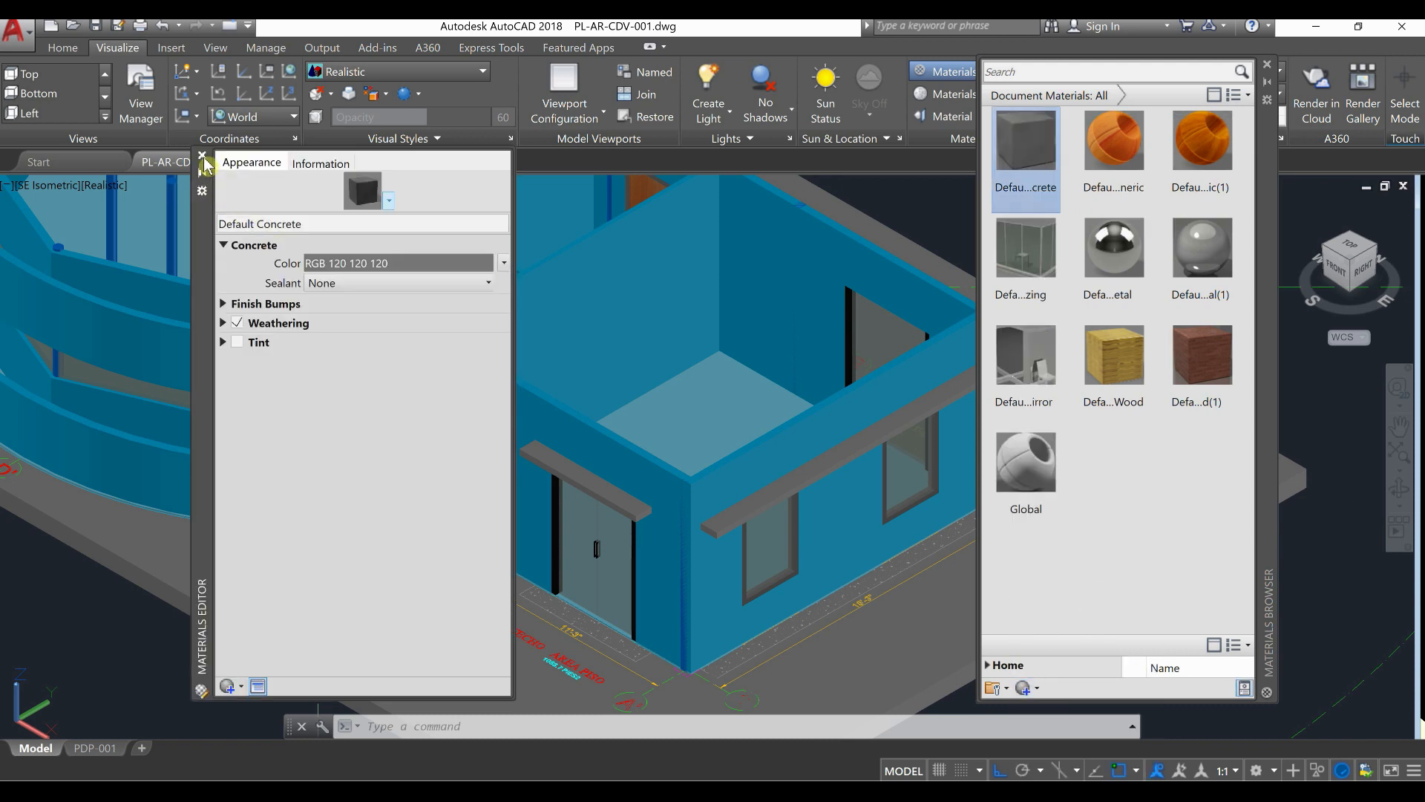
click(202, 156)
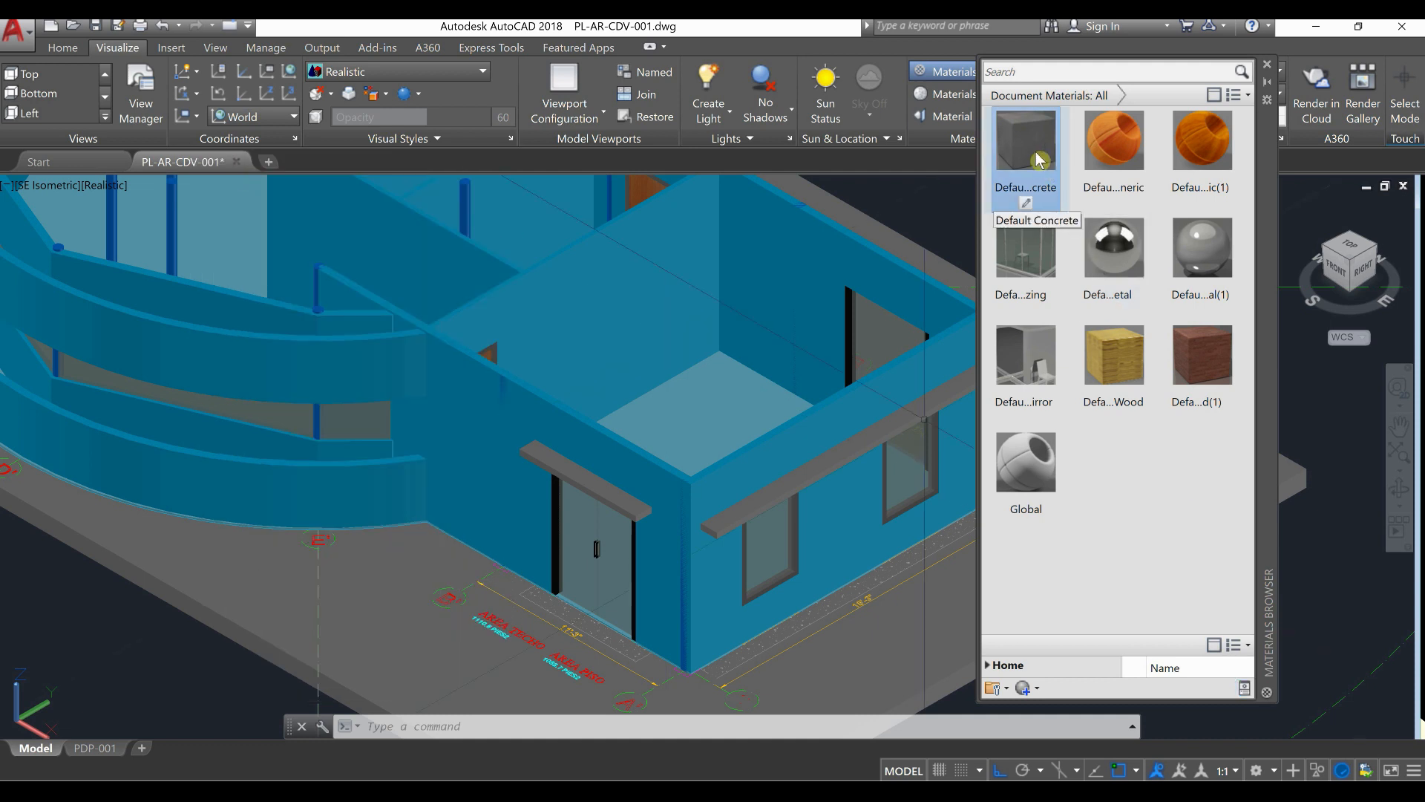
click(582, 459)
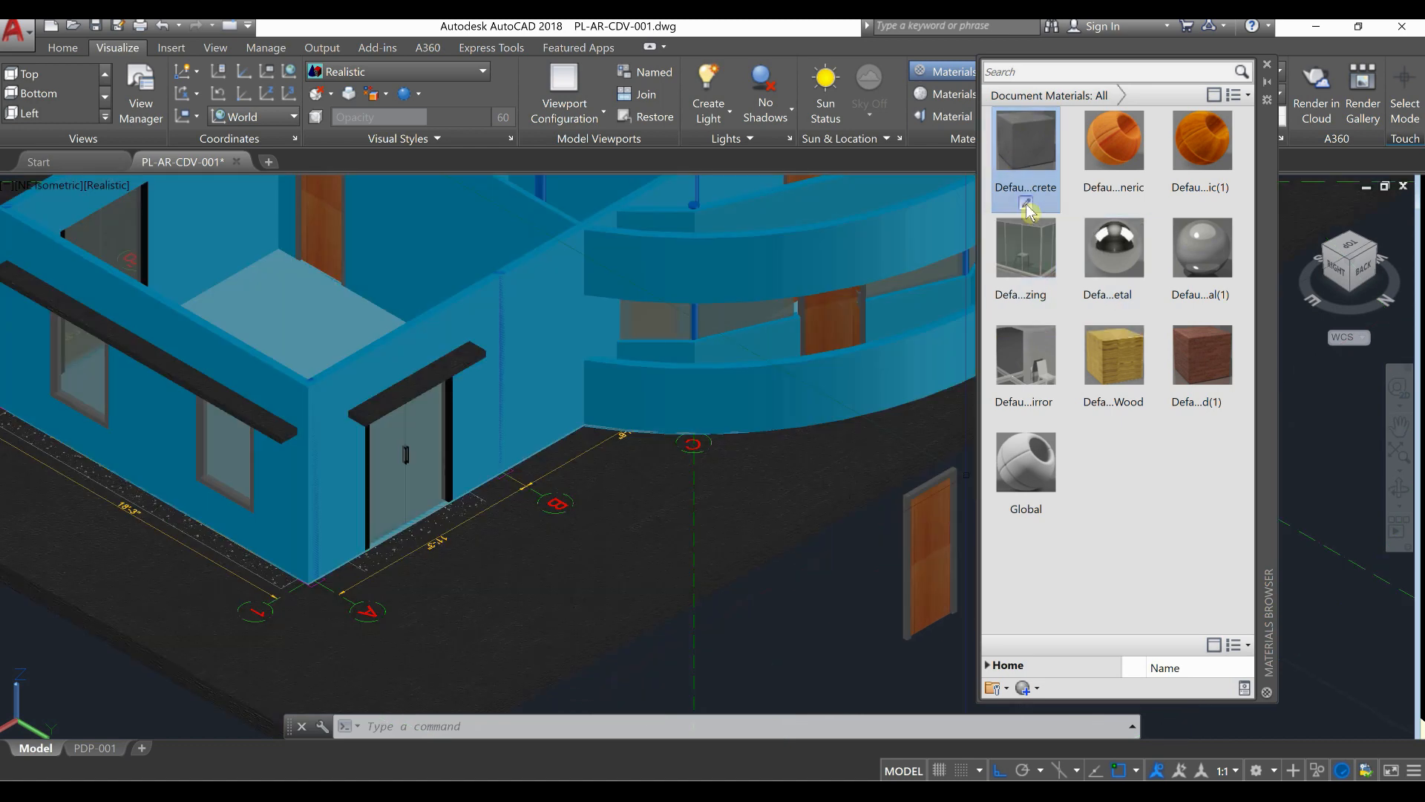
Step: Lighten the Default Concrete colour, then create a new generic material, Default Generic(2)
double_click(1026, 141)
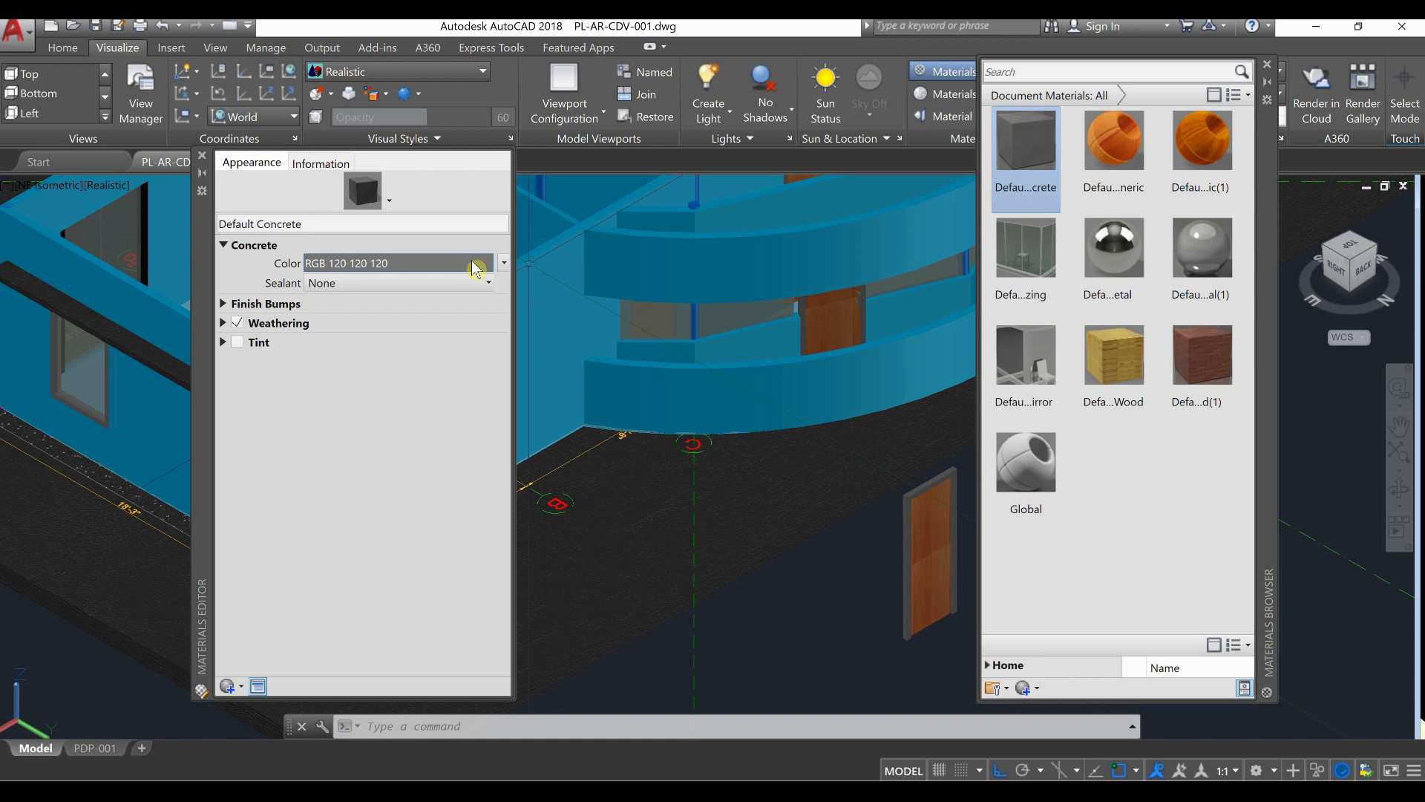
click(476, 265)
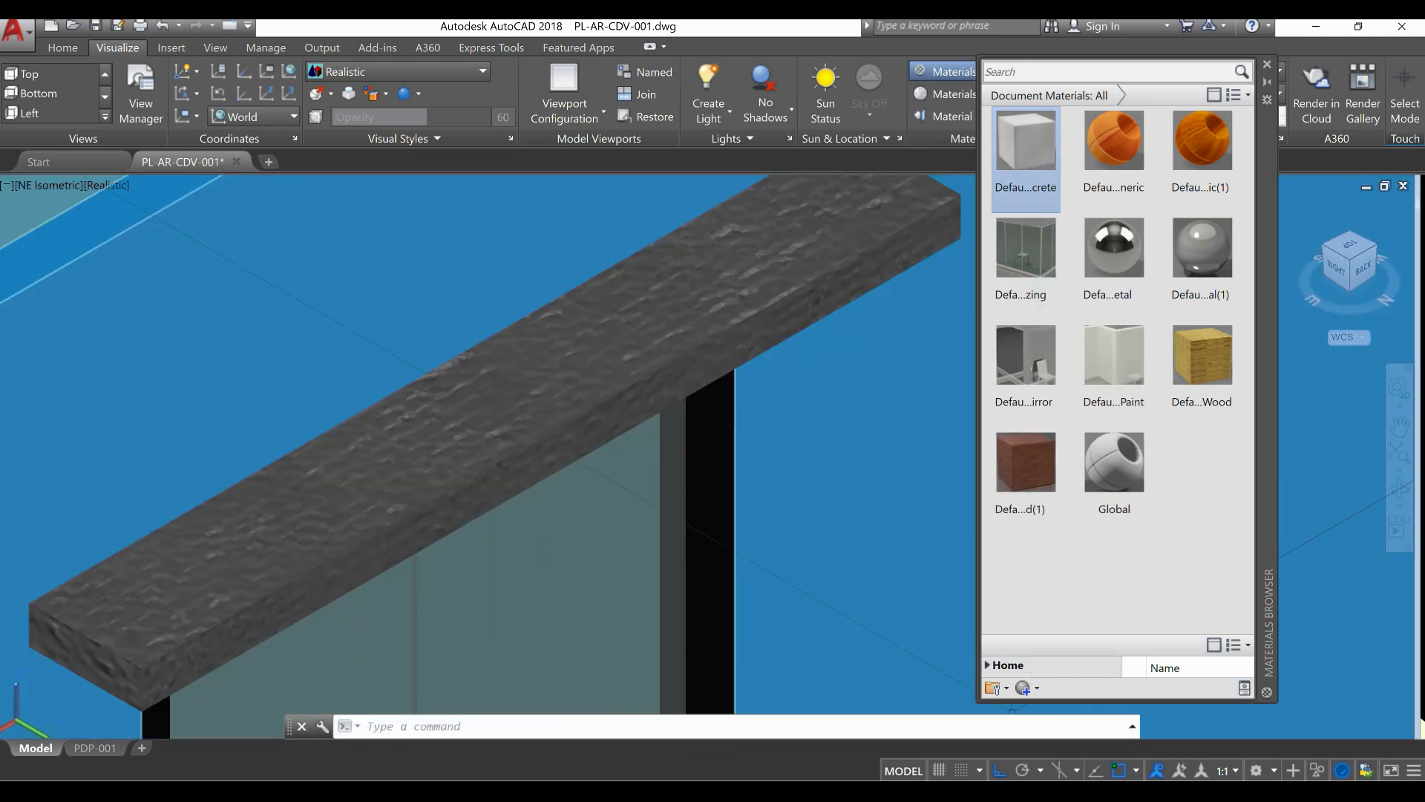
click(991, 687)
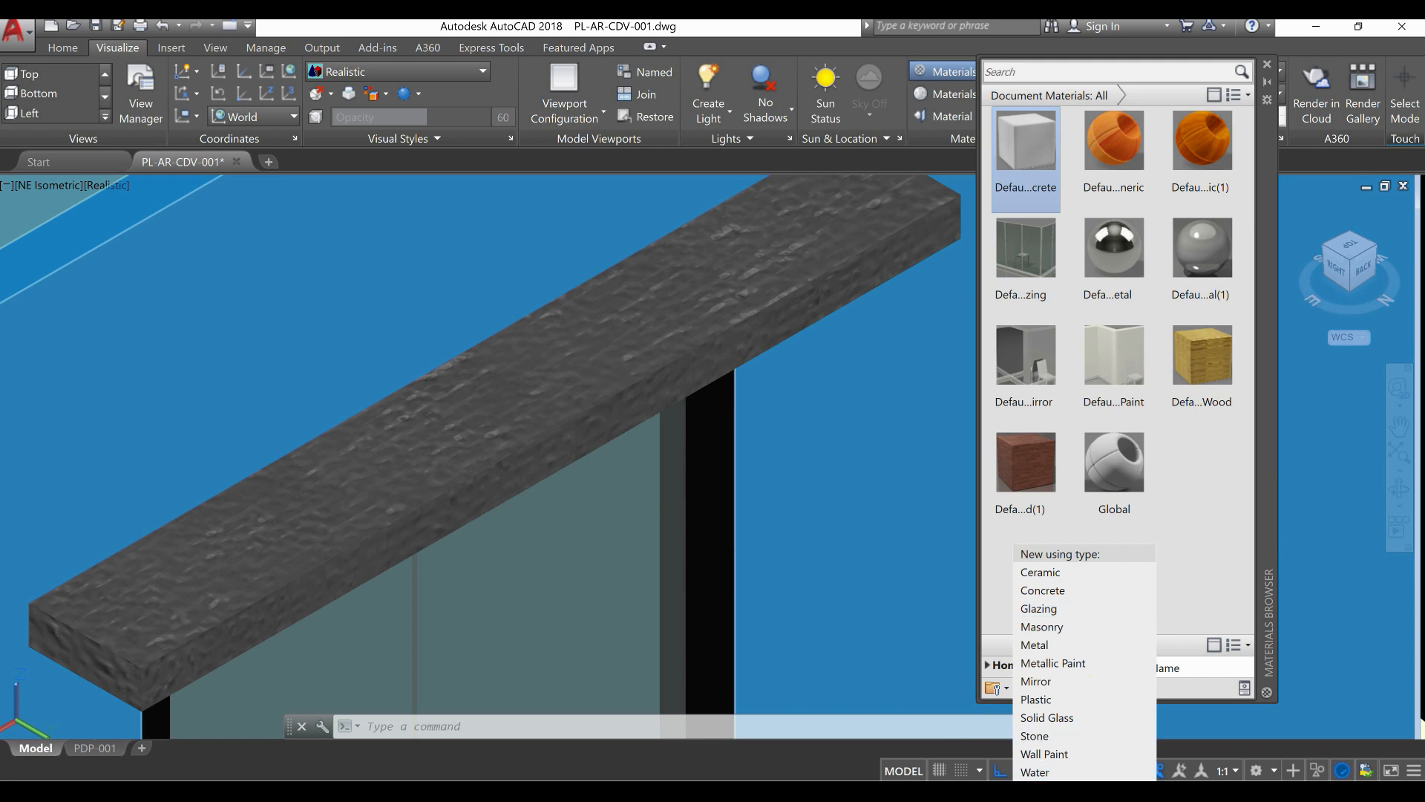
click(1042, 589)
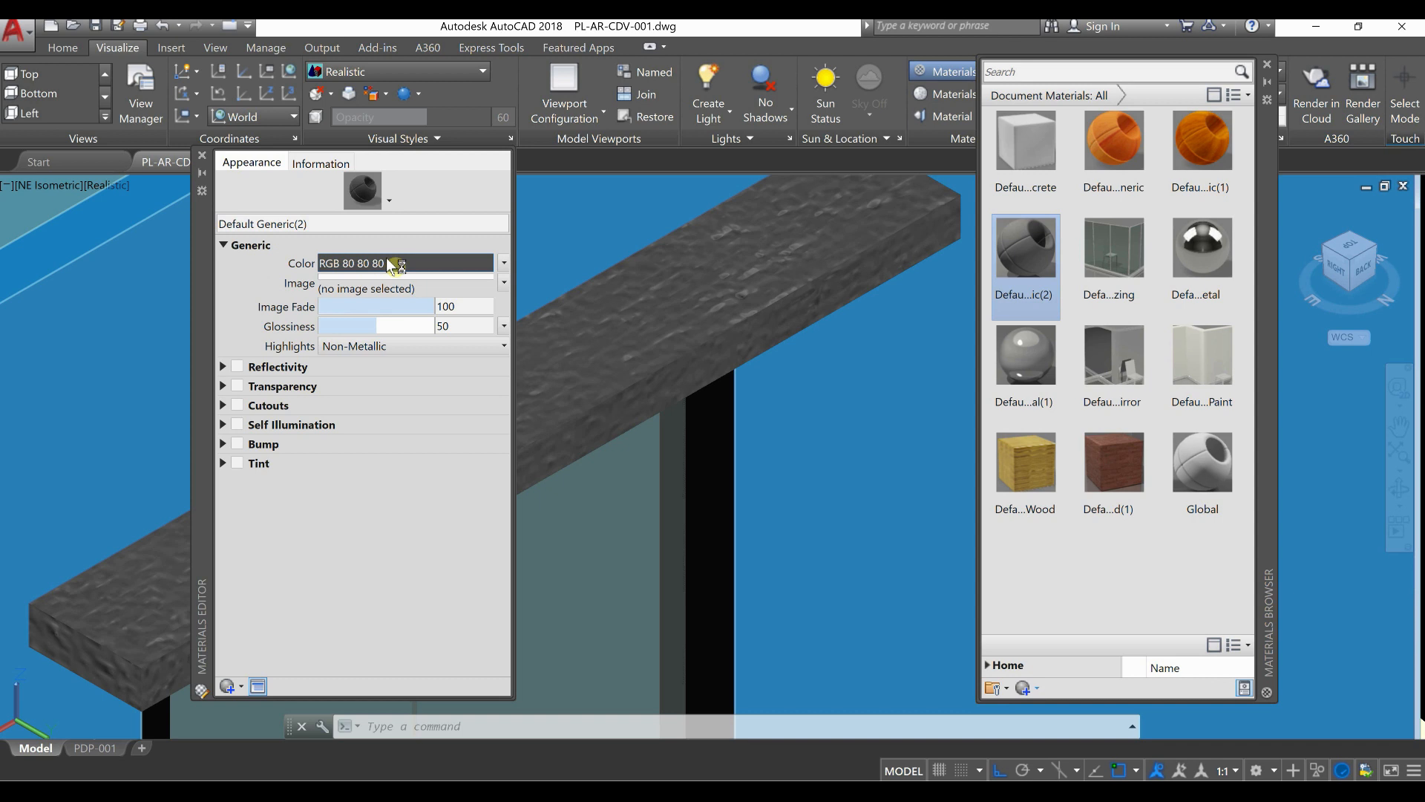
mouse_move(410, 263)
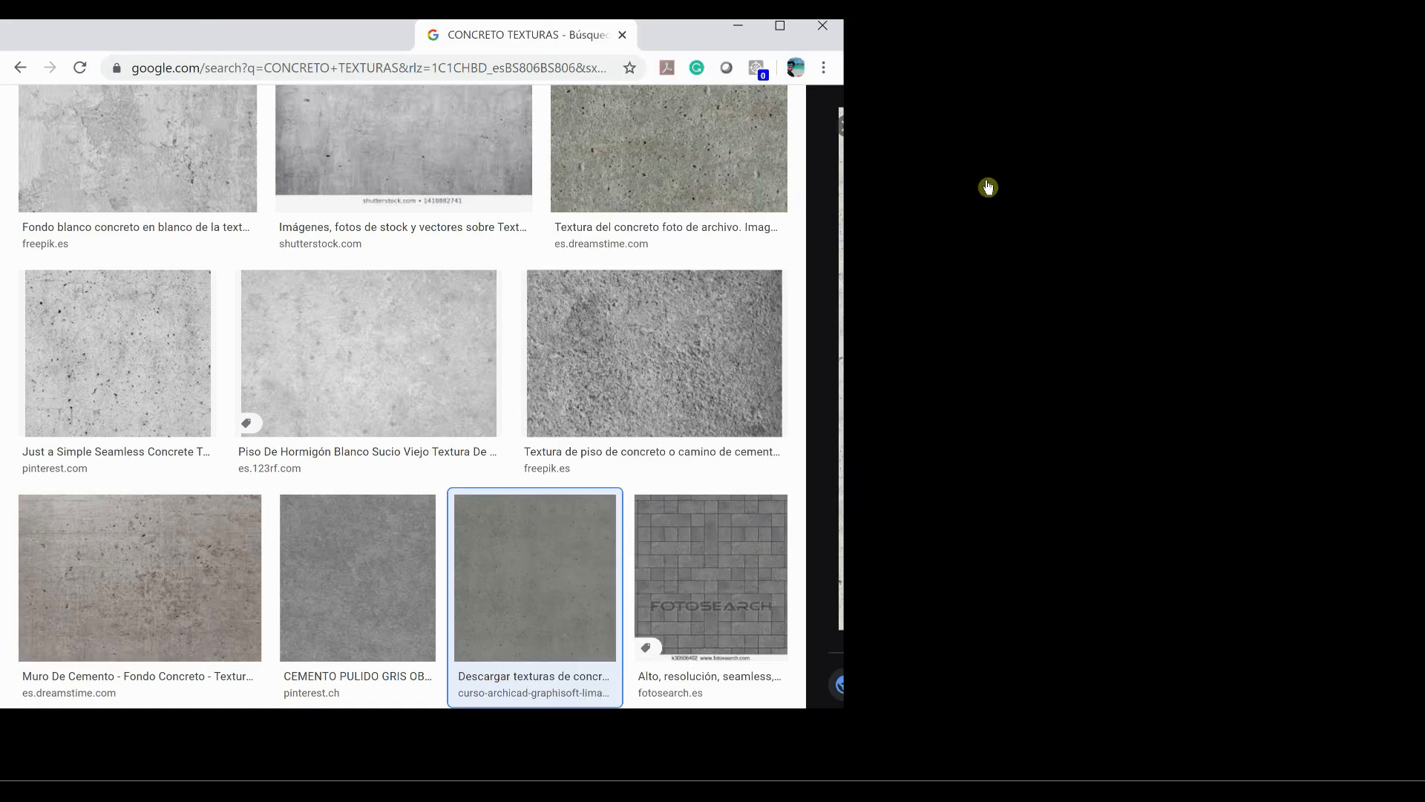
Step: Preview the light speckled concrete texture from the CONCRETO TEXTURAS image results
click(535, 577)
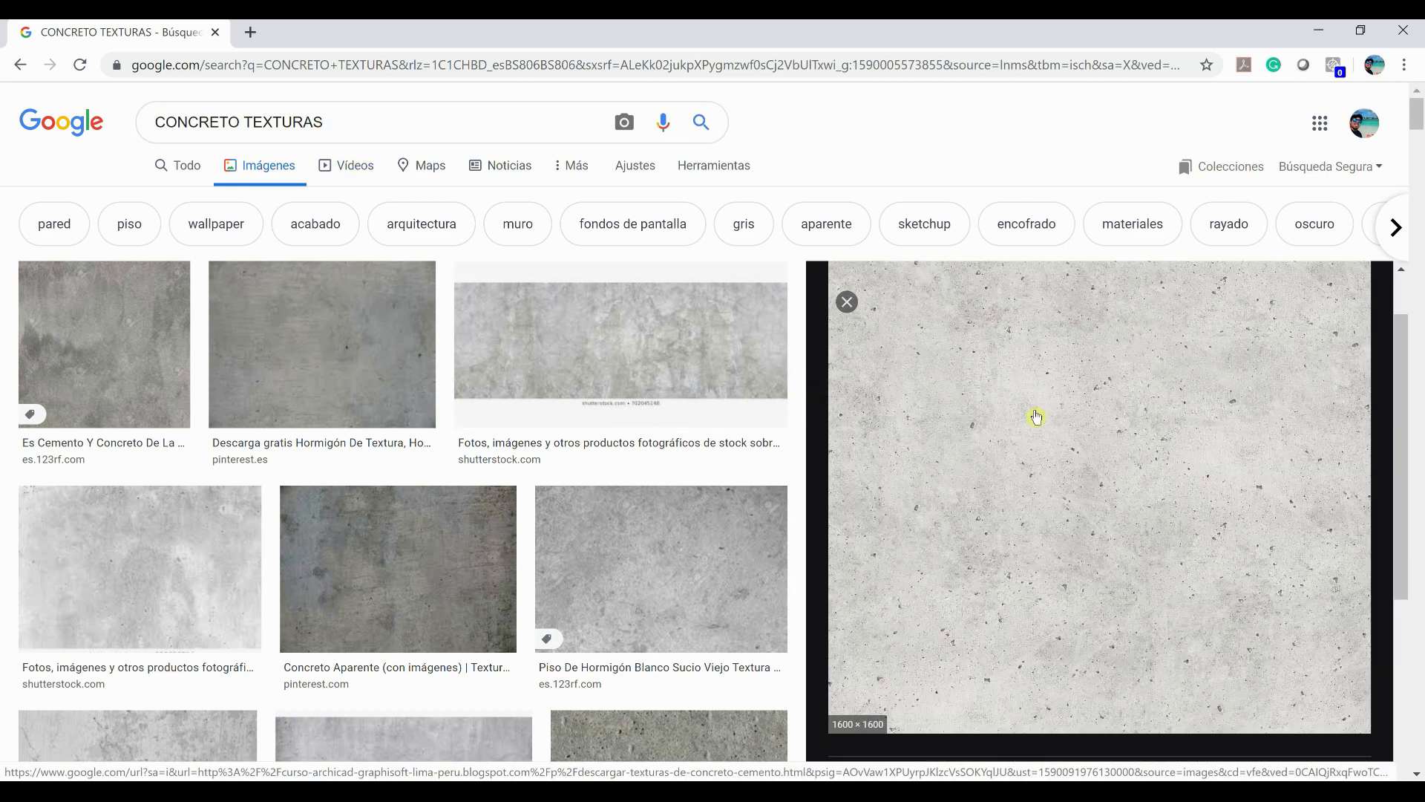
mouse_move(986, 610)
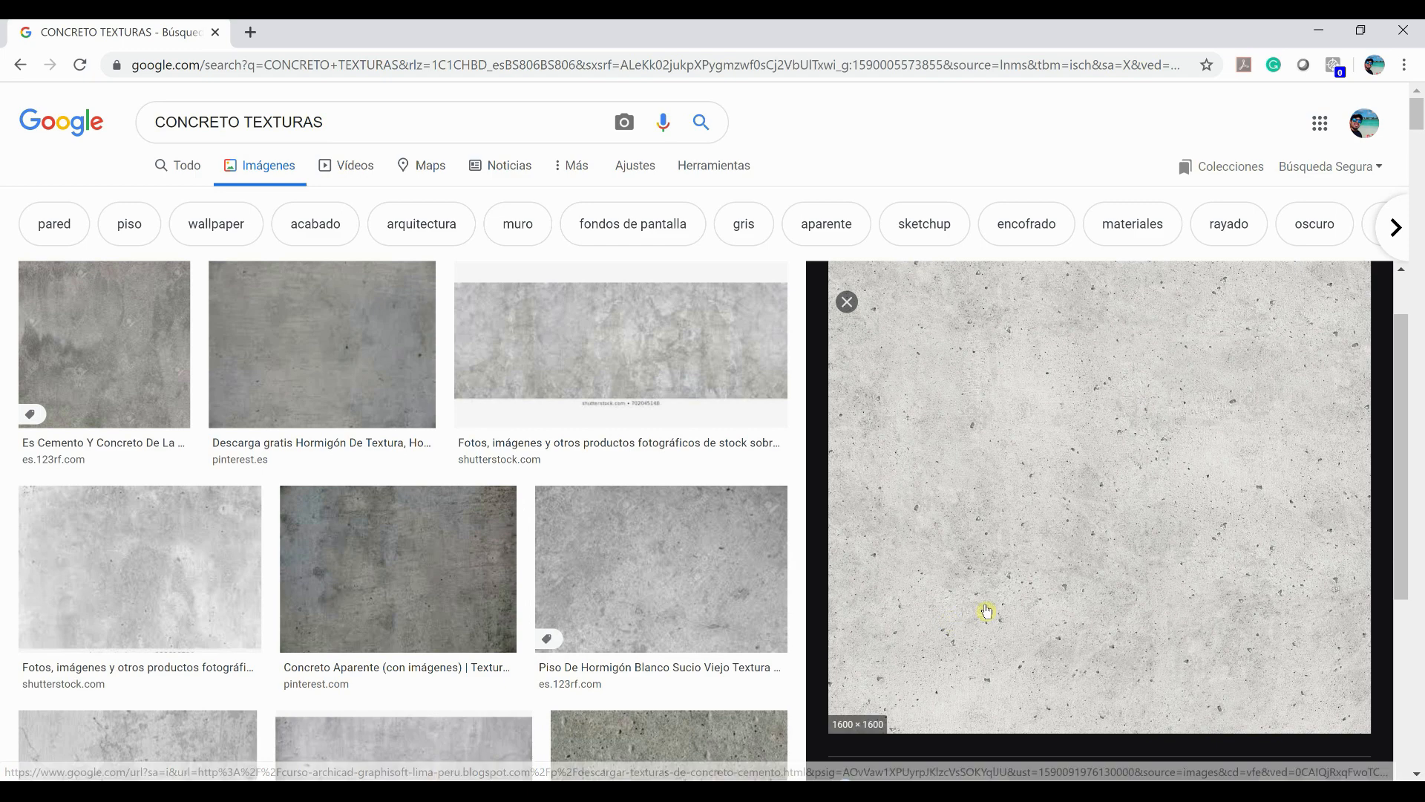
scroll(down, 3)
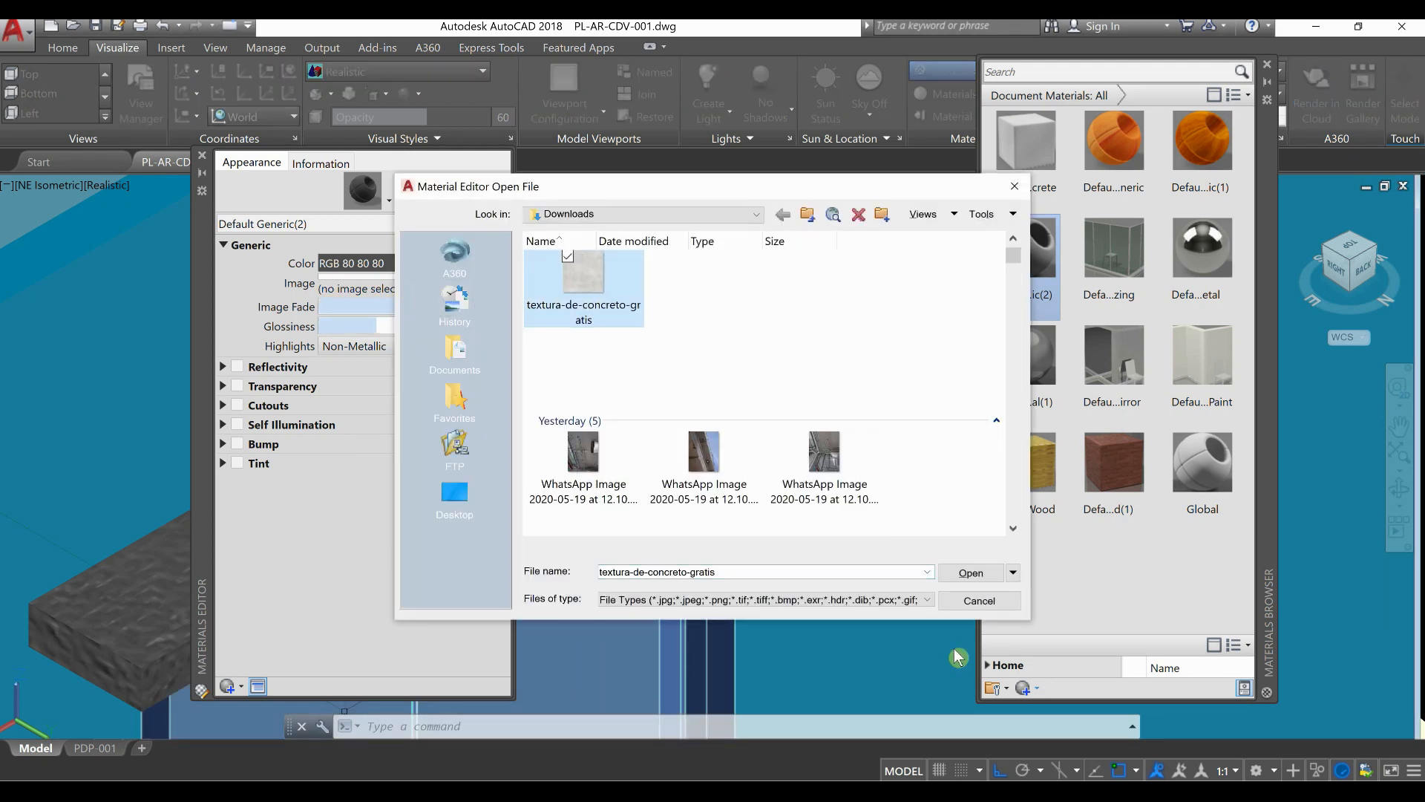
Step: Load textura-de-concreto-gratis onto the generic material, apply it to the door shades, and start Default Generic(3)
click(970, 573)
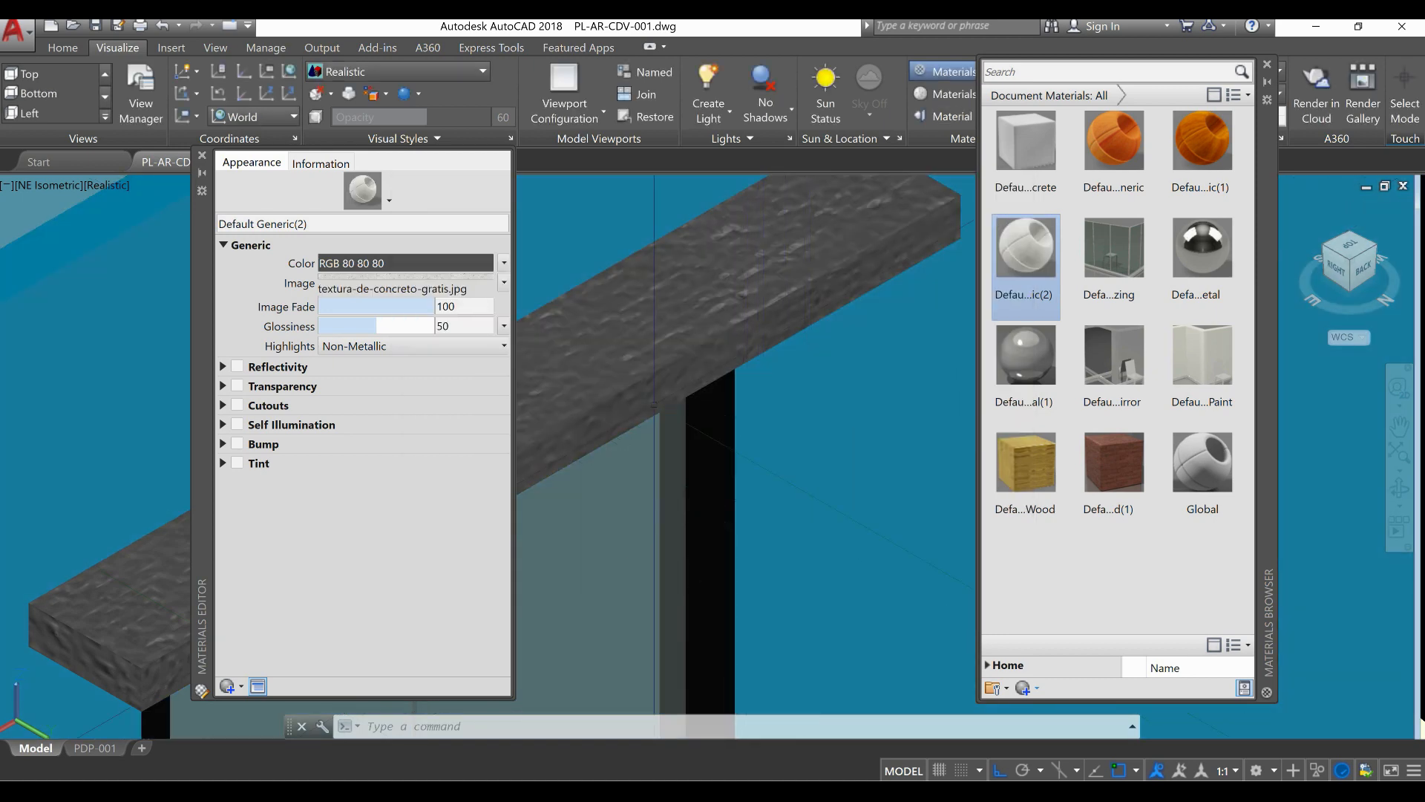
click(202, 155)
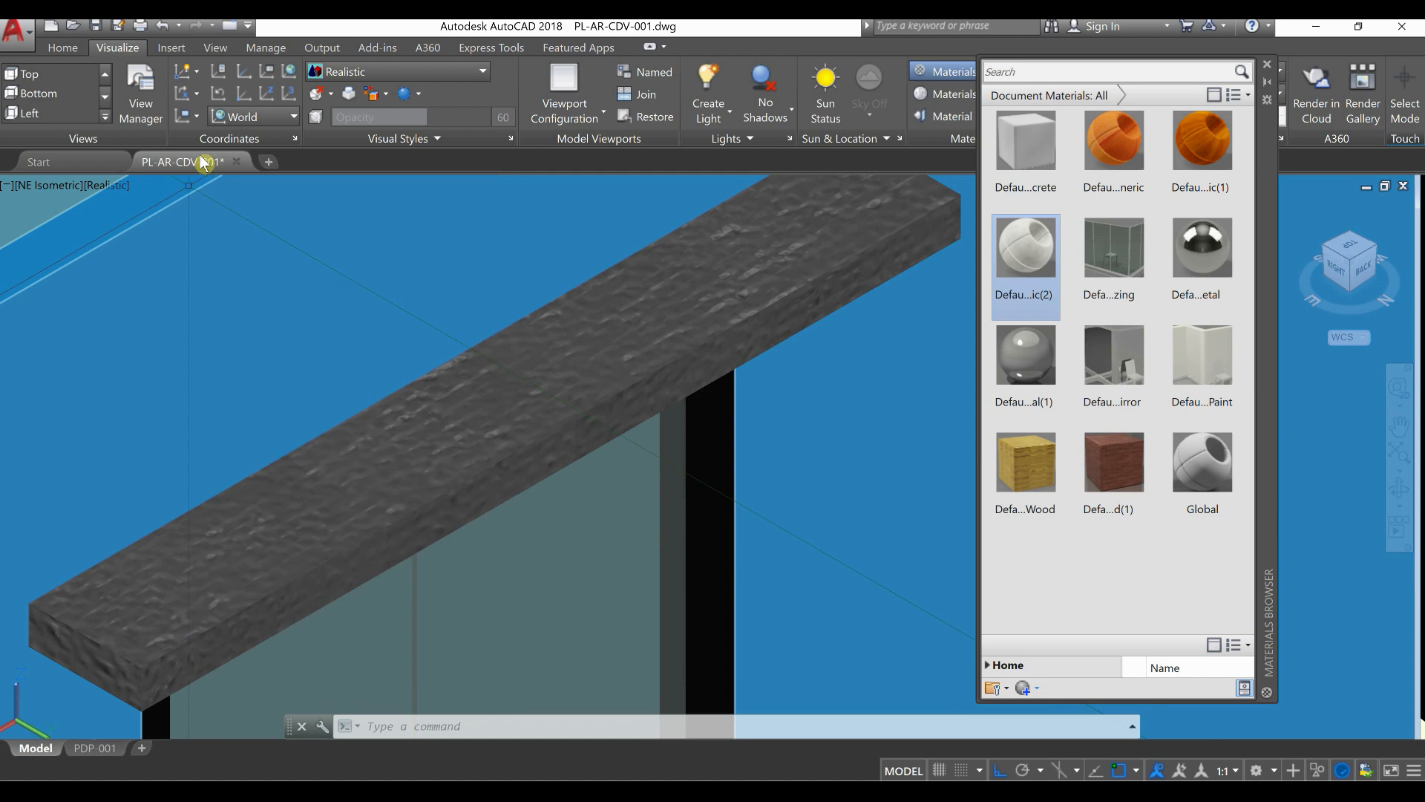
mouse_move(1025, 291)
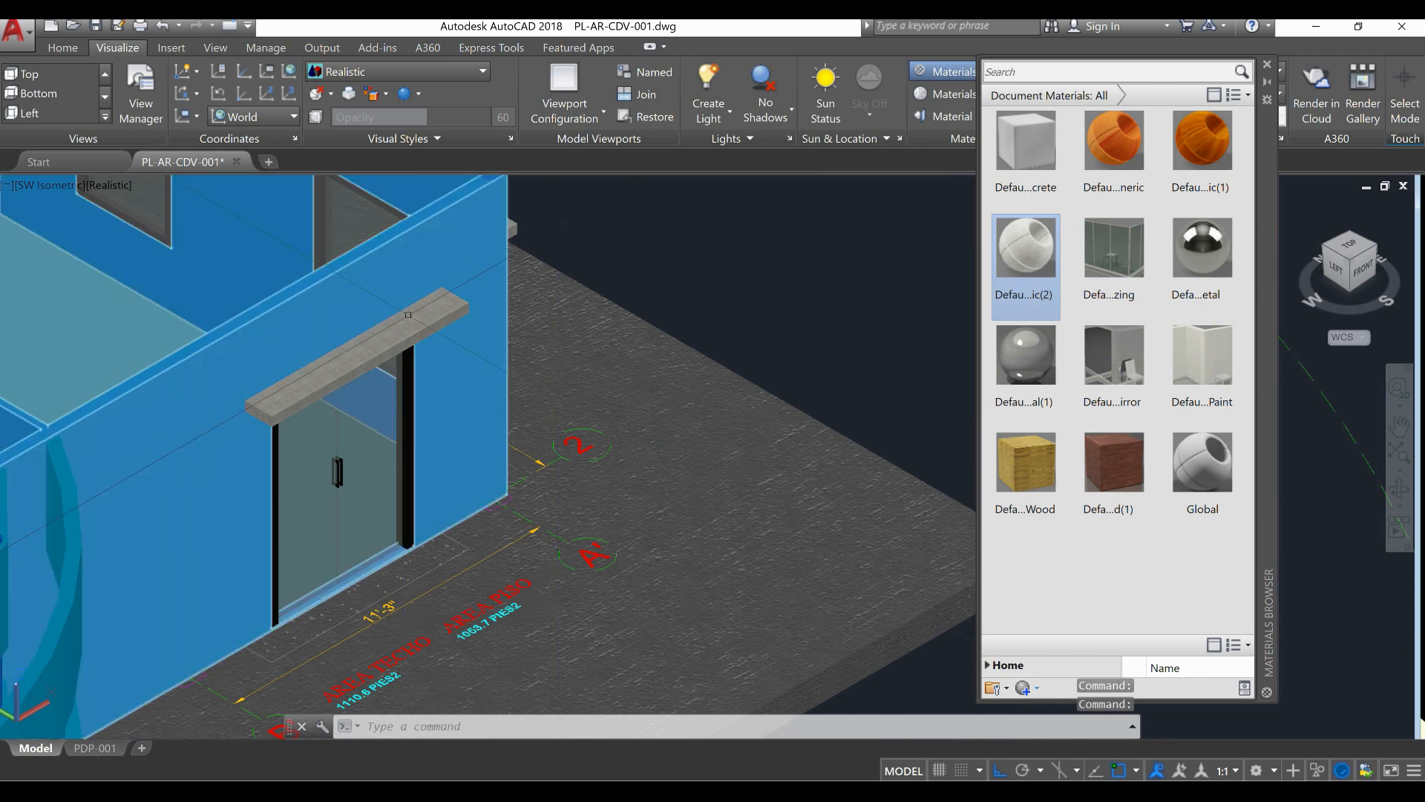
mouse_move(409, 315)
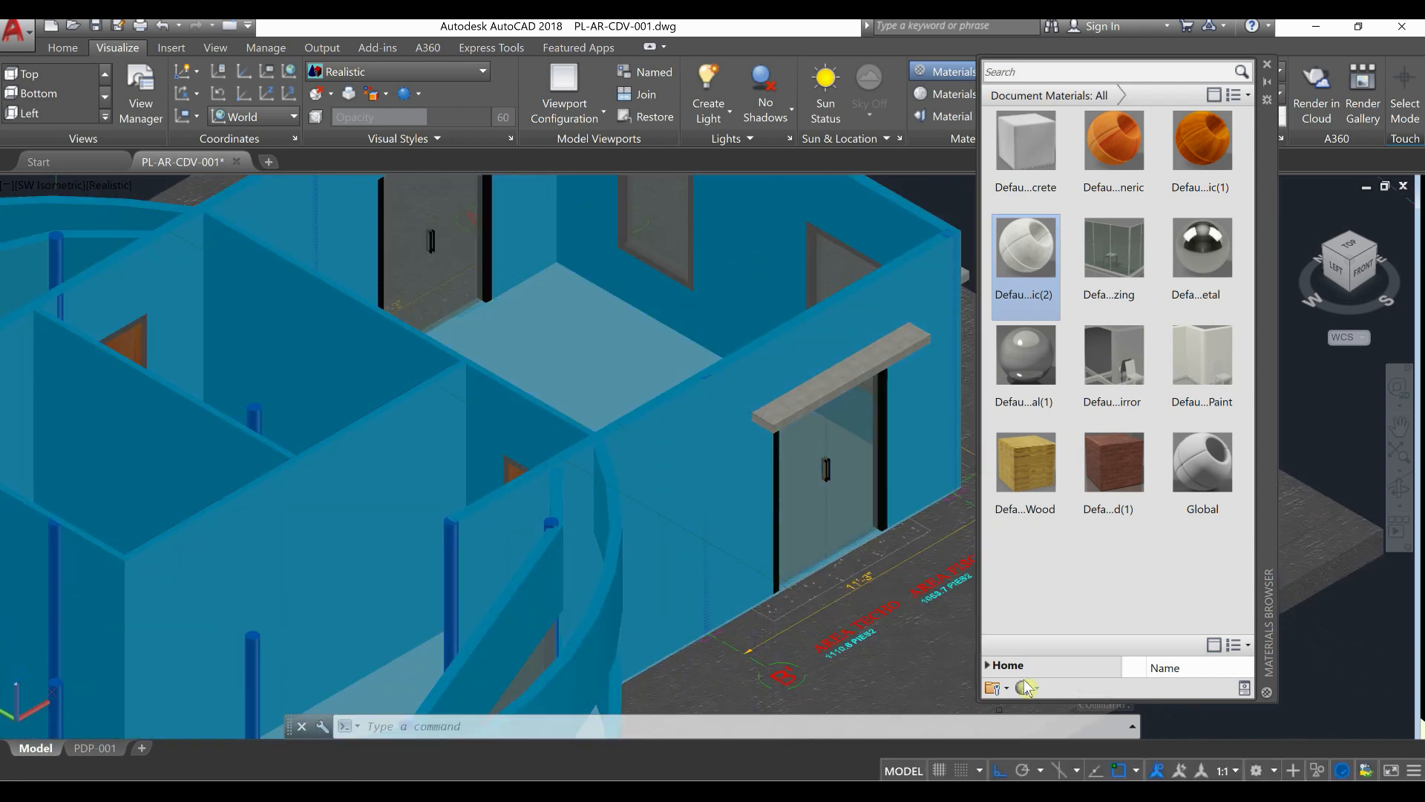
click(992, 687)
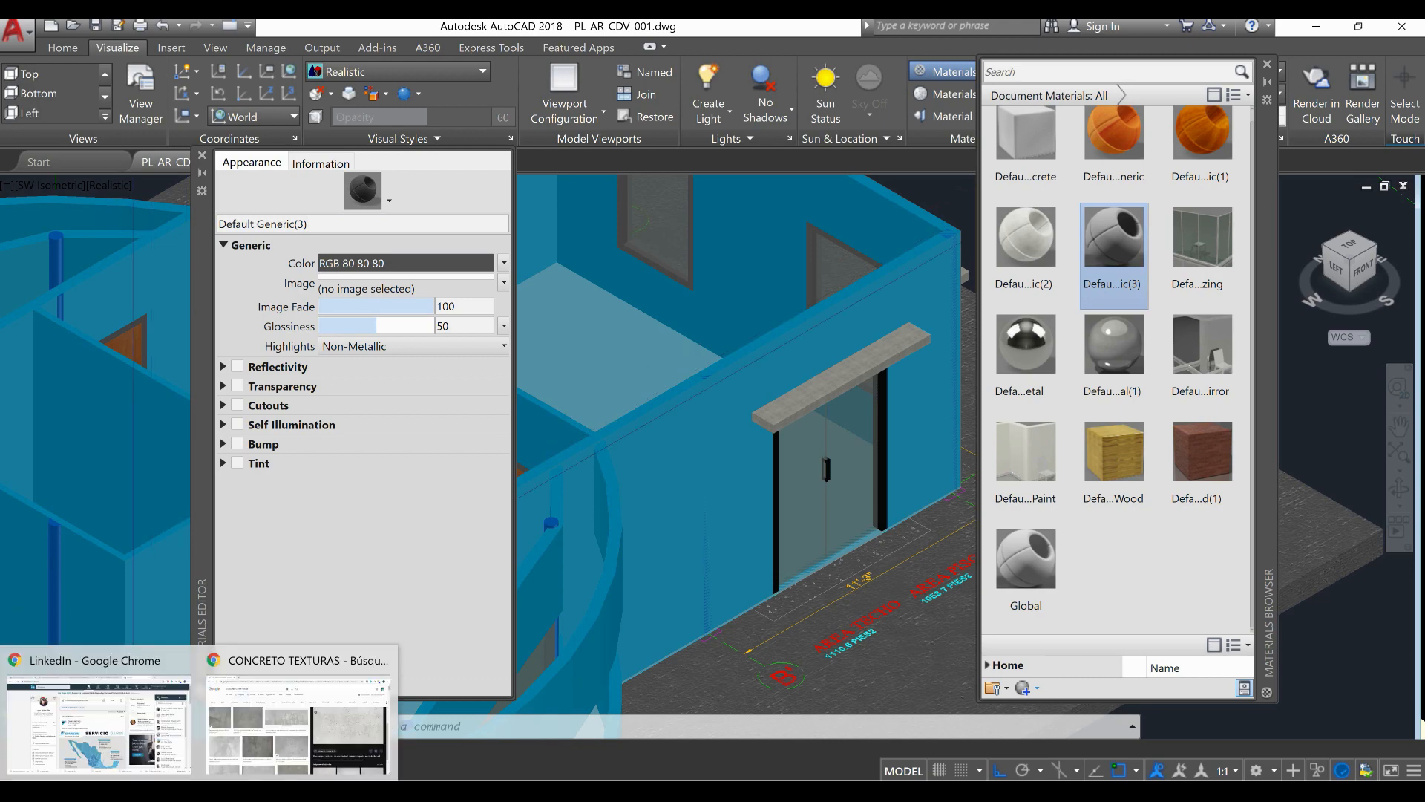
Step: Search Google Images for TEXTURAS DE CERAMICA instead of the concrete query
click(297, 725)
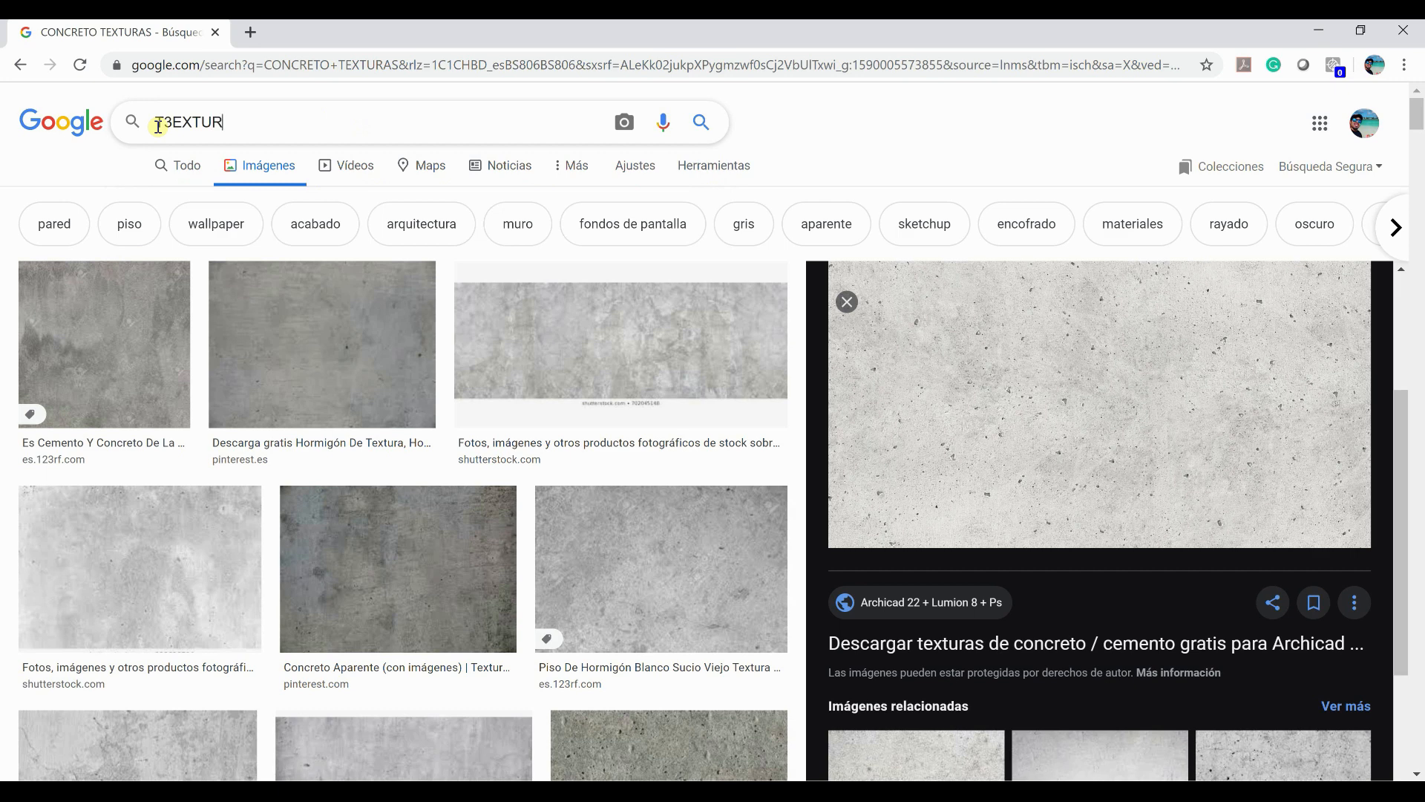
text(TE)
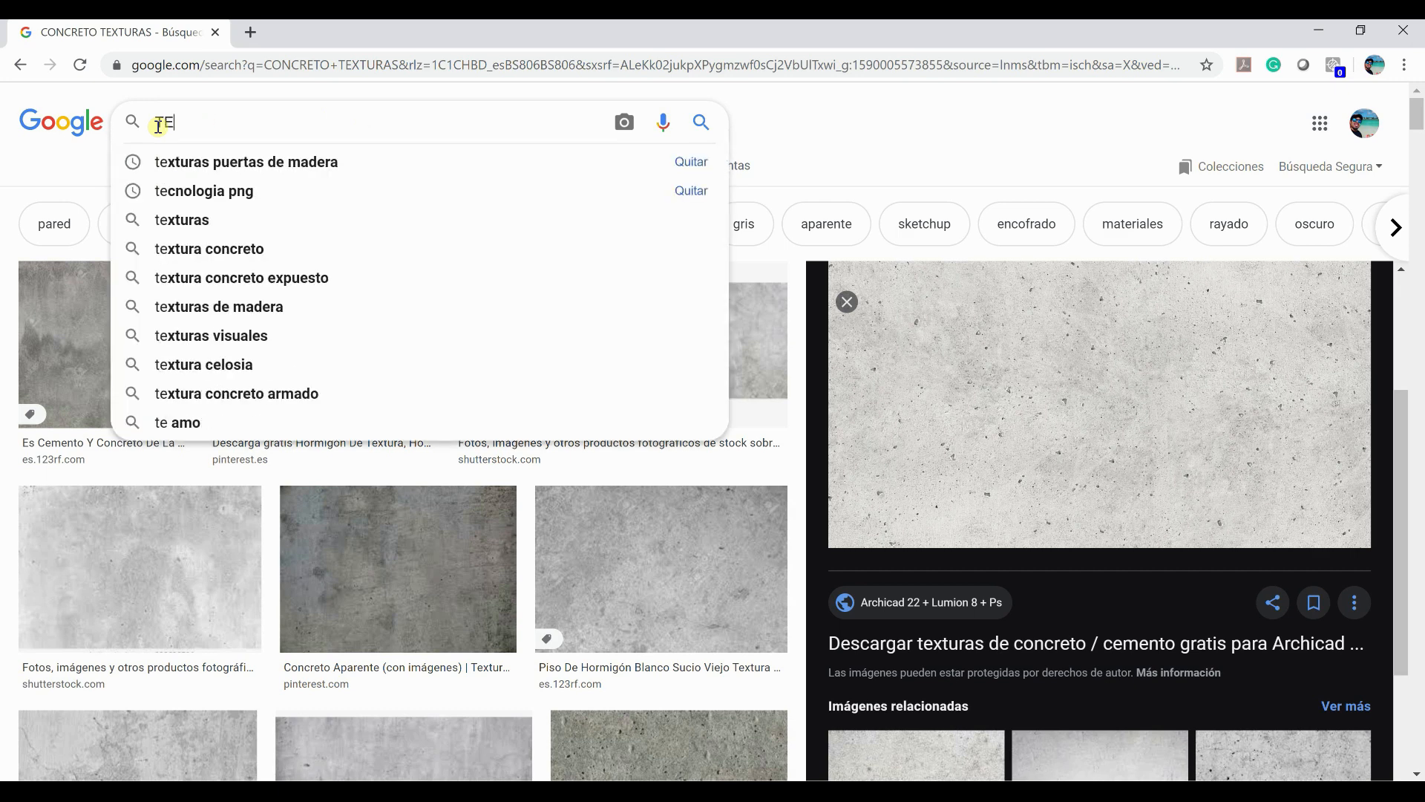
text(XTURAS E)
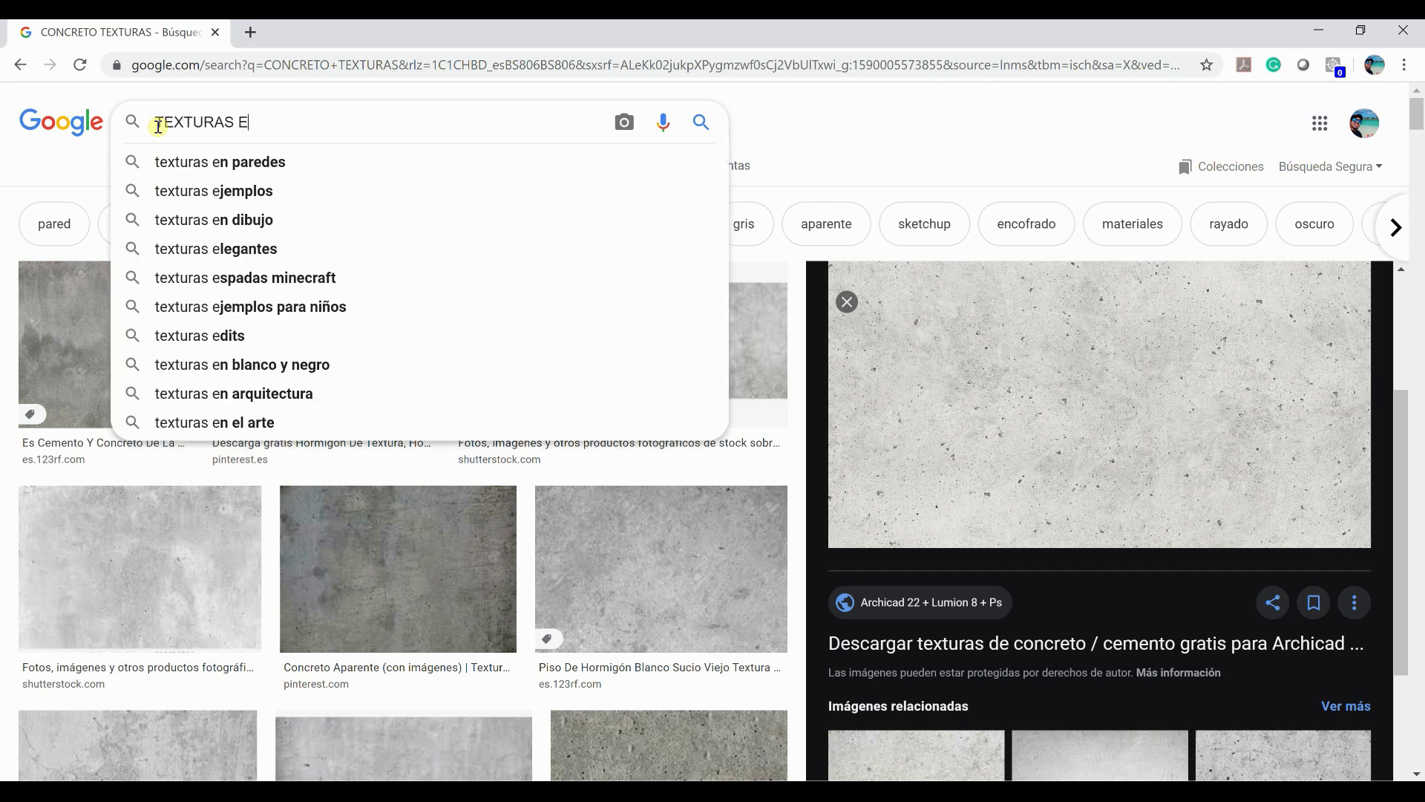
text(DE CERAM)
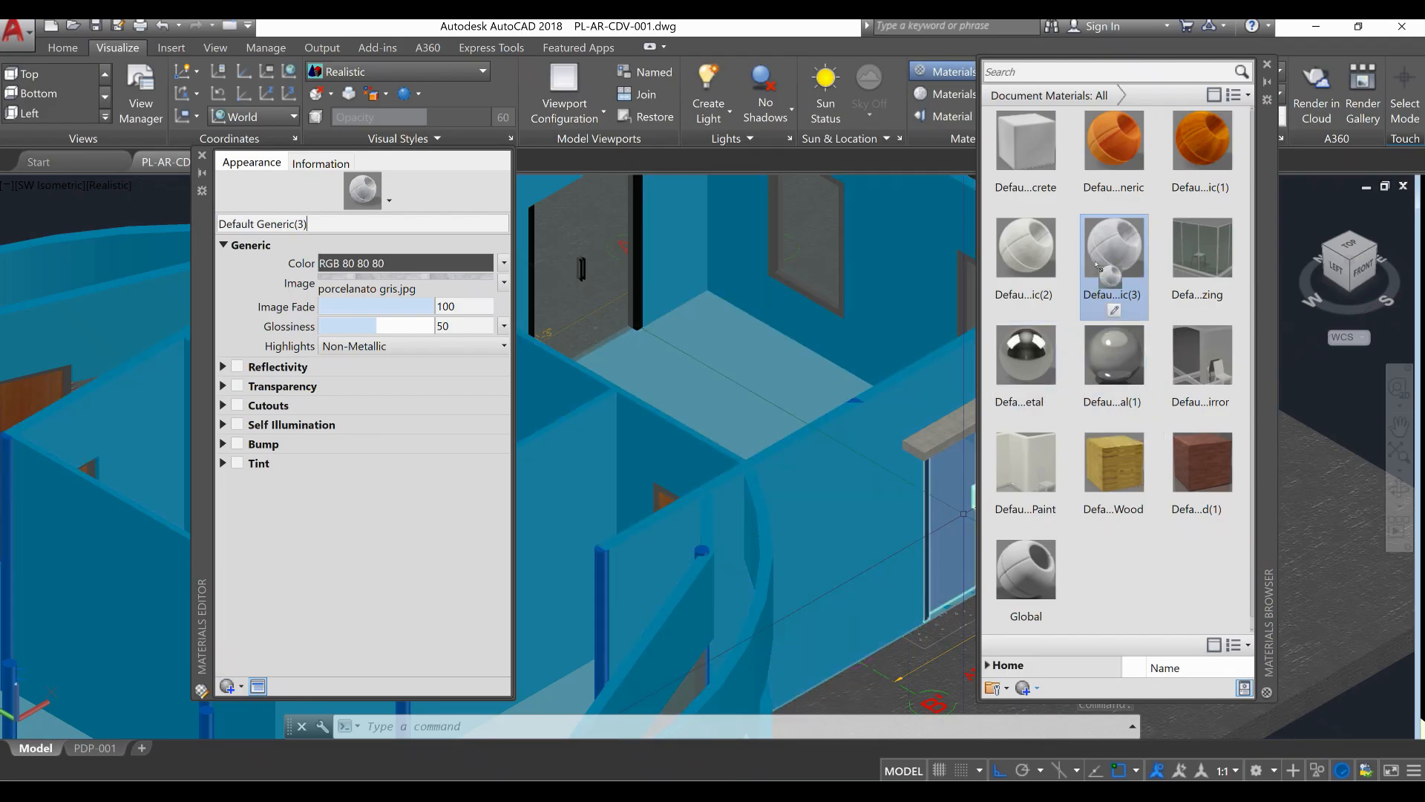
Step: Apply the porcelanato gris tile material to the floor and start Default Generic(4)
click(763, 382)
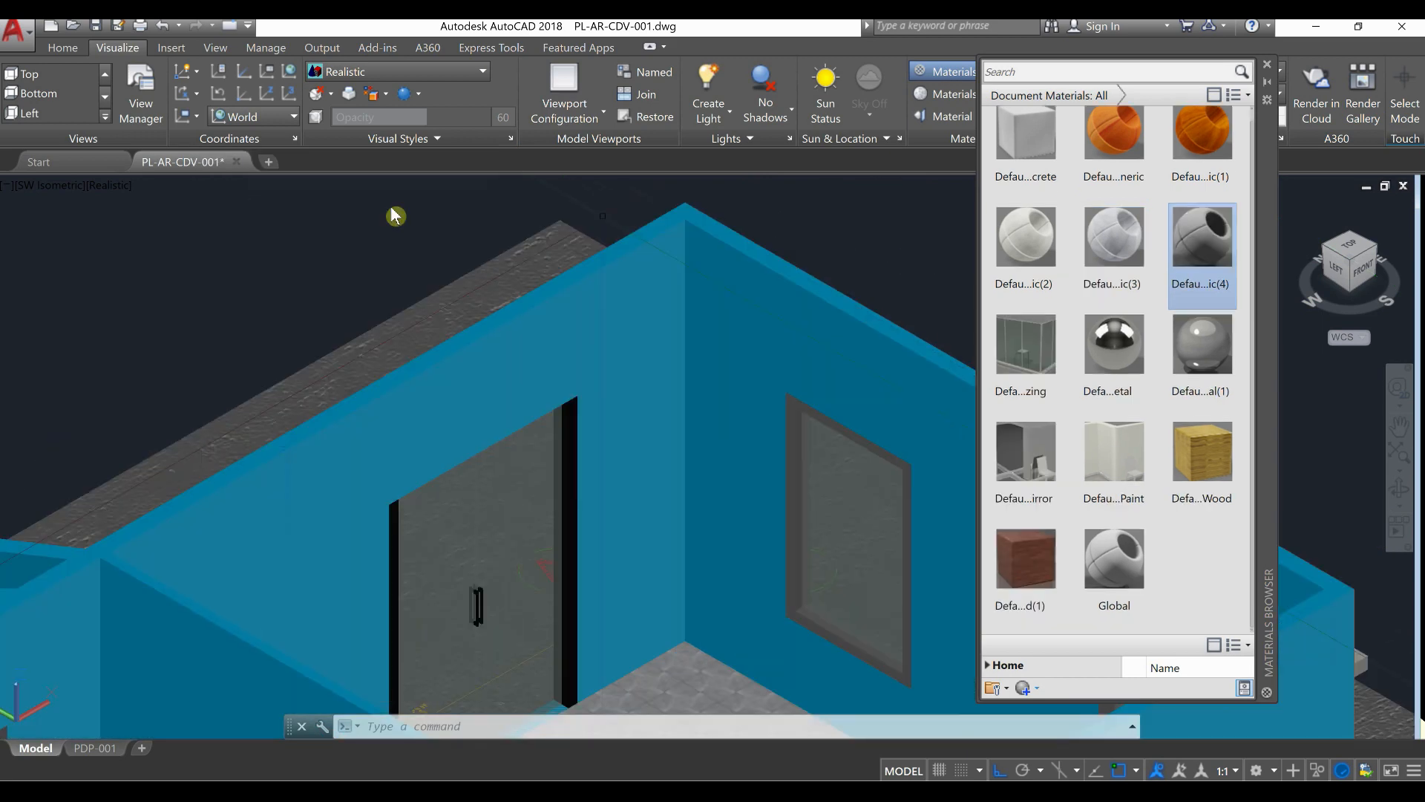
click(994, 687)
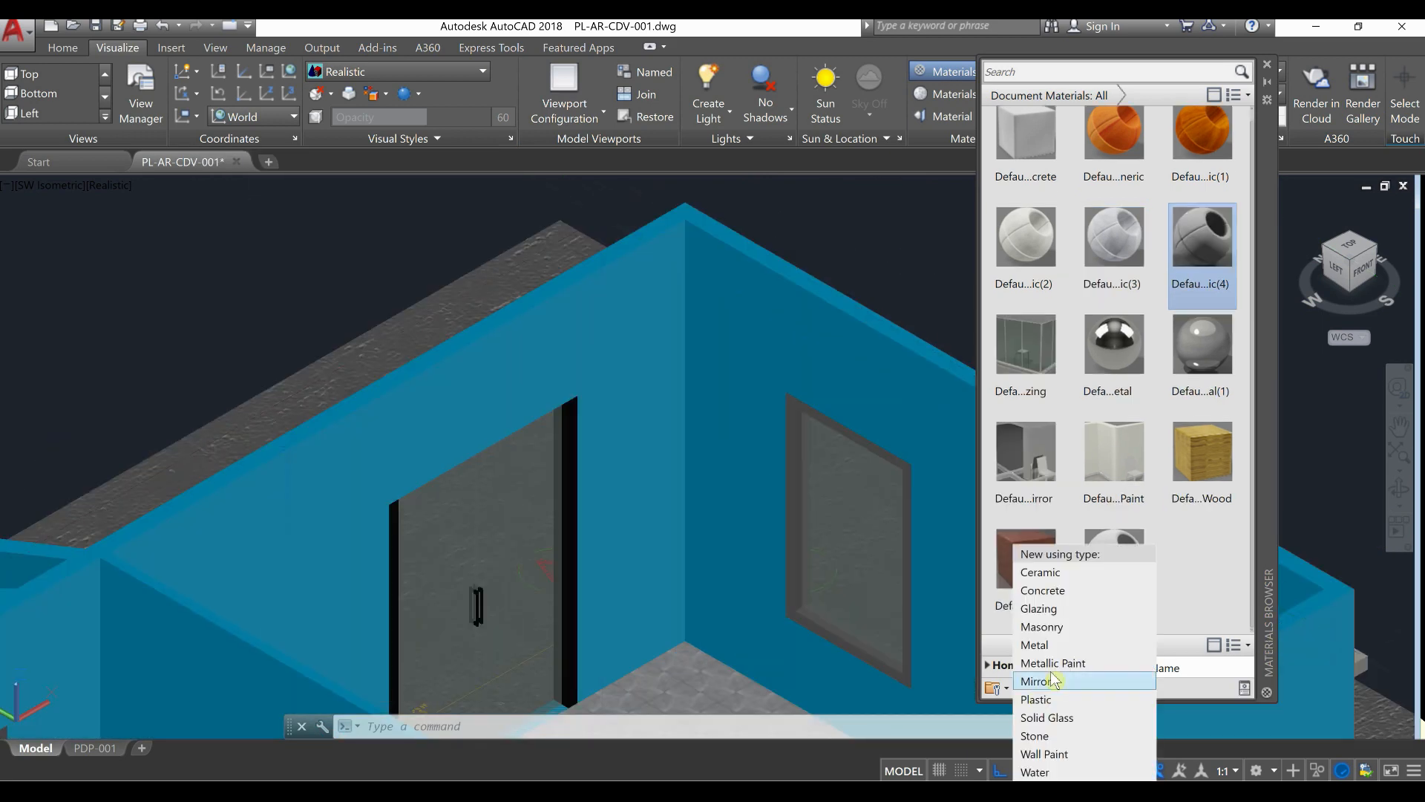
mouse_move(1074, 699)
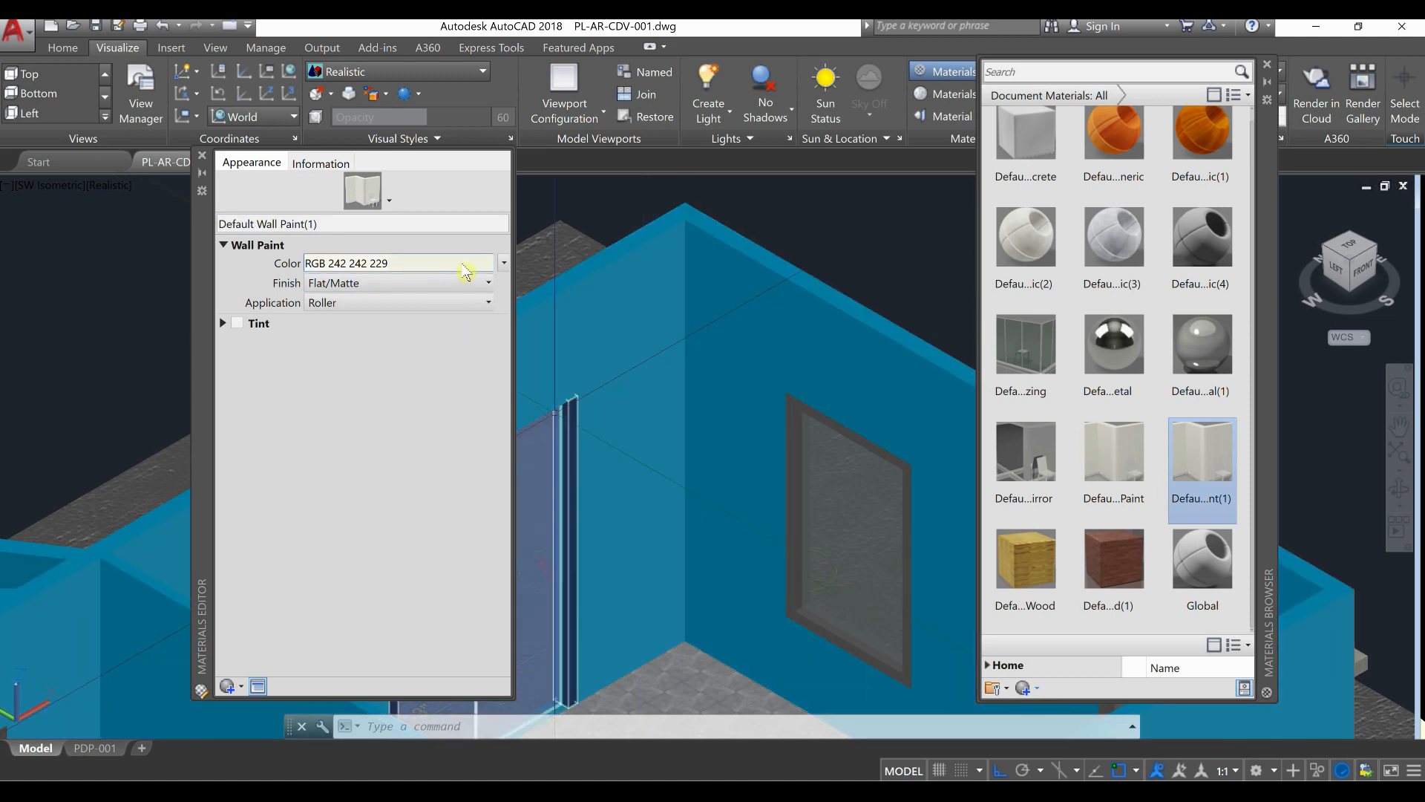
Step: Create Default Wall Paint(1), flat off-white at RGB 242 242 229, for the walls
click(504, 262)
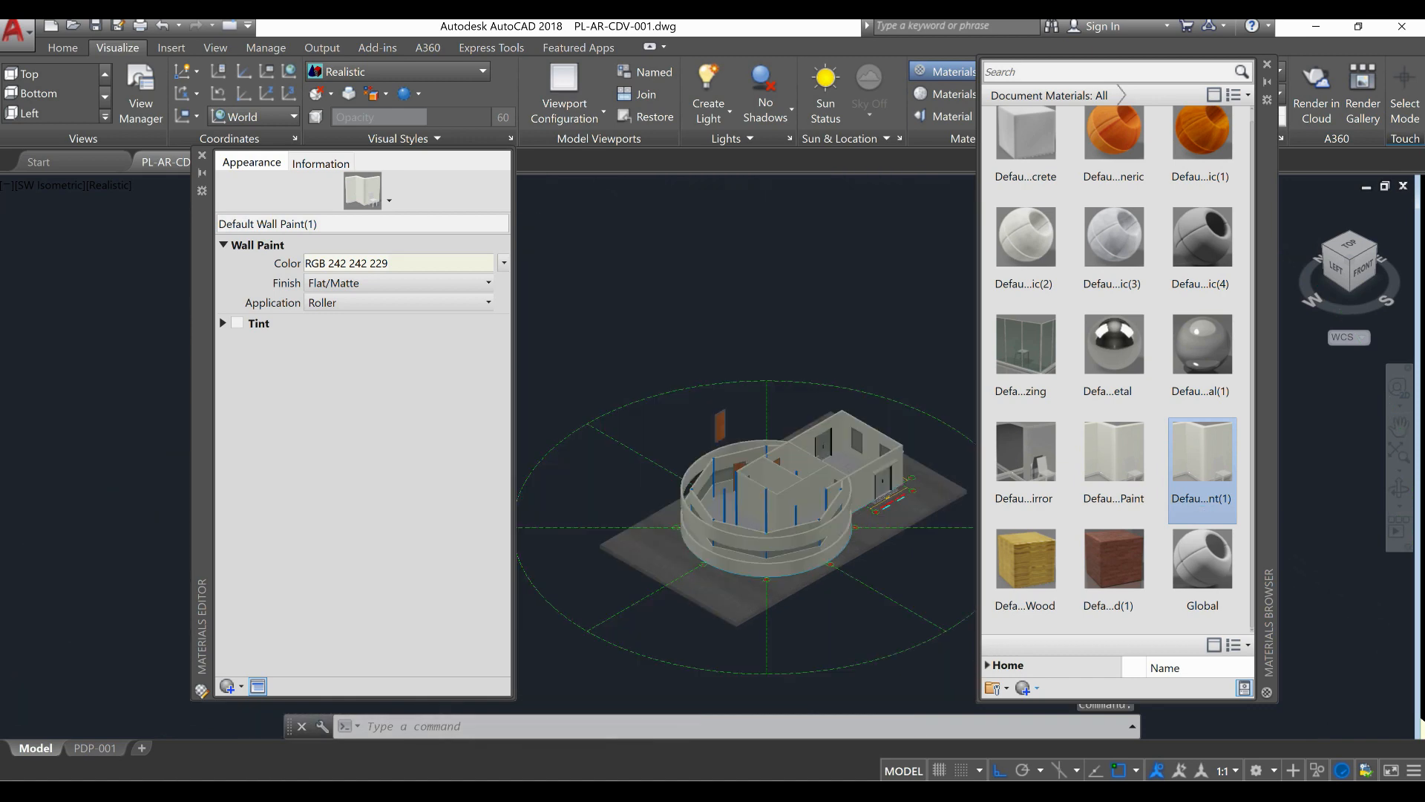
Step: Create Default Wall Paint(2) for the columns and begin setting its colour to RGB 59 221 253
scroll(up, 3)
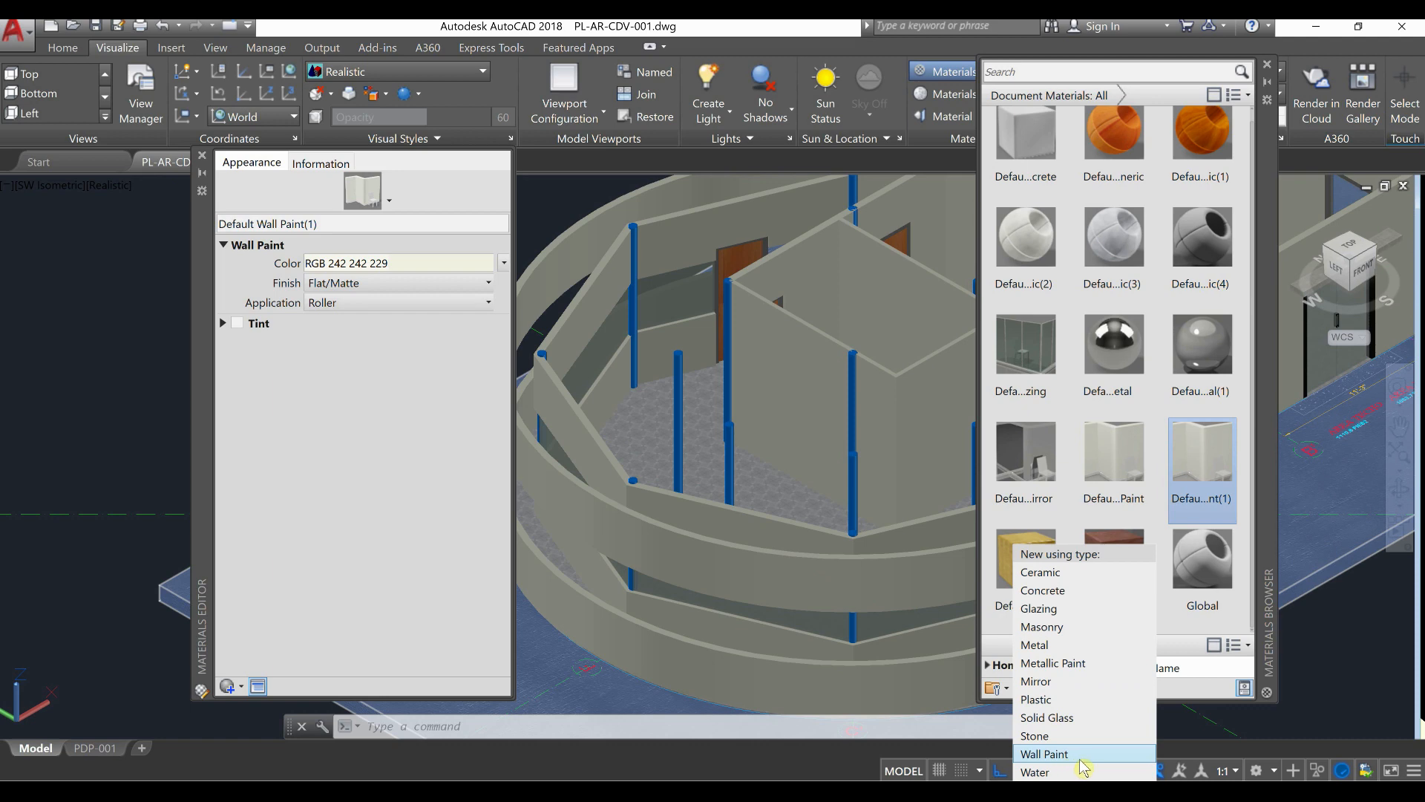
click(1043, 754)
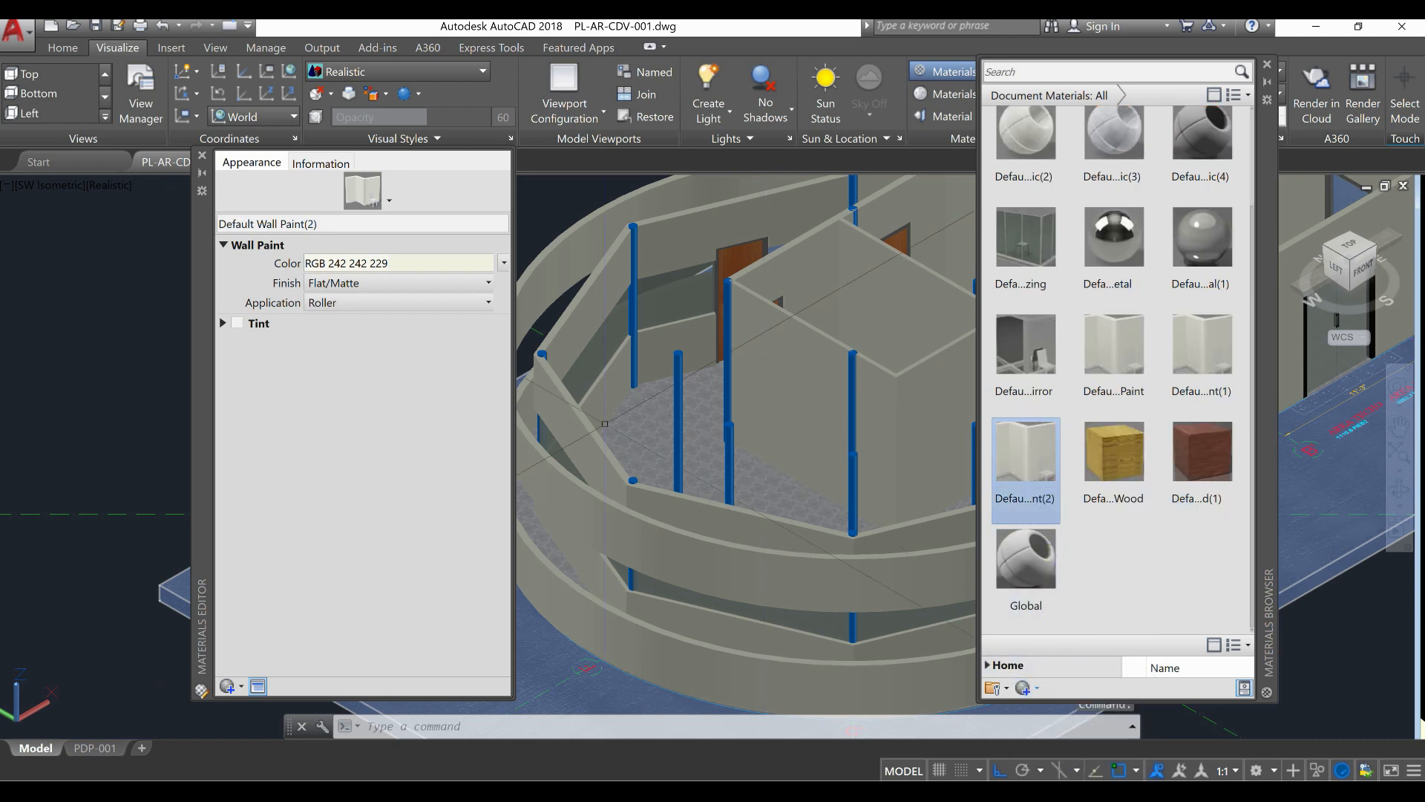
click(503, 263)
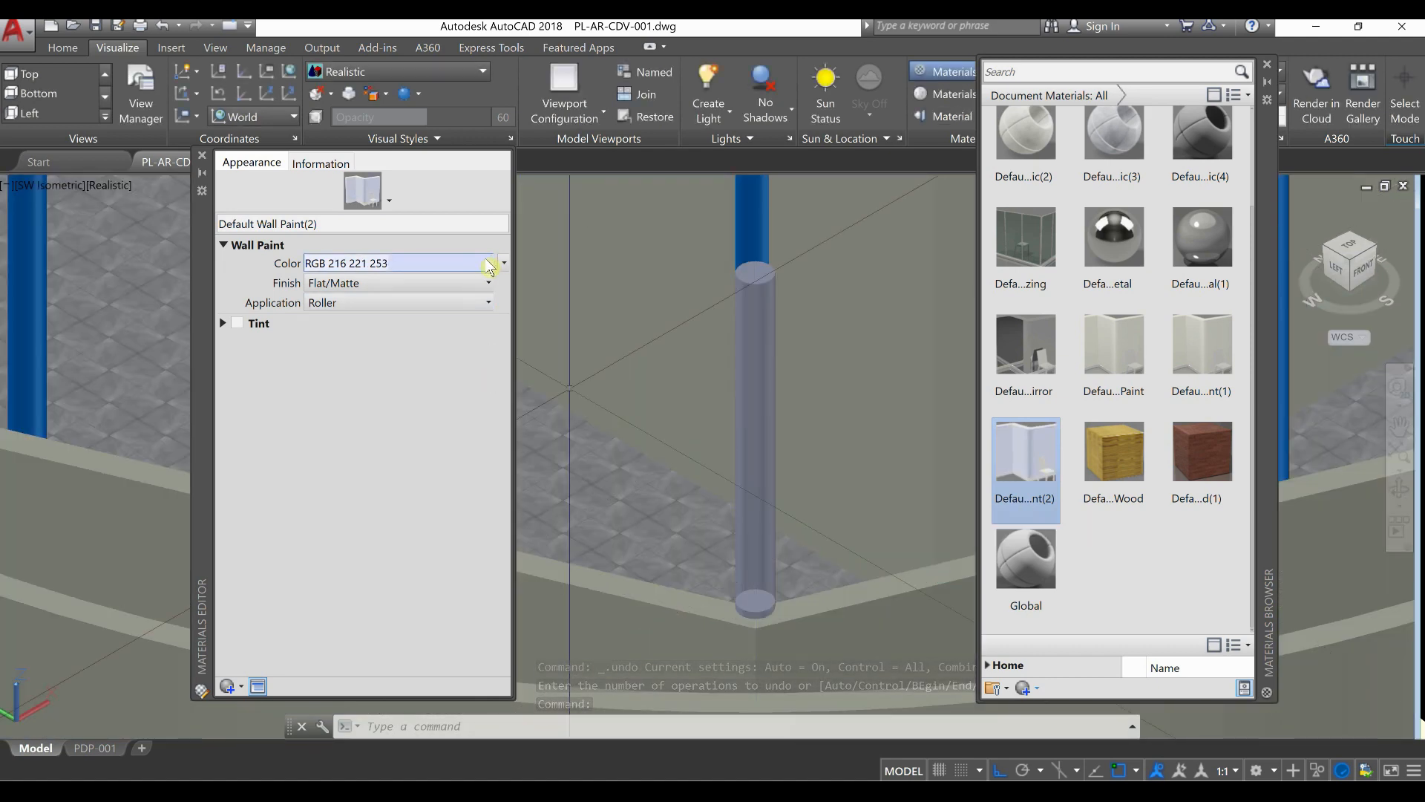
click(503, 263)
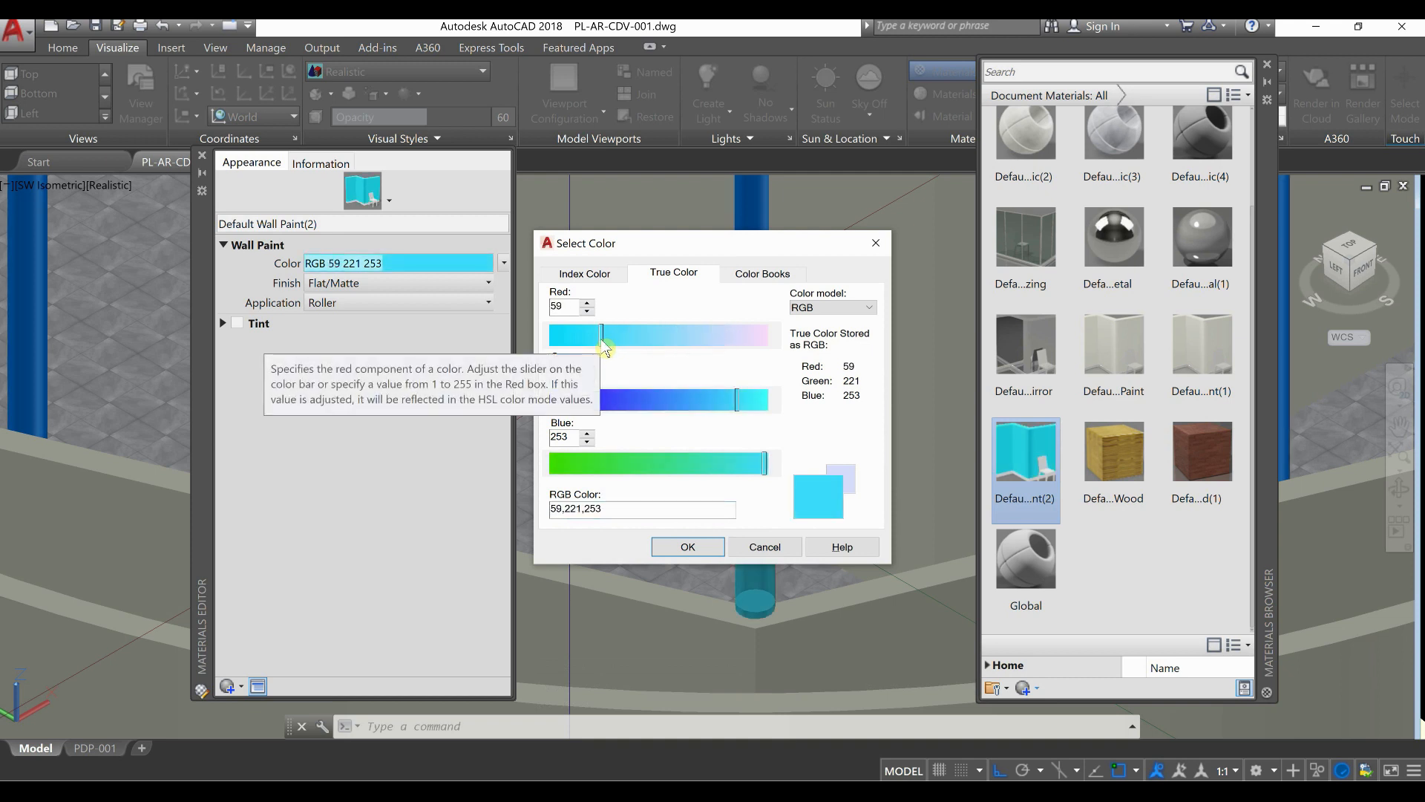
click(688, 546)
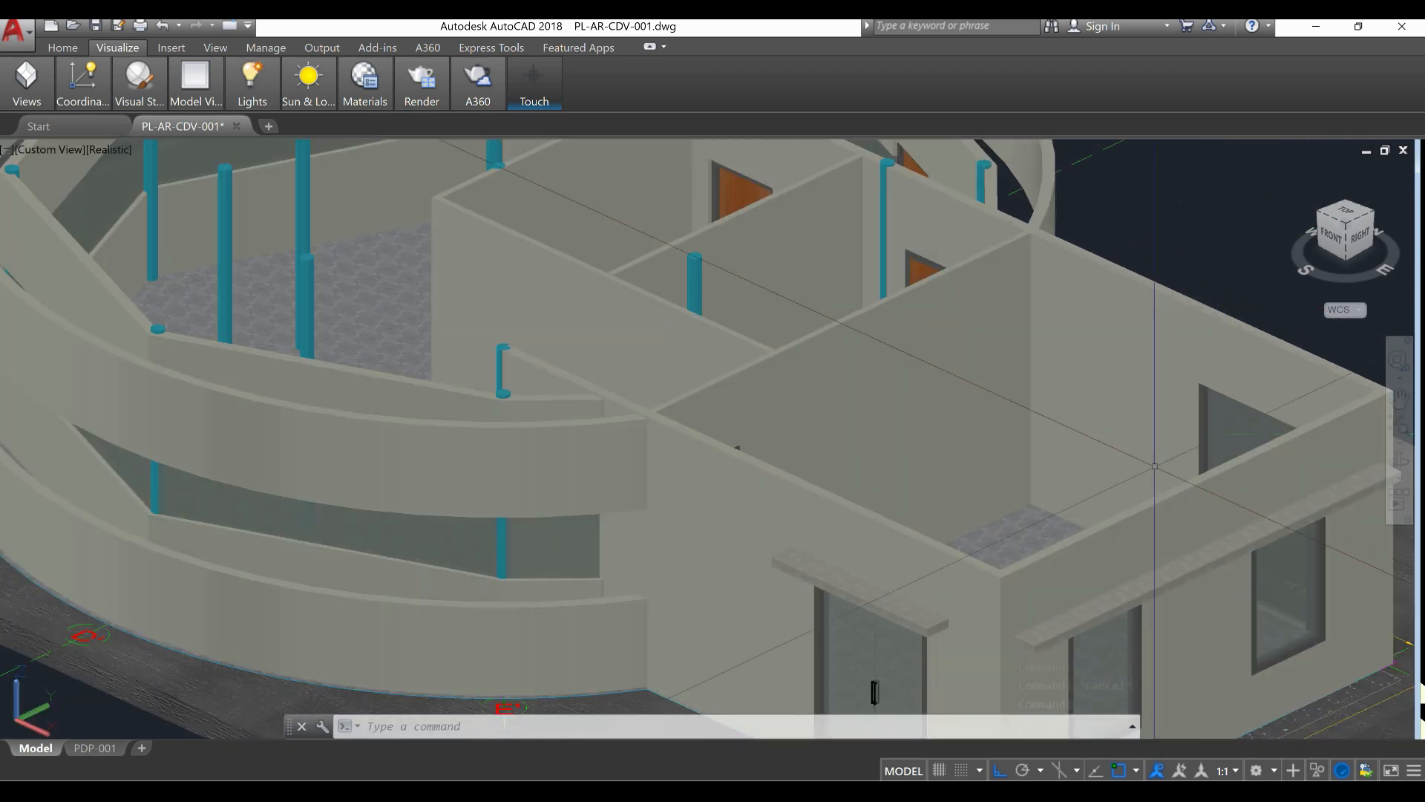
Step: Select the wall solids of the rectangular rooms to receive a material
click(355, 545)
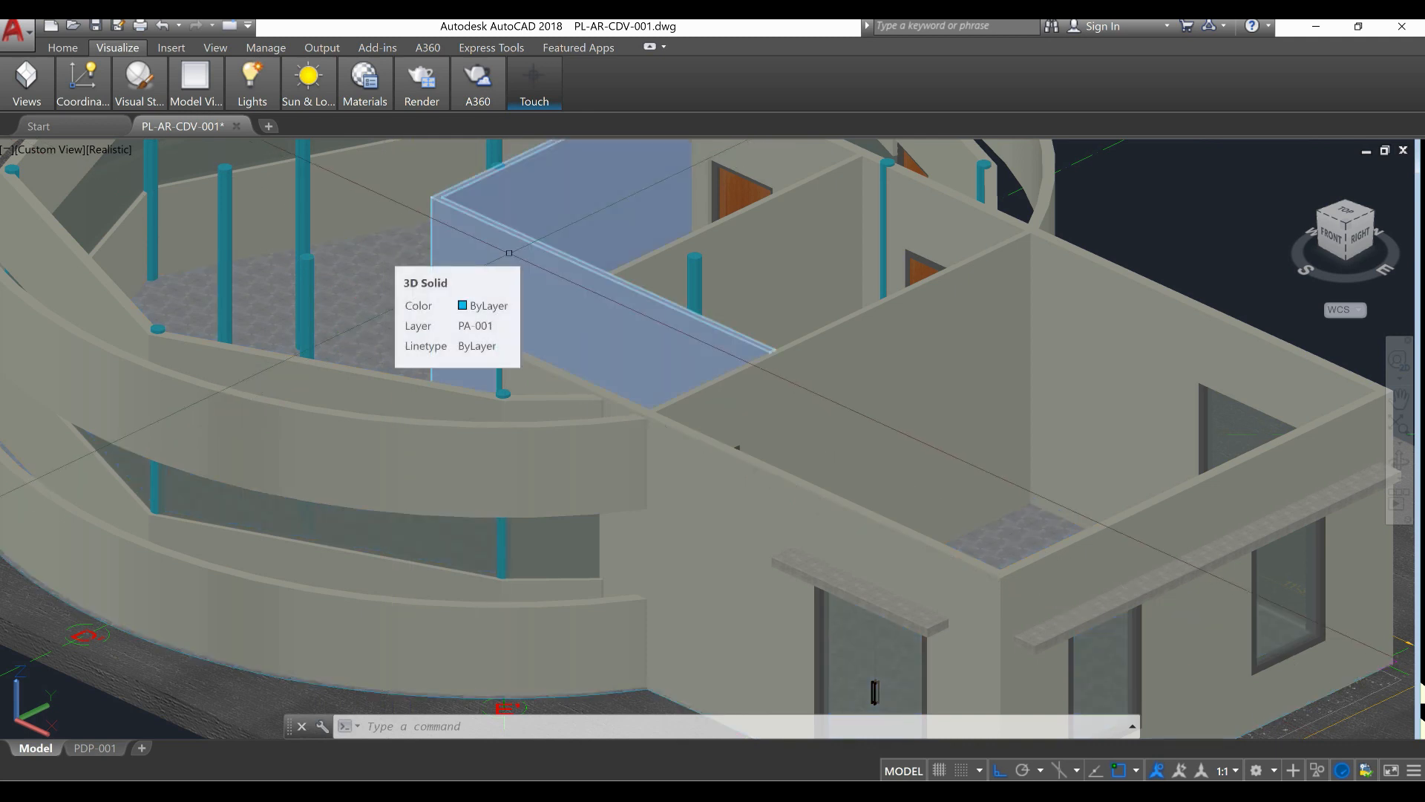
click(954, 354)
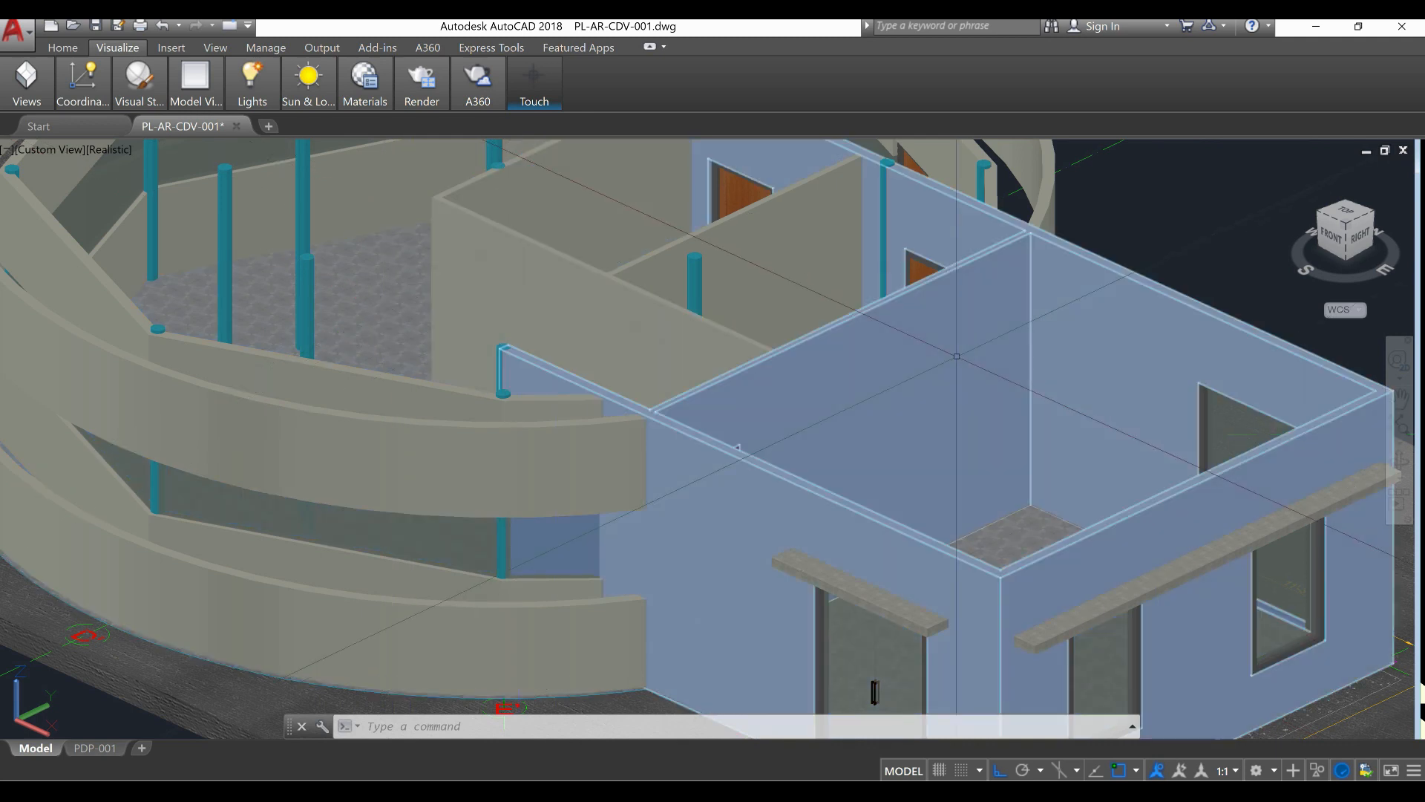